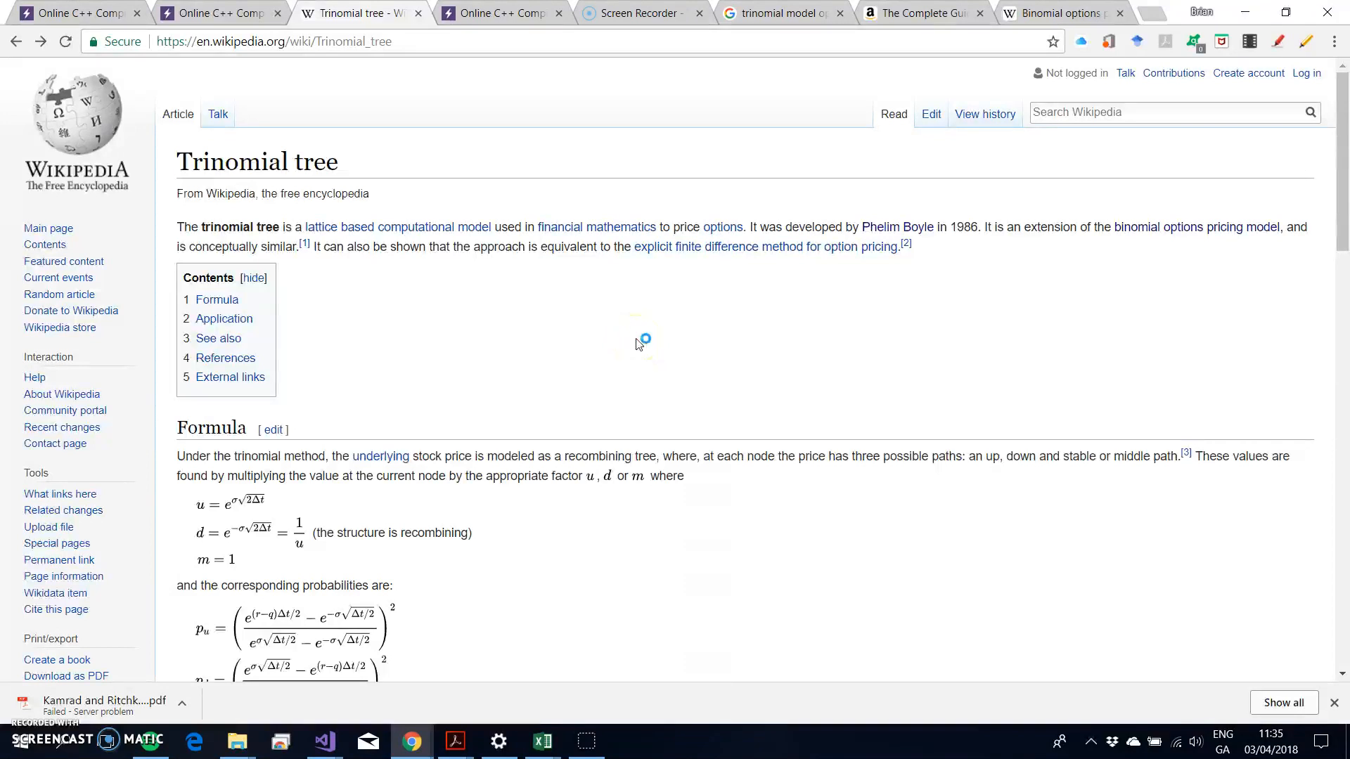
mouse_move(588, 261)
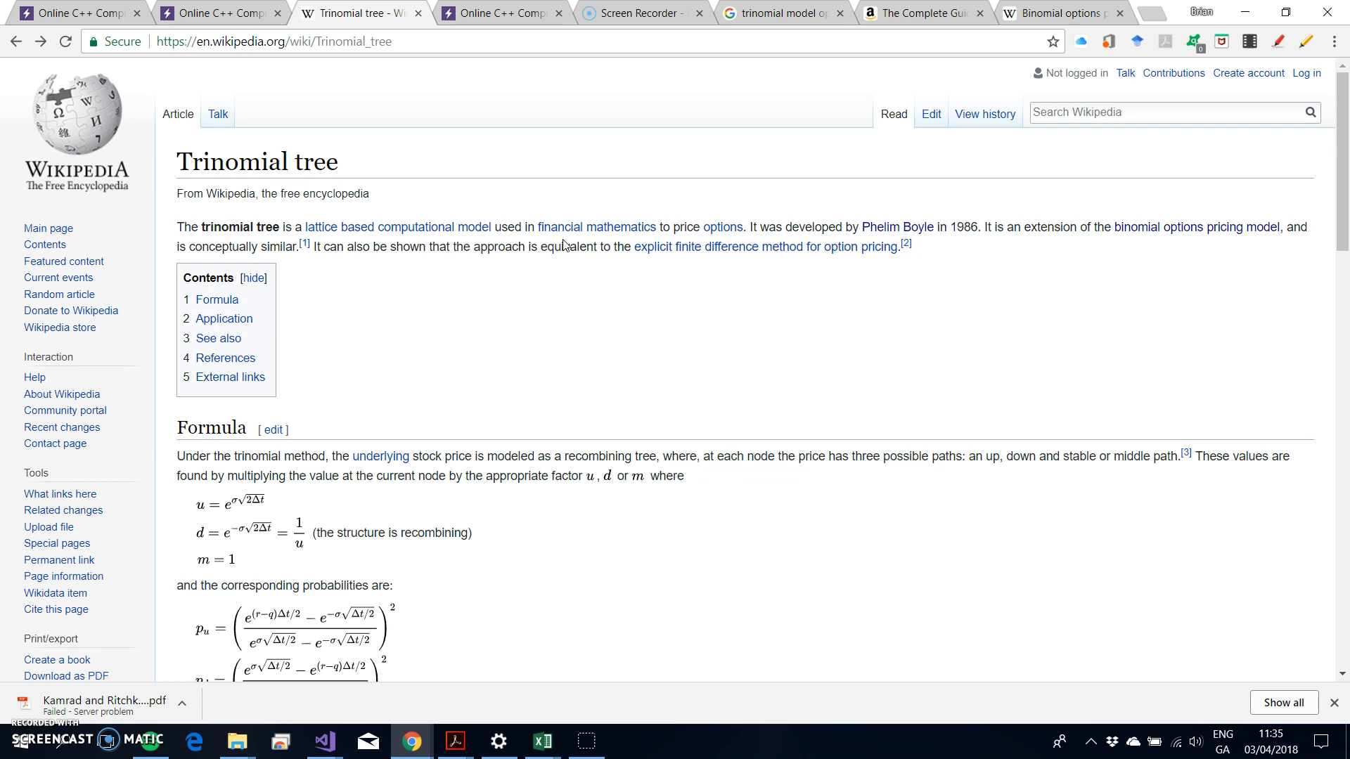
mouse_move(937, 334)
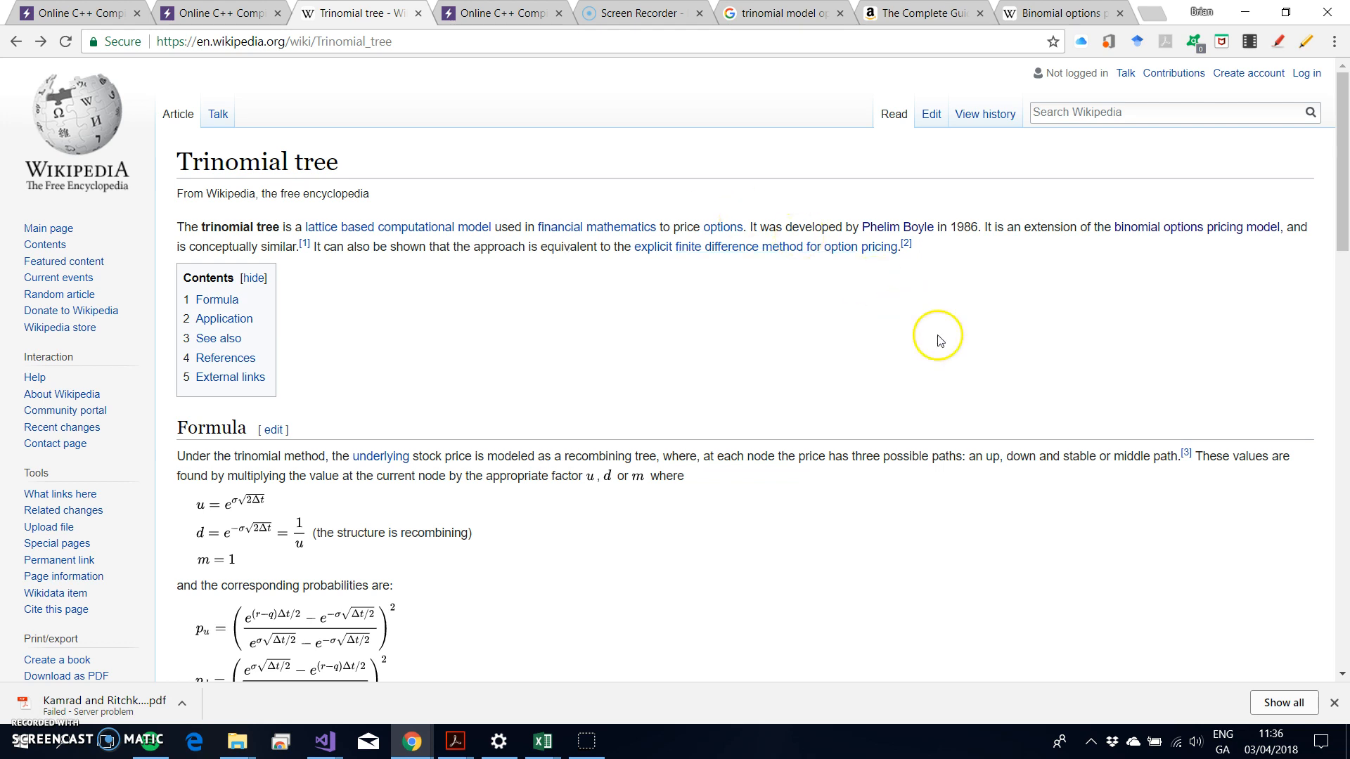
Scroll the current page, then read through the Binomial options pricing model article.
scroll("down", 3)
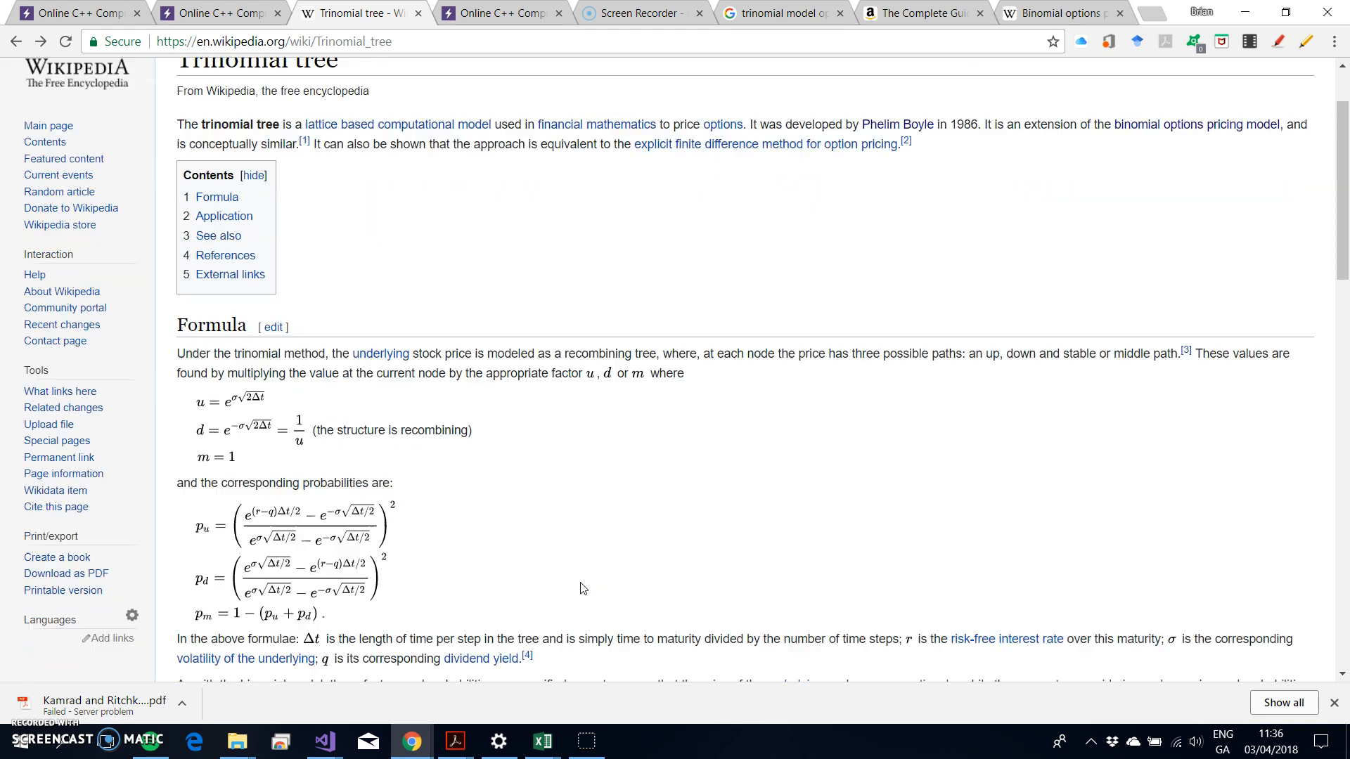
scroll("down", 3)
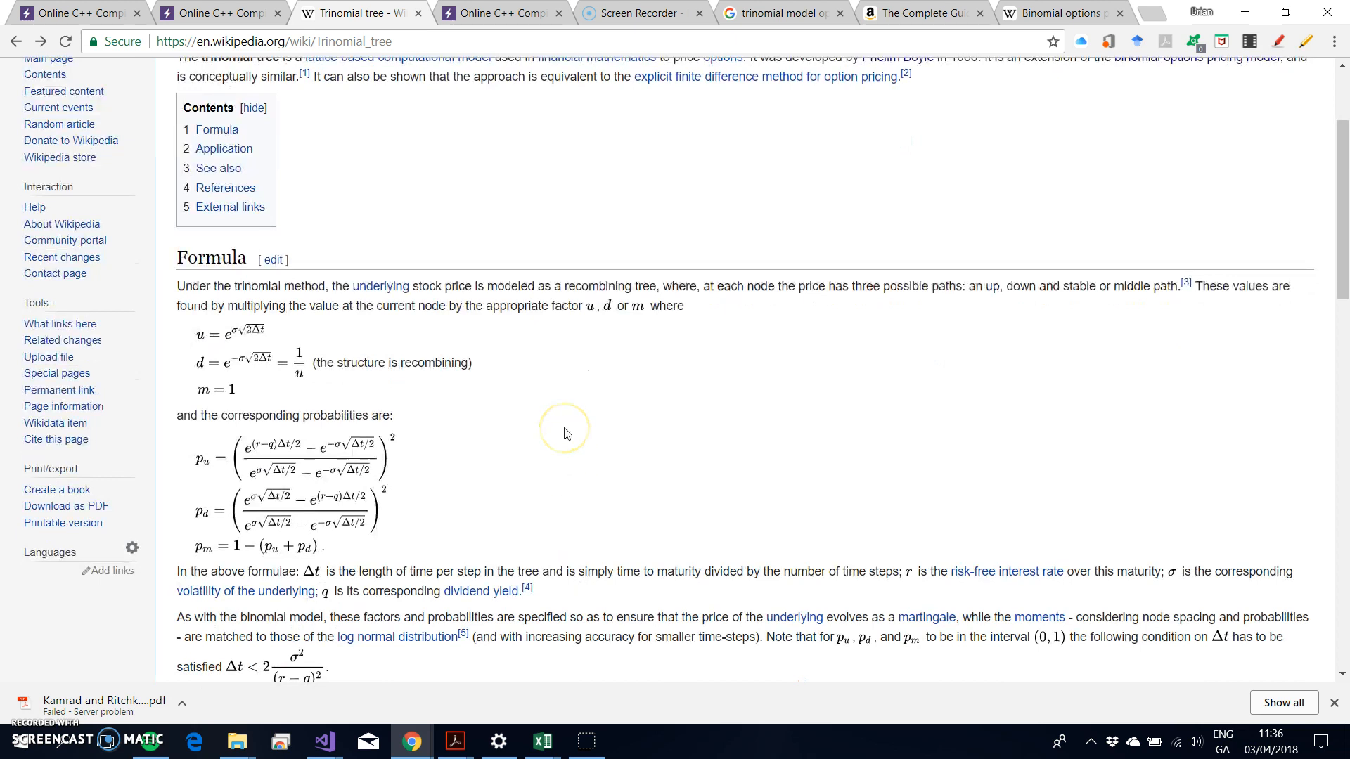
mouse_move(567, 433)
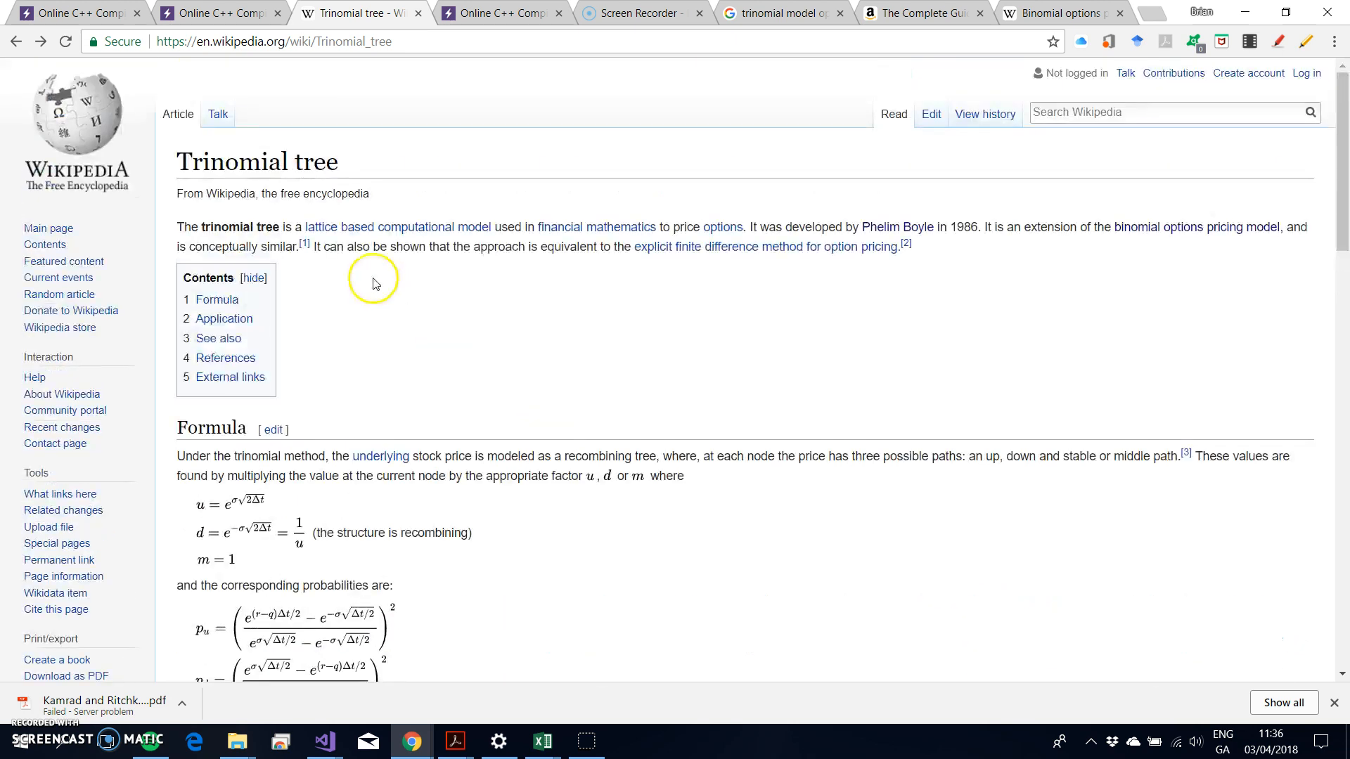
mouse_move(380, 238)
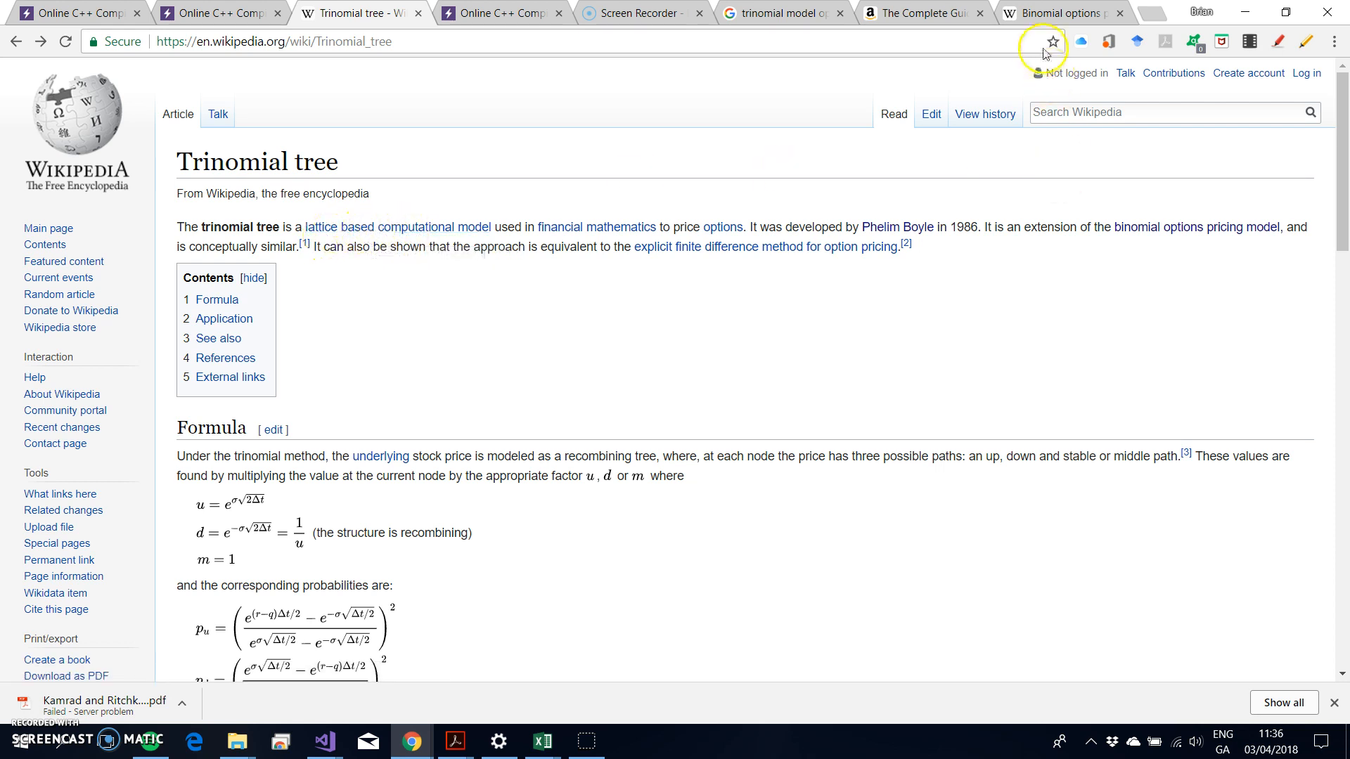
left_click(1063, 13)
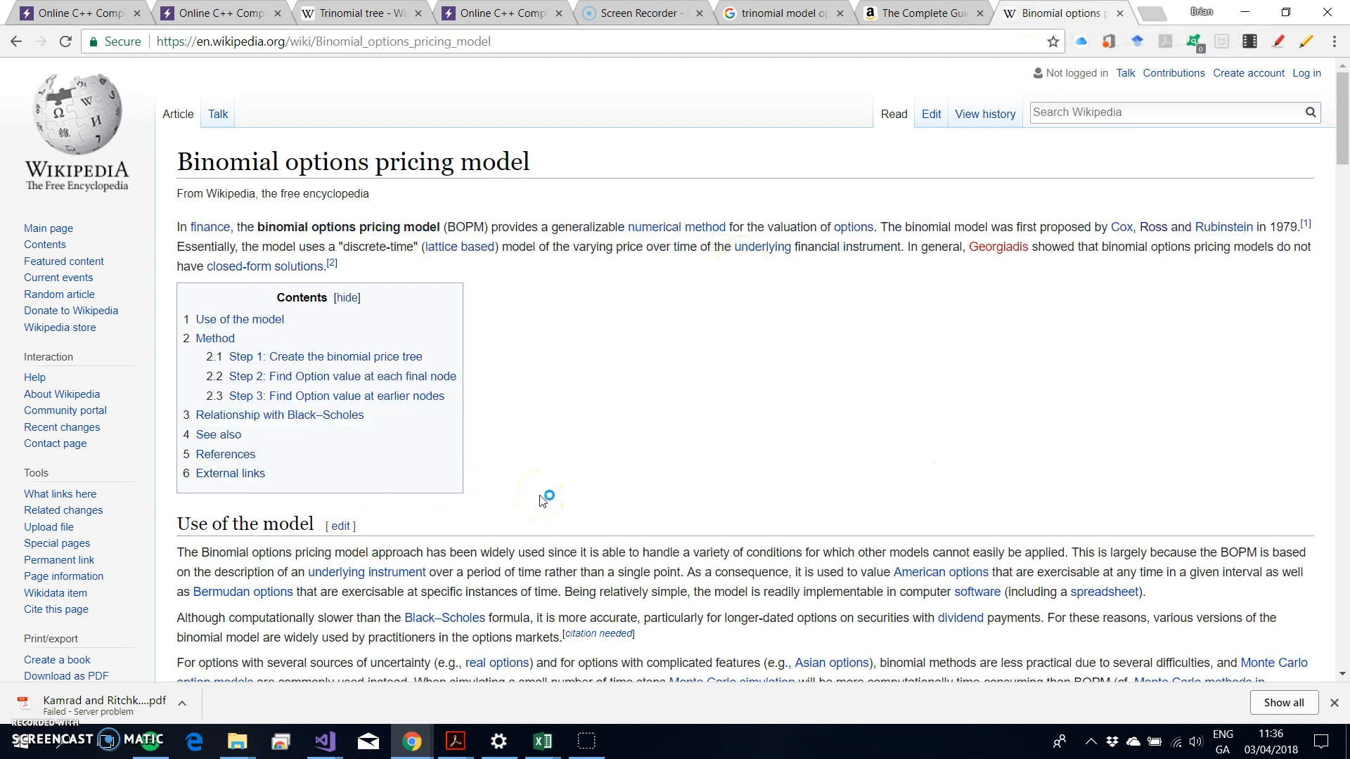
scroll("down", 3)
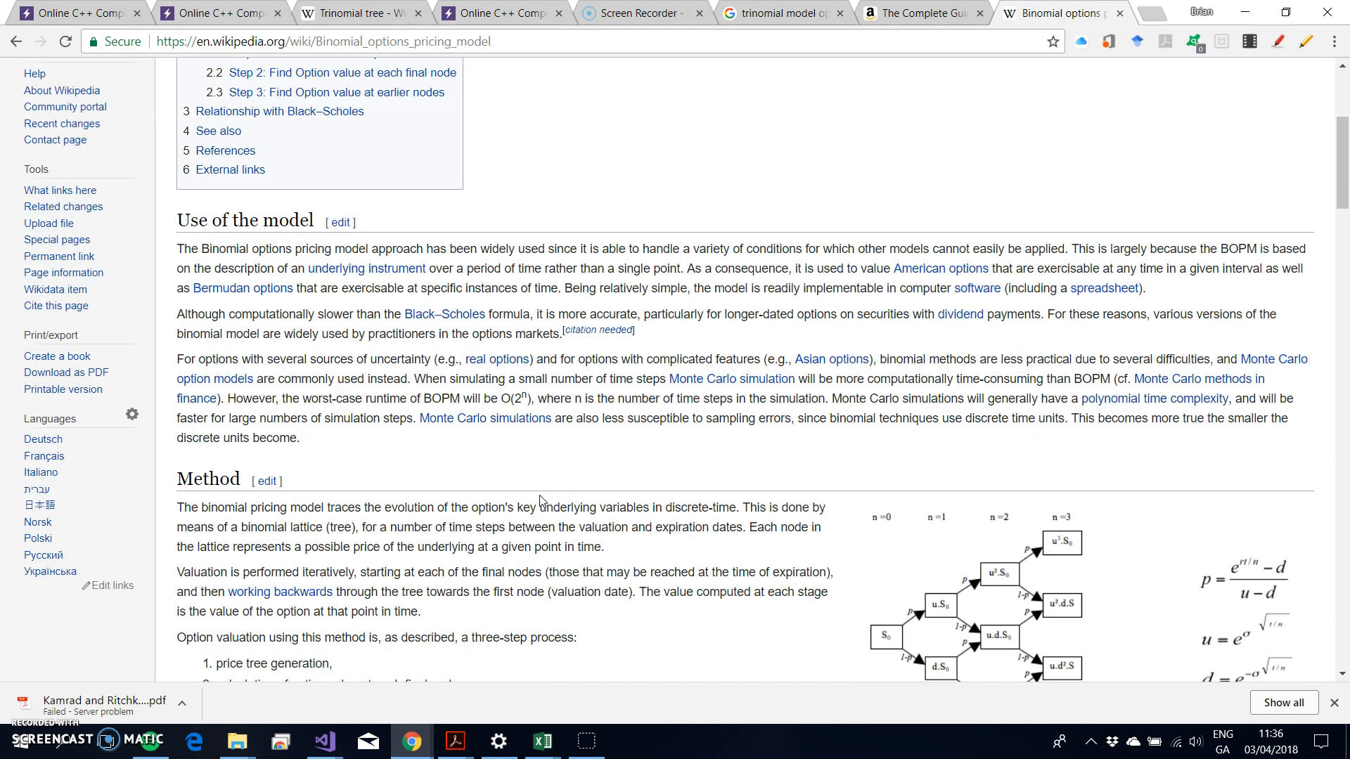
scroll("down", 3)
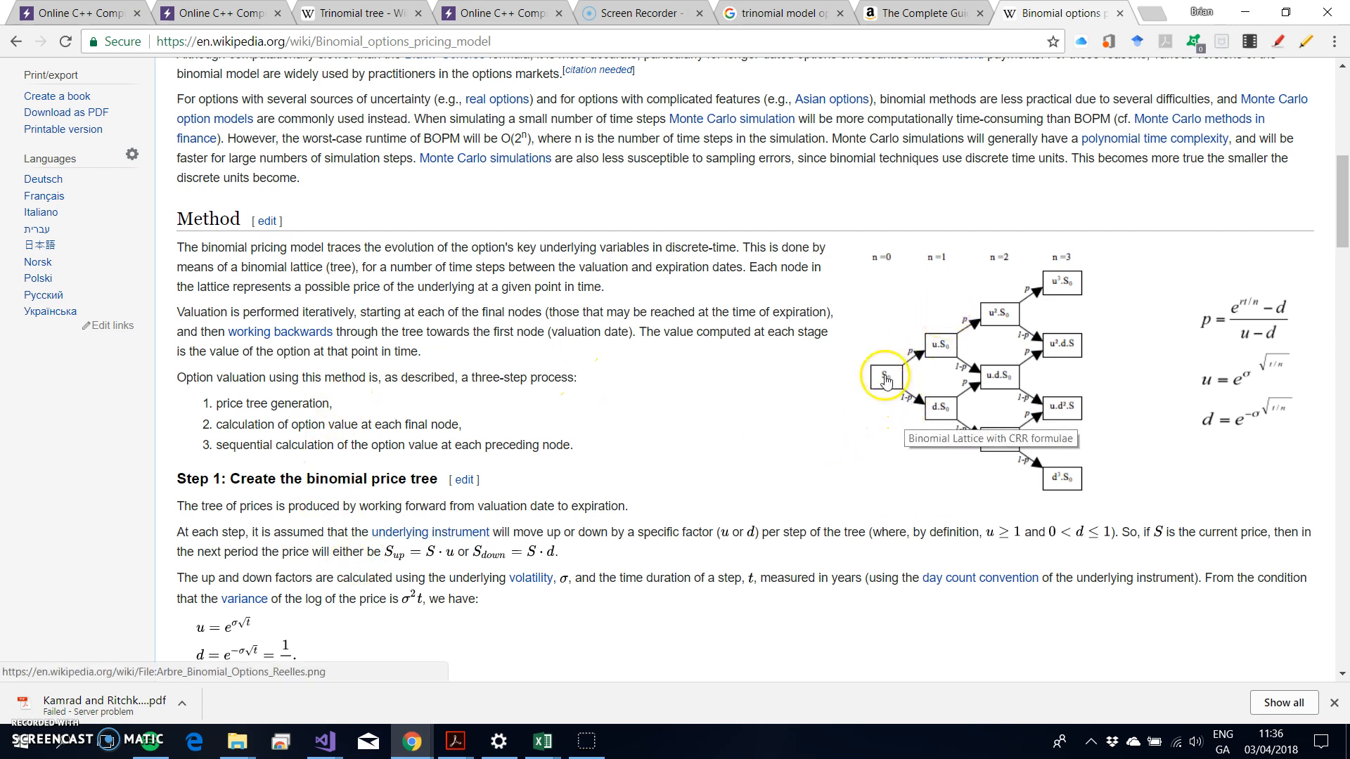
mouse_move(904, 391)
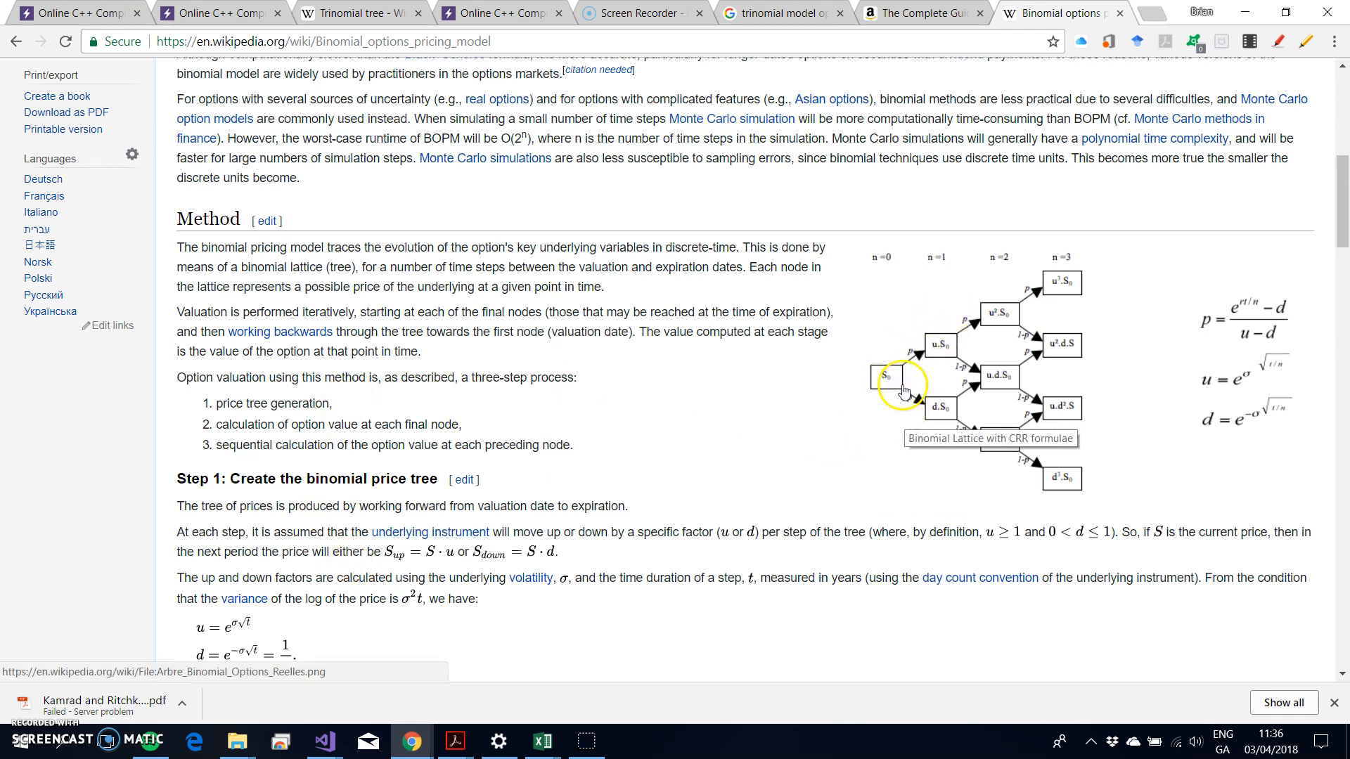
mouse_move(886, 381)
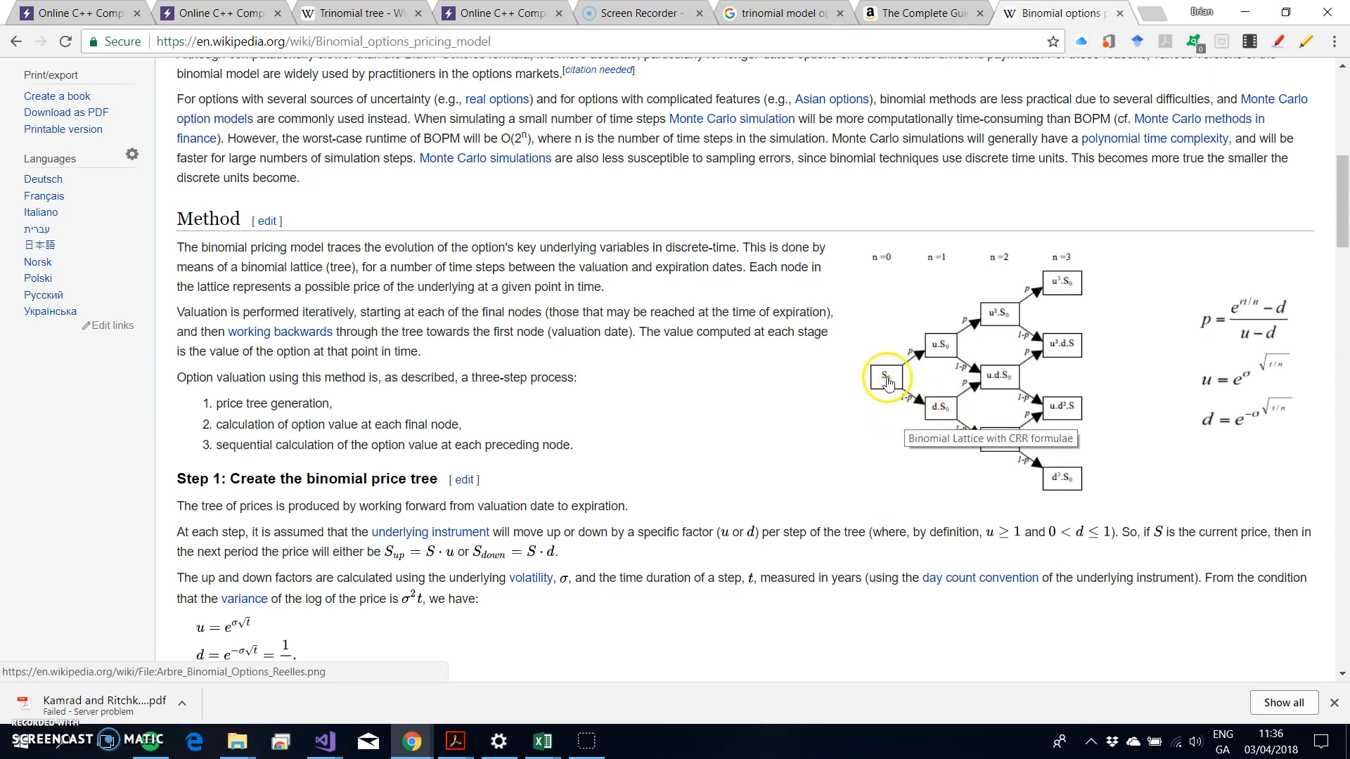
mouse_move(900, 384)
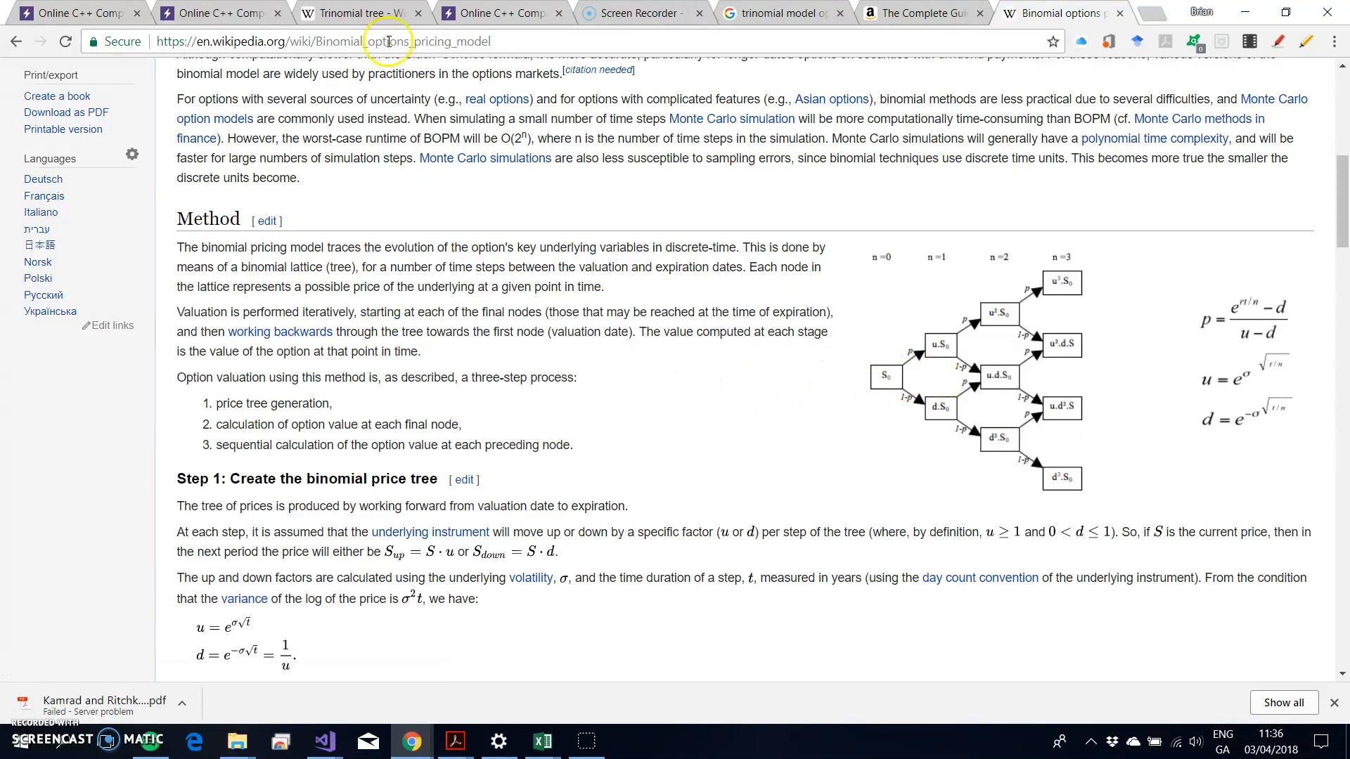
Revisit the Trinomial tree article, then scroll the 'trinomial model option pricing' image results.
left_click(360, 13)
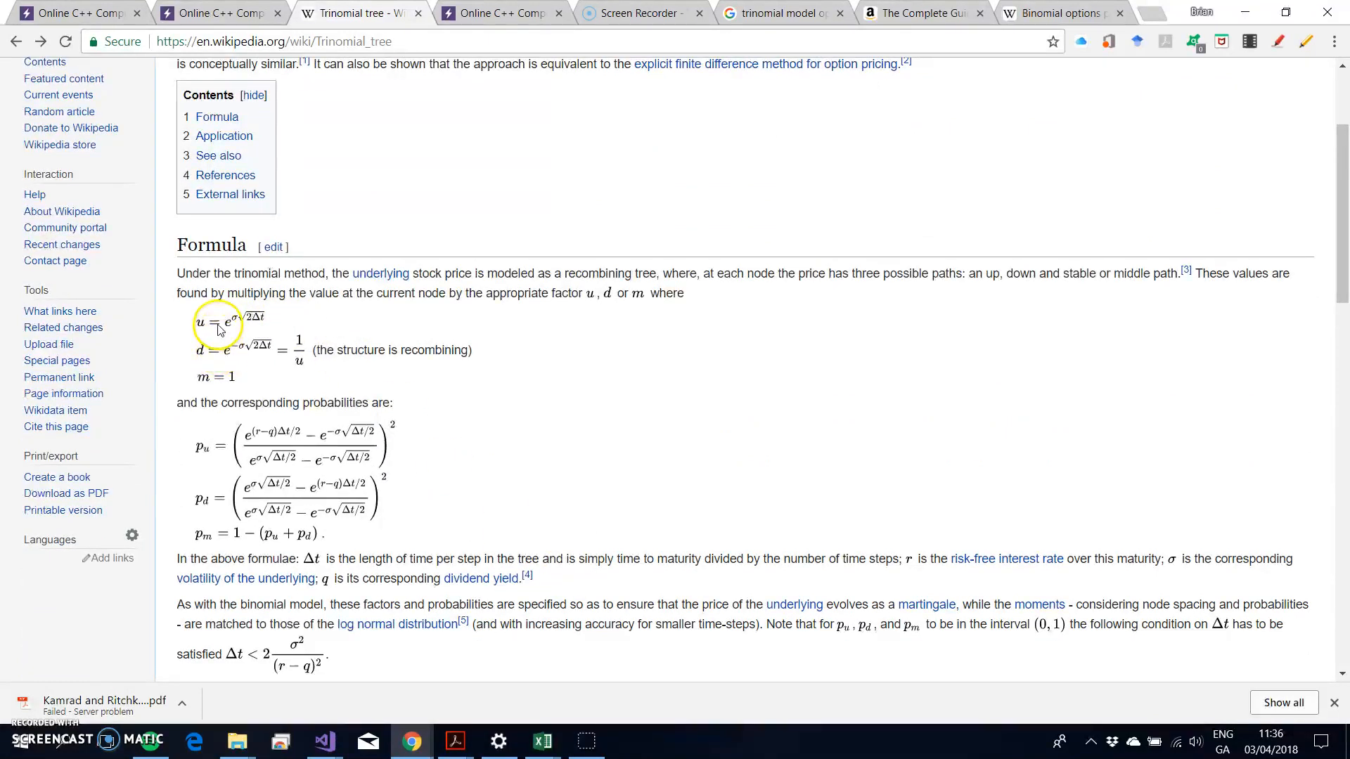
mouse_move(219, 381)
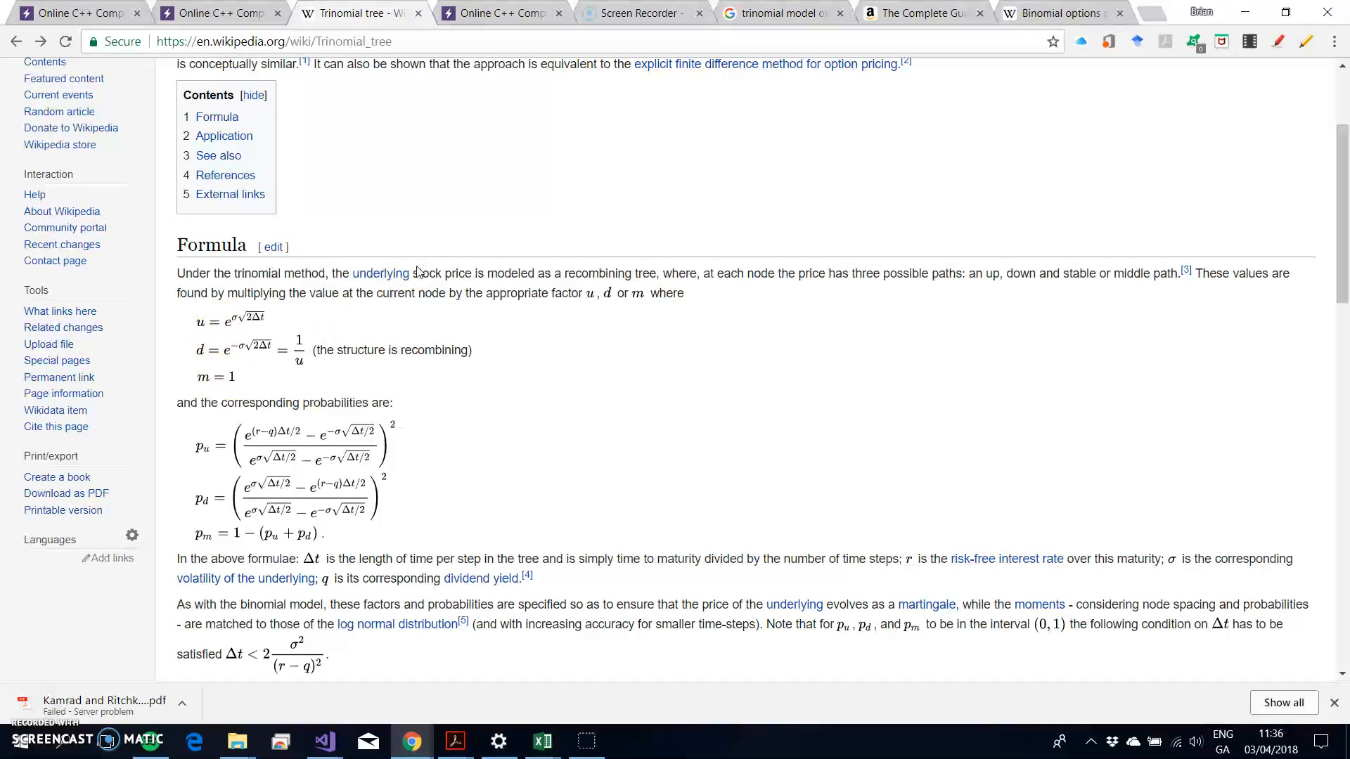
mouse_move(135, 682)
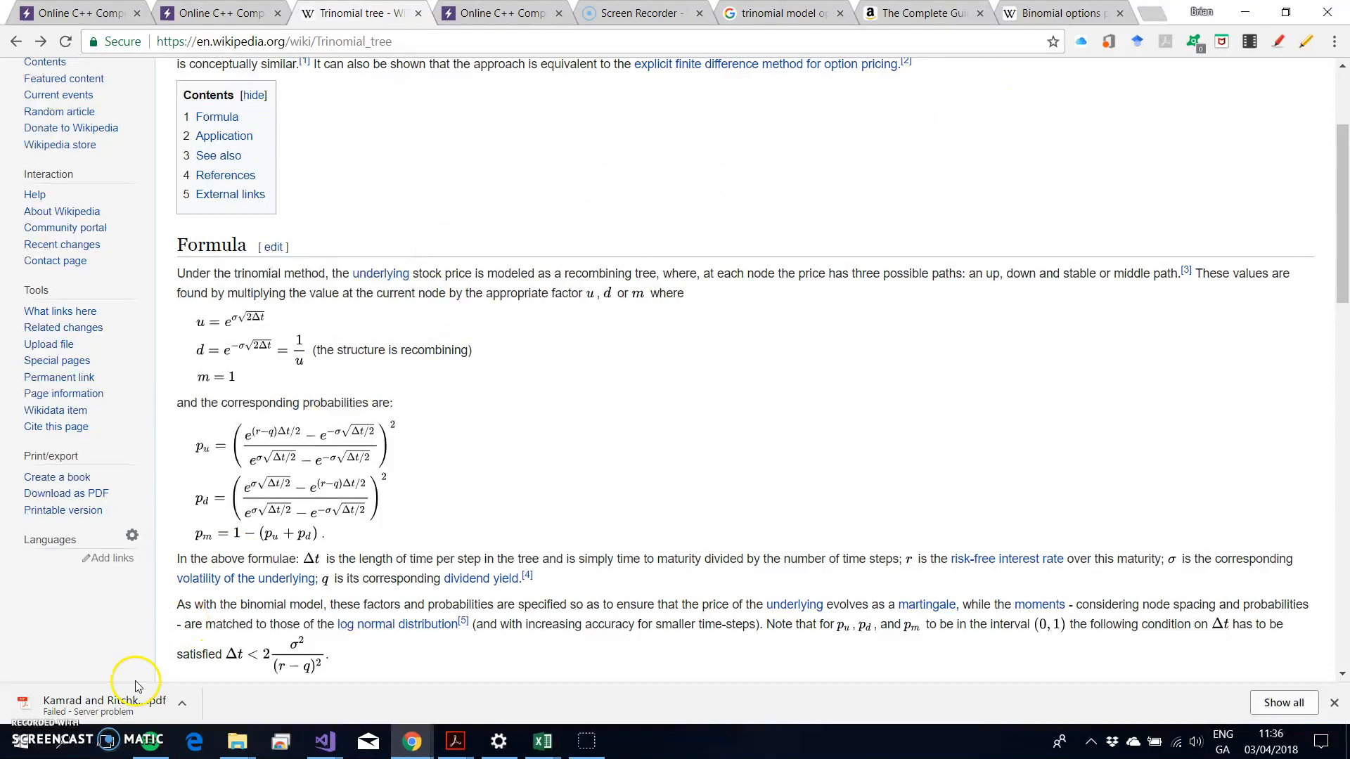
left_click(779, 12)
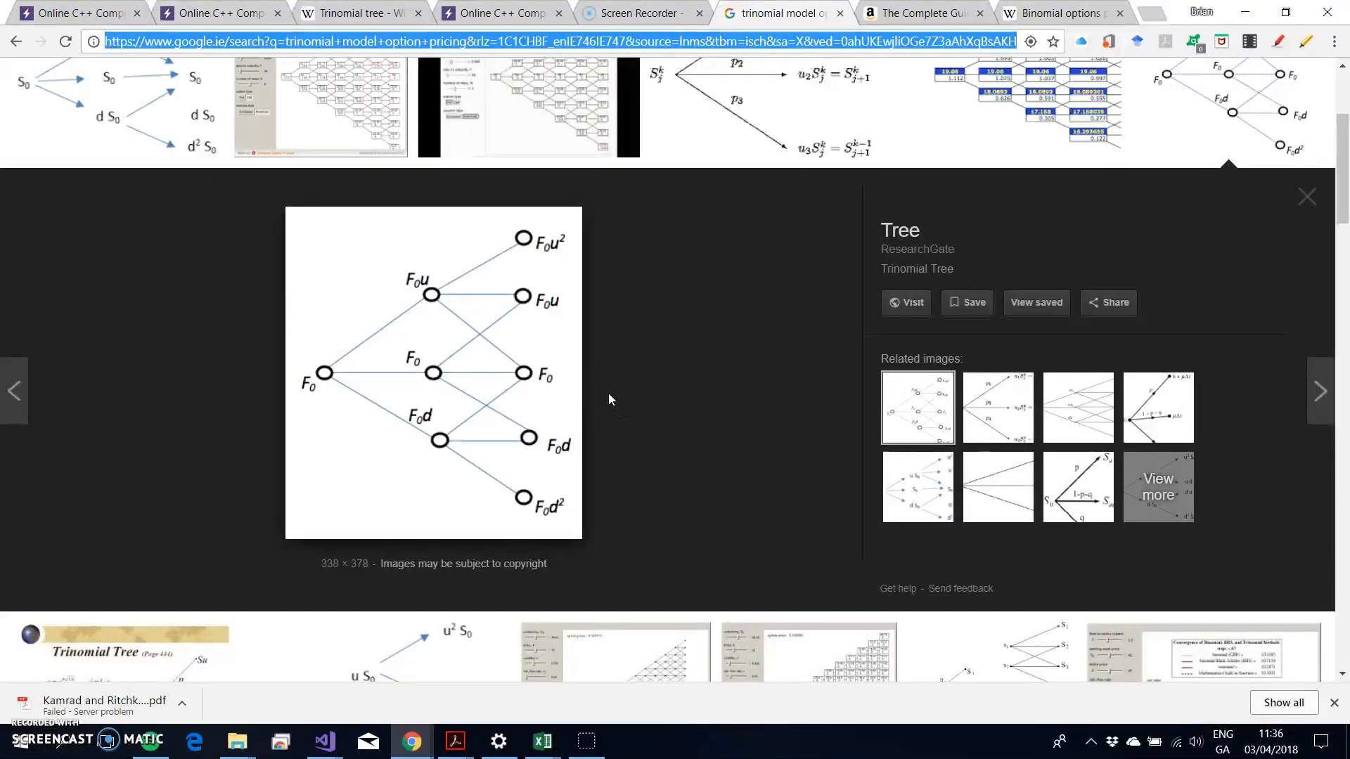
scroll("down", 3)
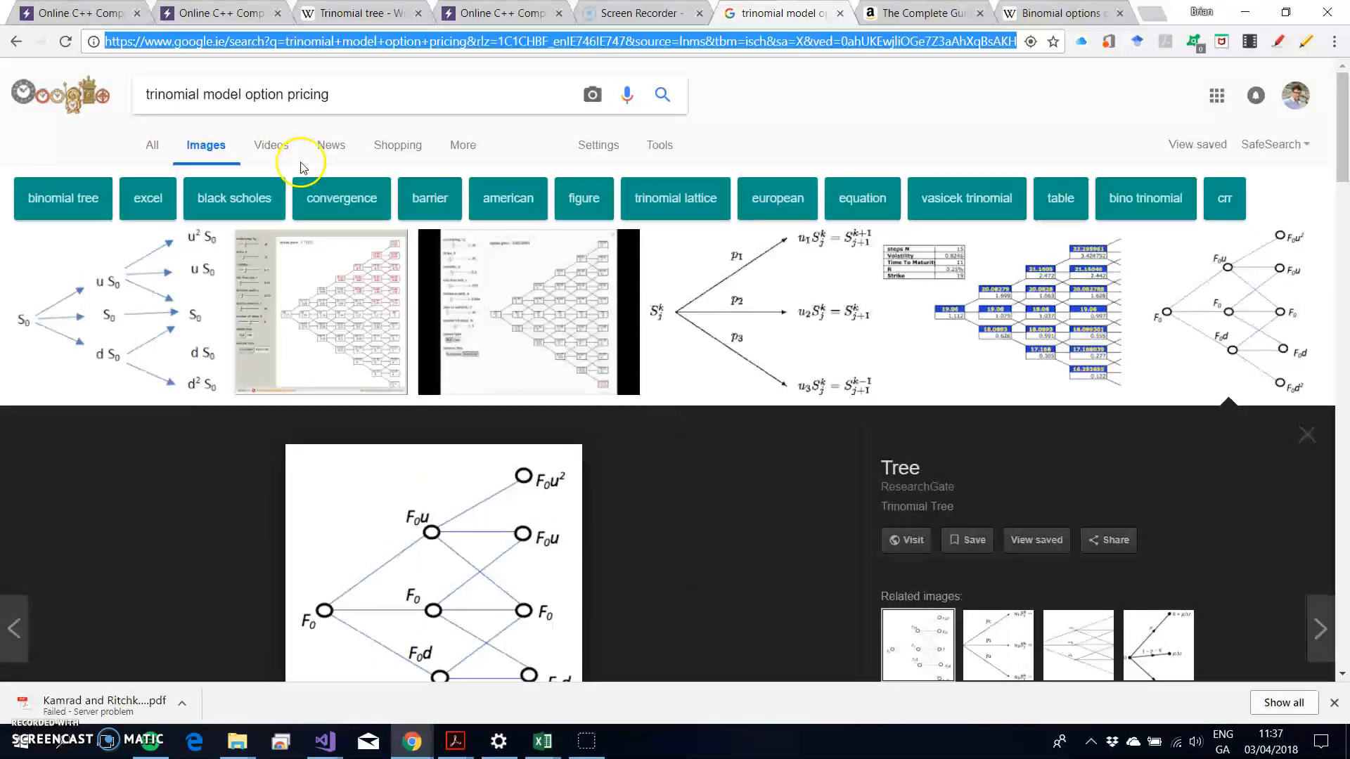
mouse_move(737, 532)
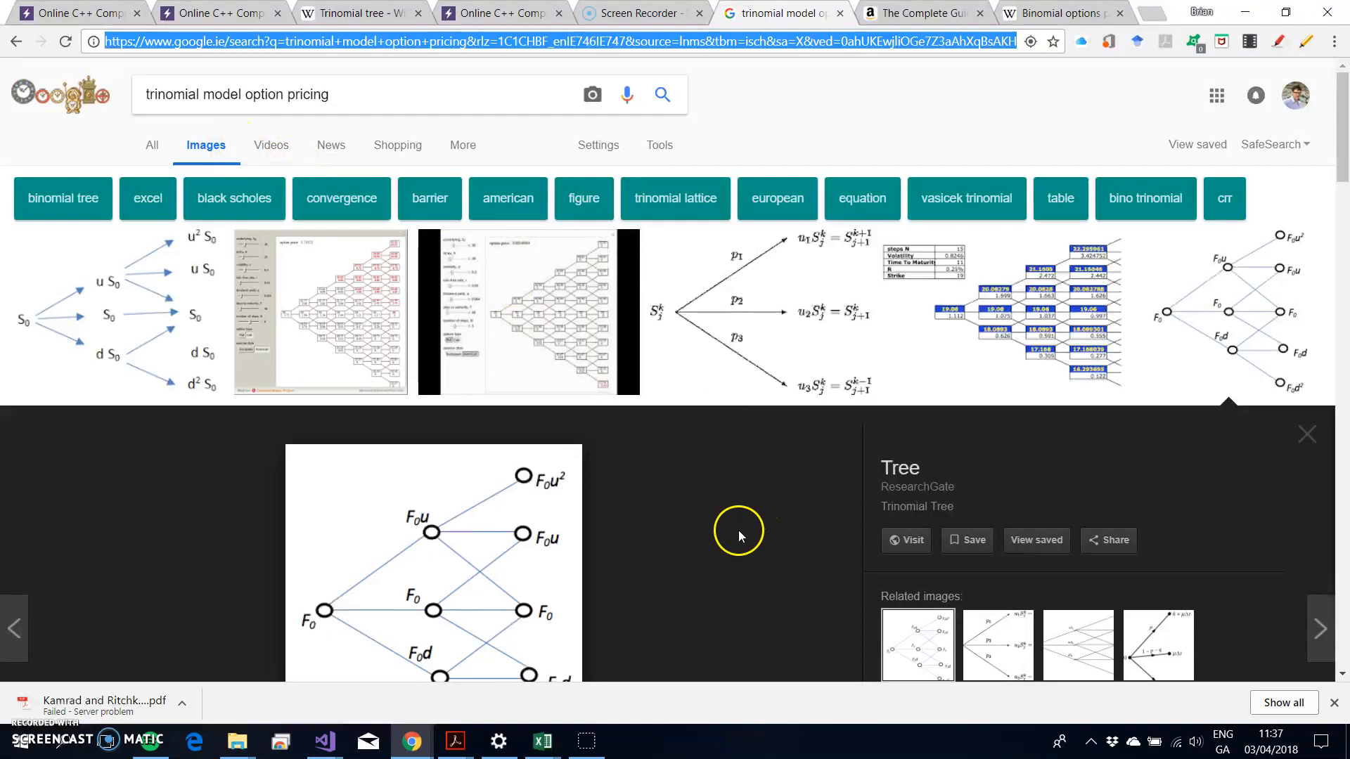
scroll("down", 3)
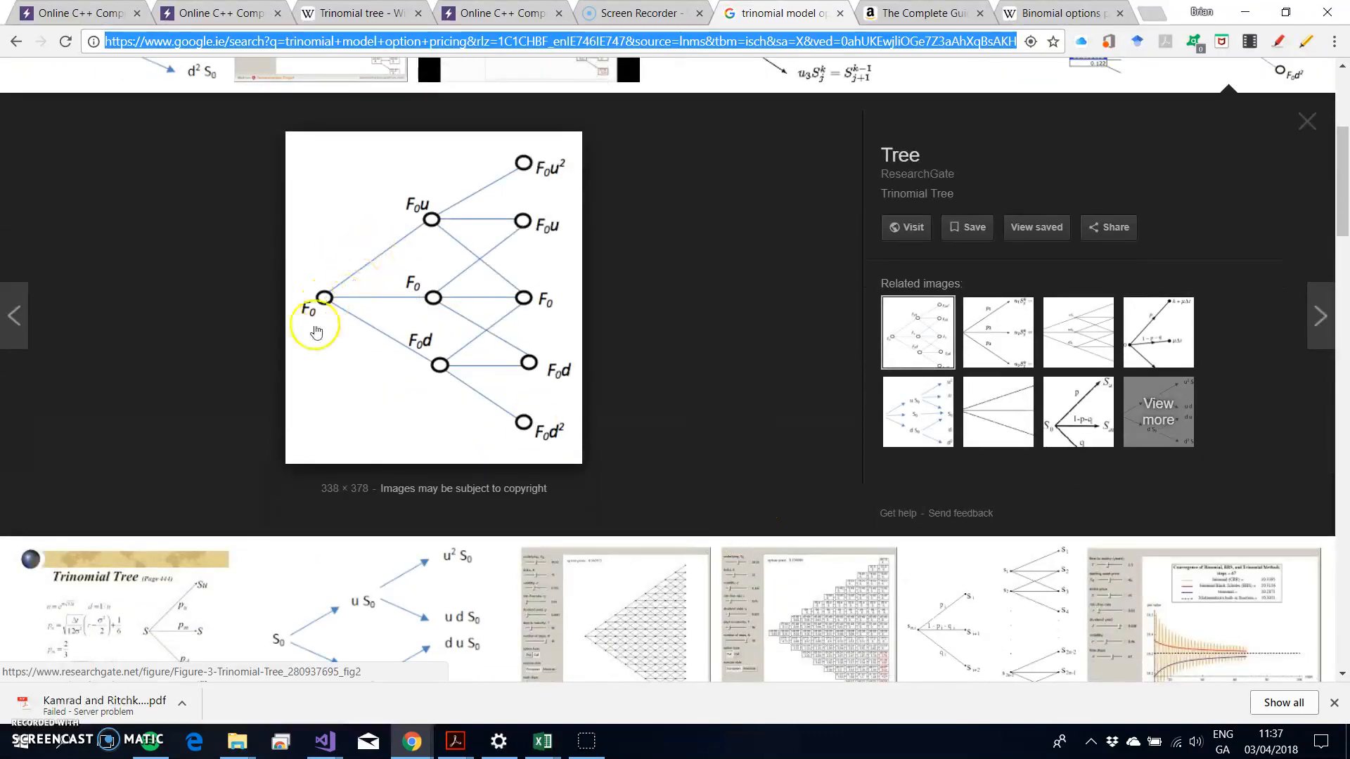
mouse_move(445, 322)
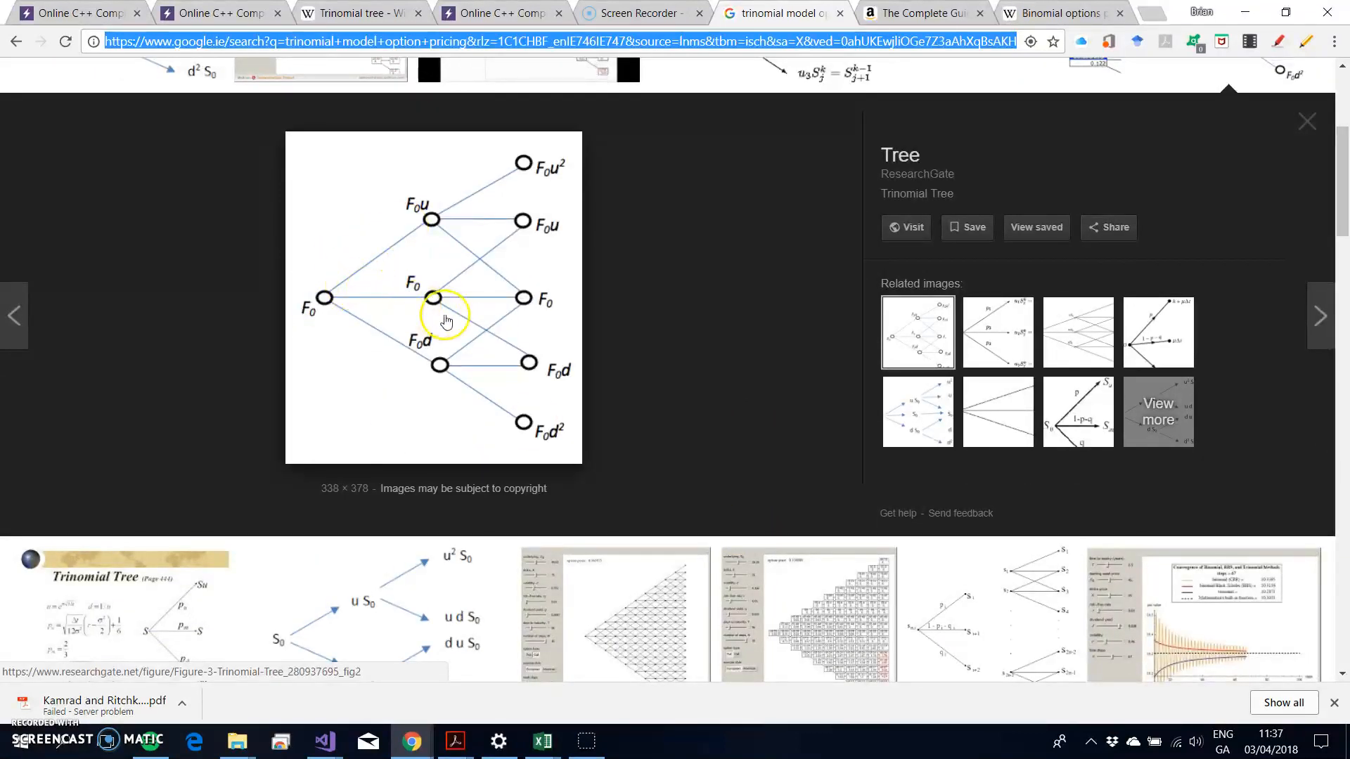
mouse_move(465, 379)
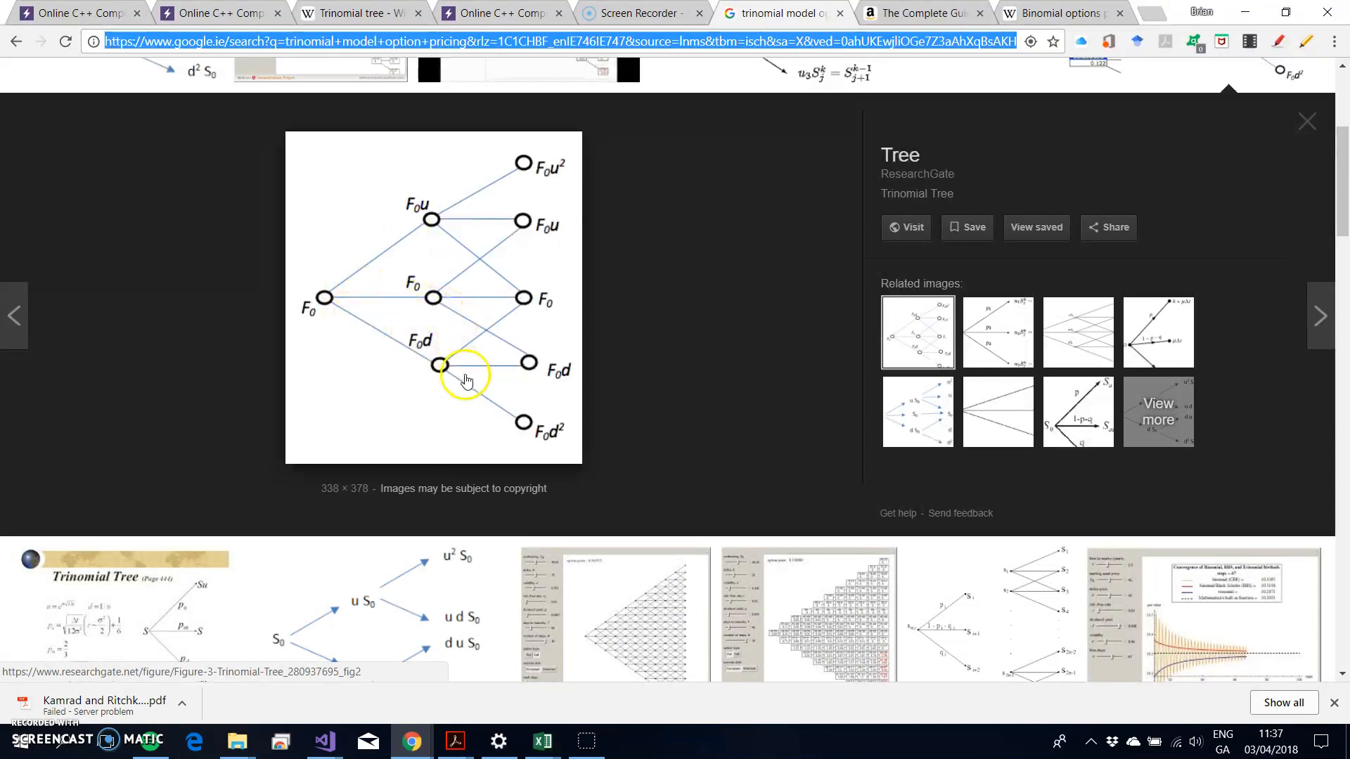
mouse_move(476, 213)
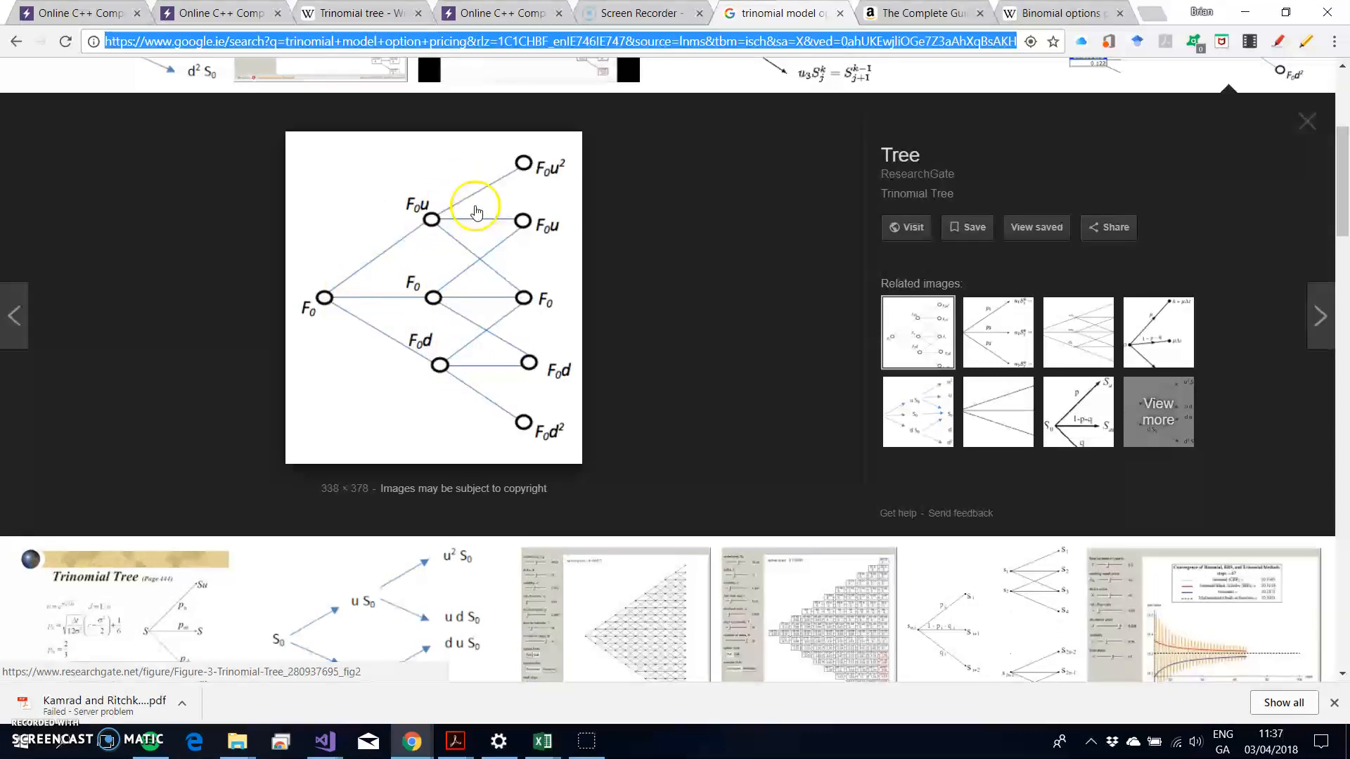
mouse_move(430, 303)
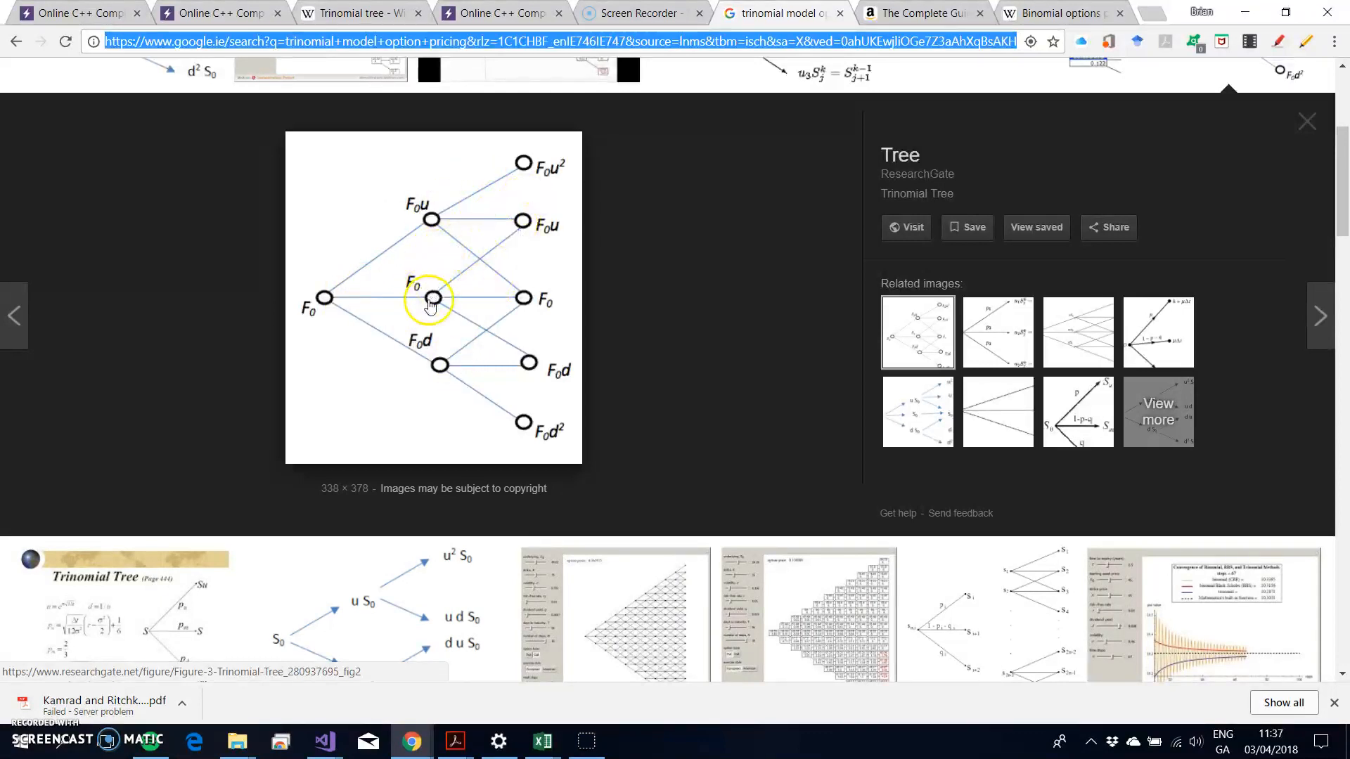
mouse_move(452, 356)
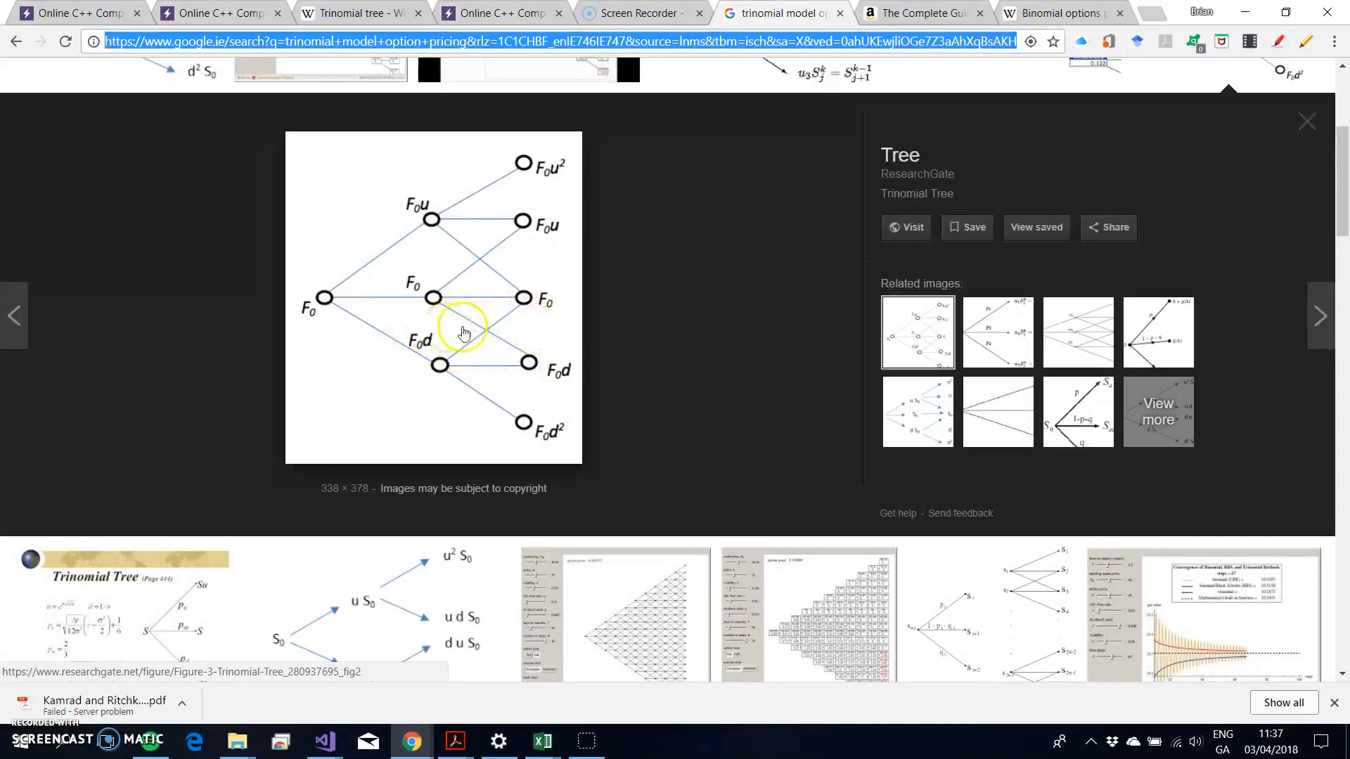
mouse_move(495, 370)
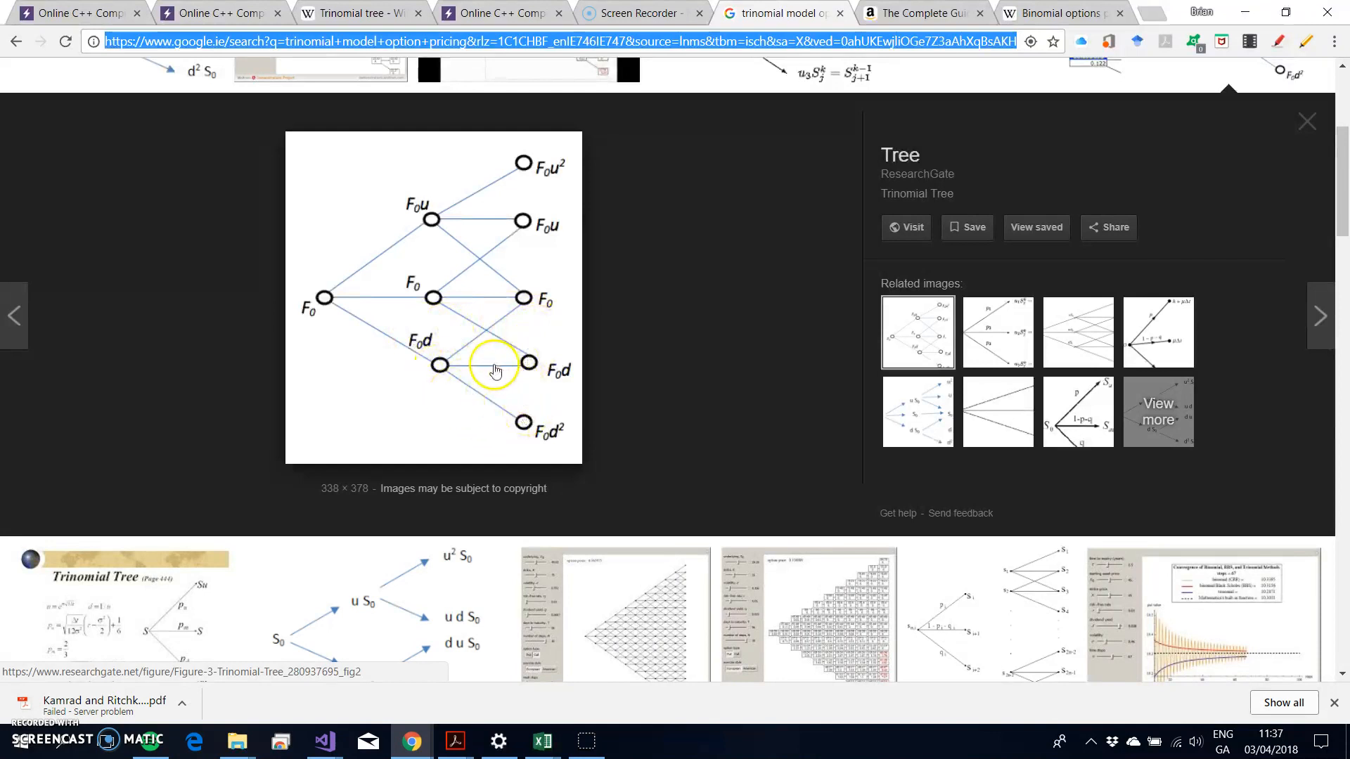
mouse_move(478, 215)
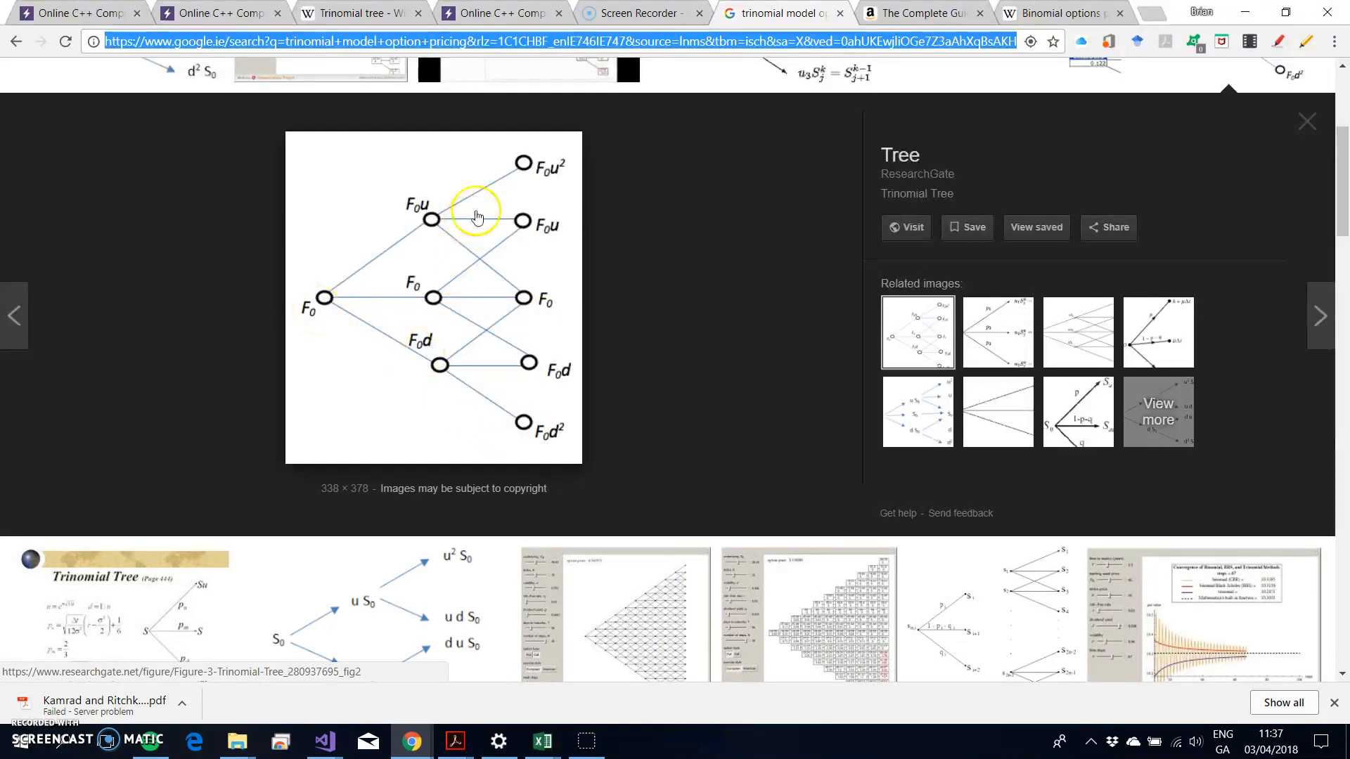
mouse_move(497, 222)
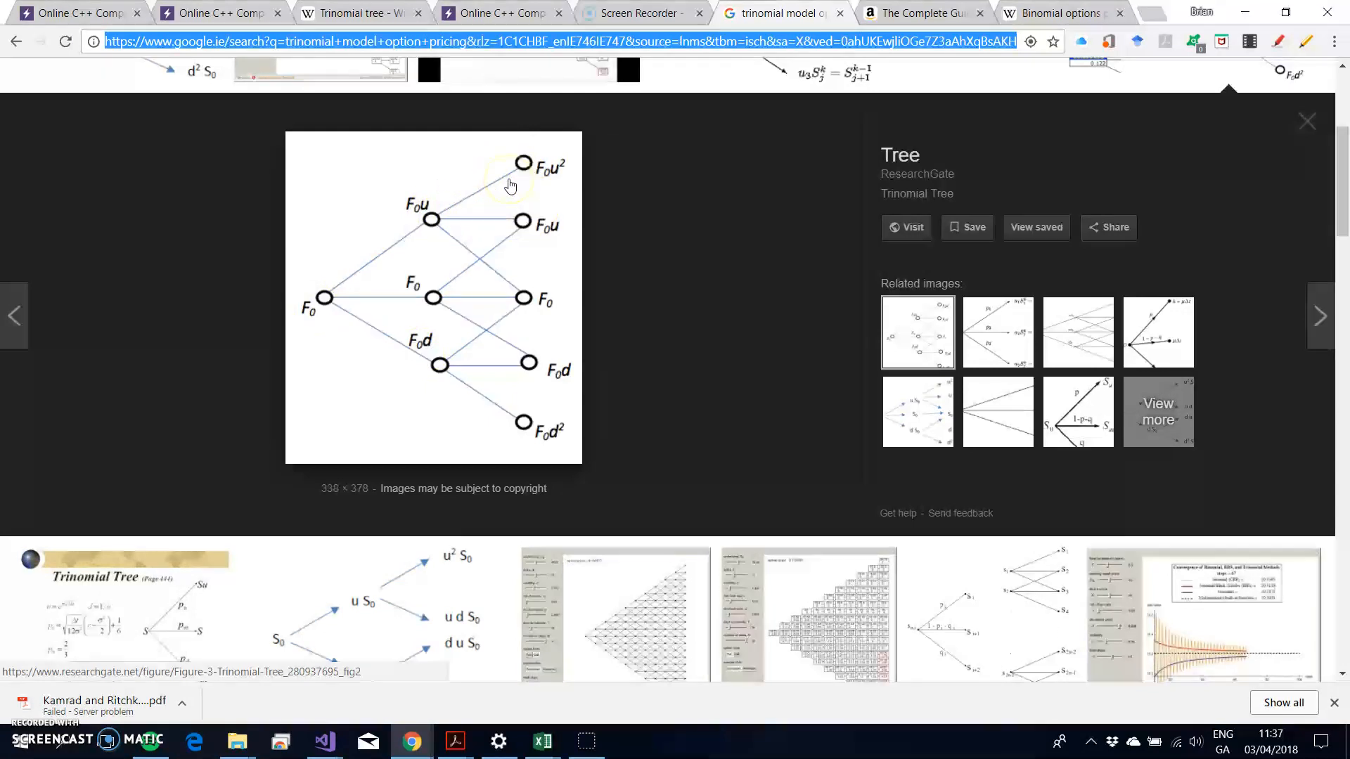
mouse_move(430, 236)
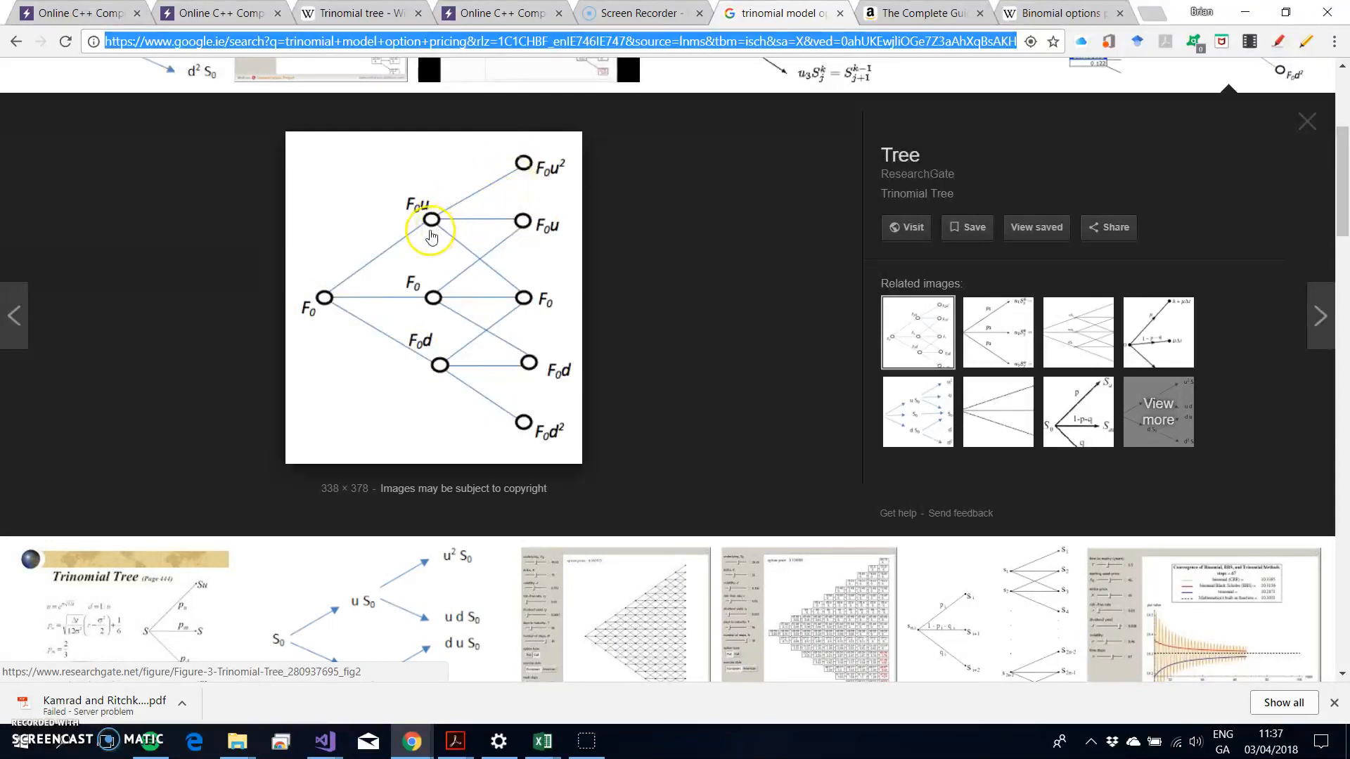
mouse_move(520, 169)
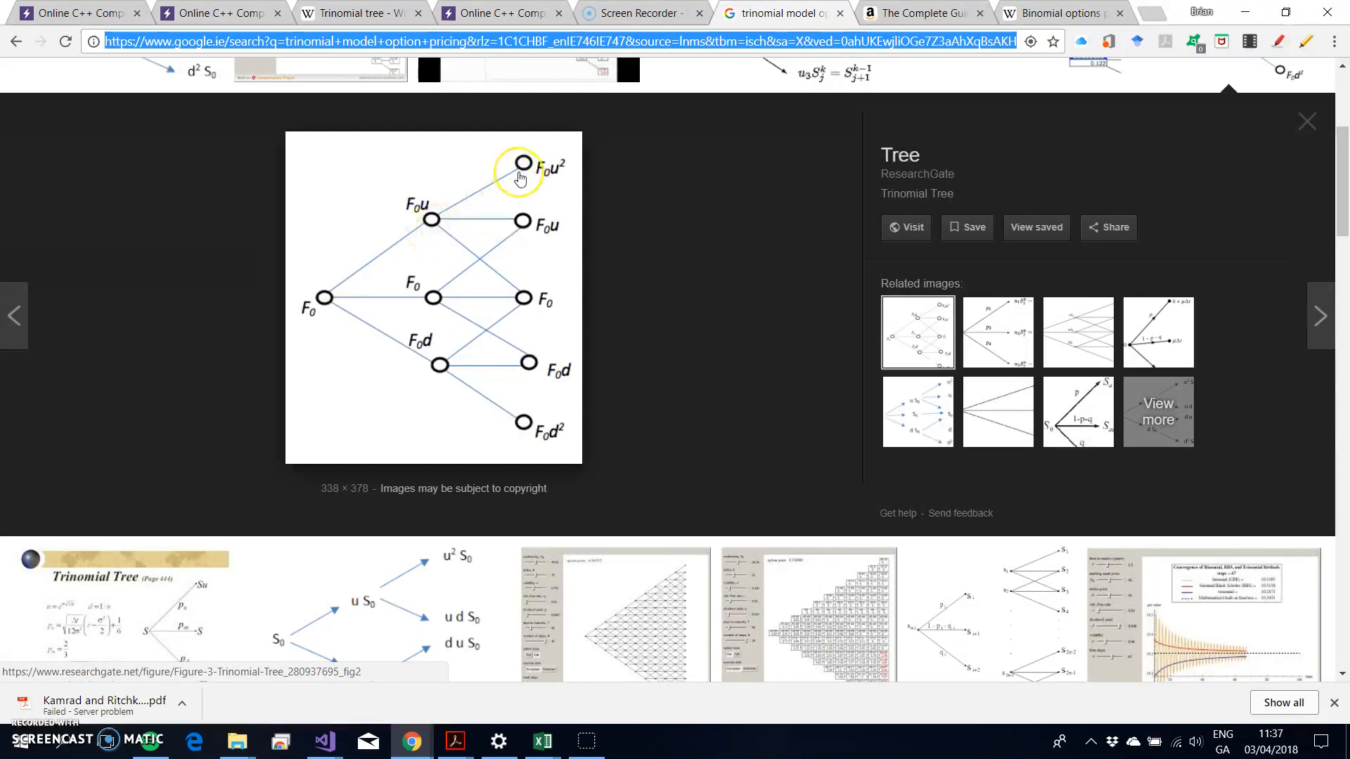
mouse_move(530, 277)
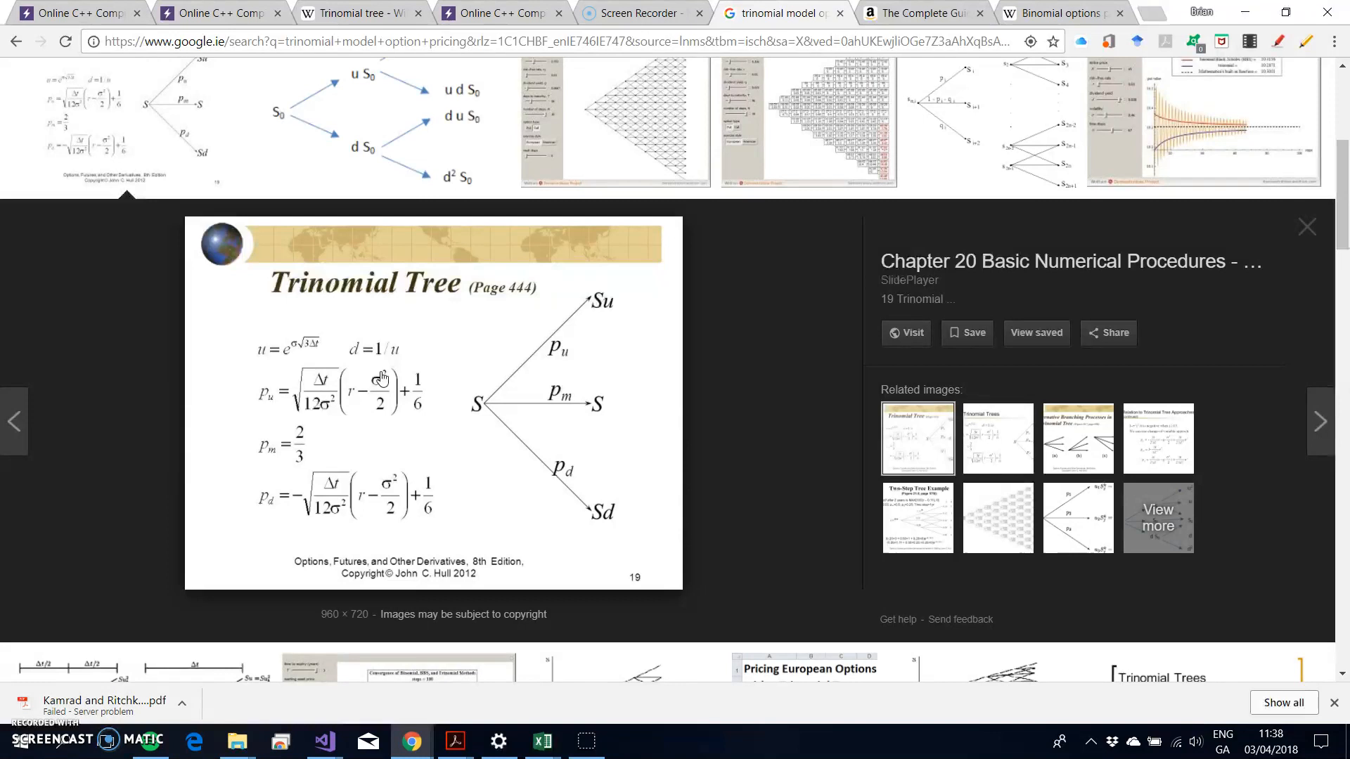
mouse_move(533, 387)
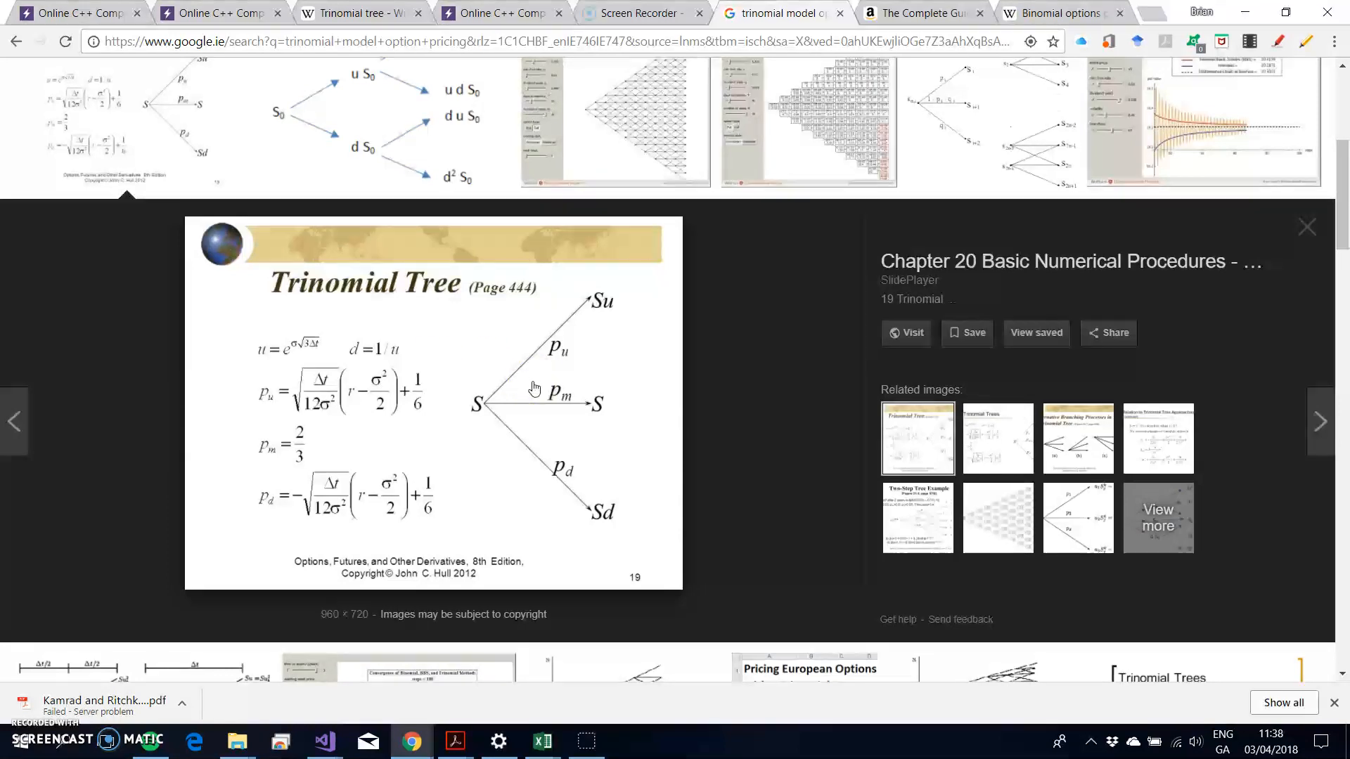
mouse_move(464, 459)
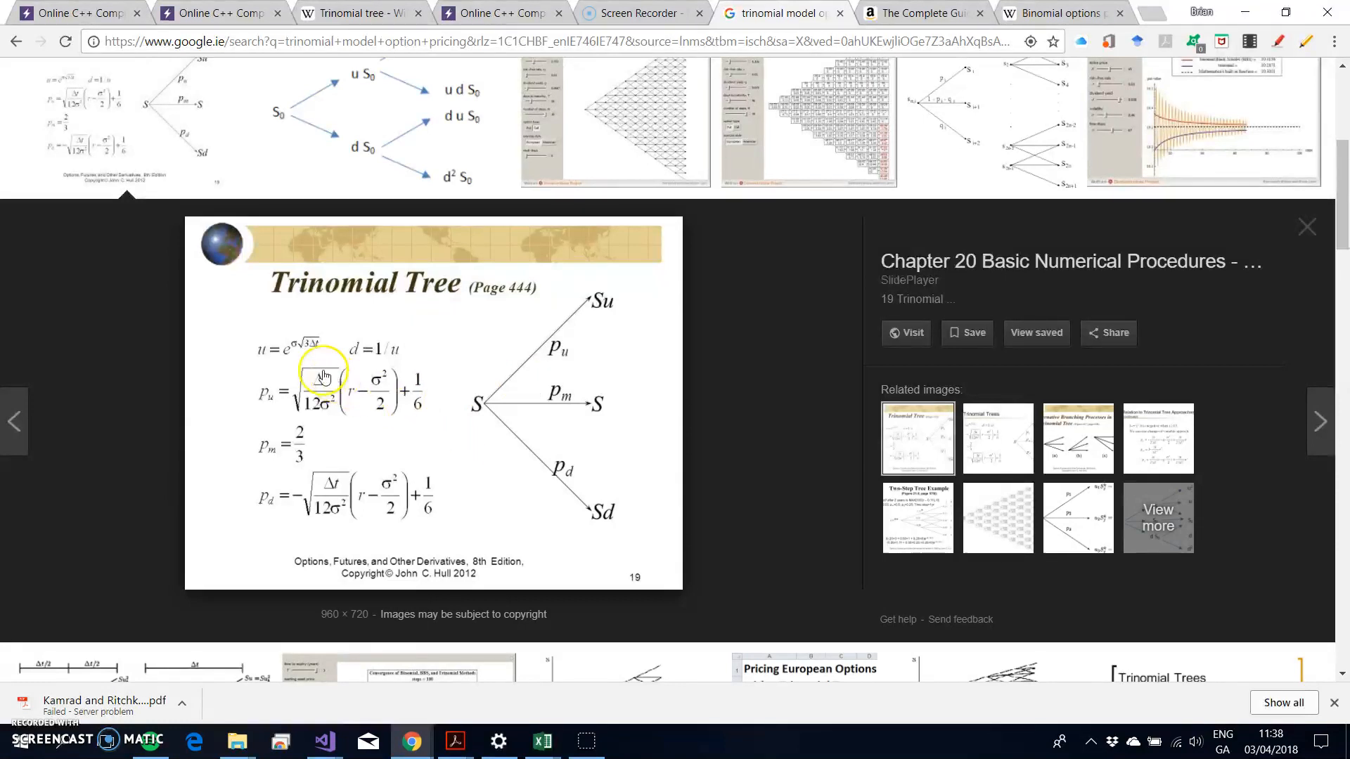
mouse_move(418, 478)
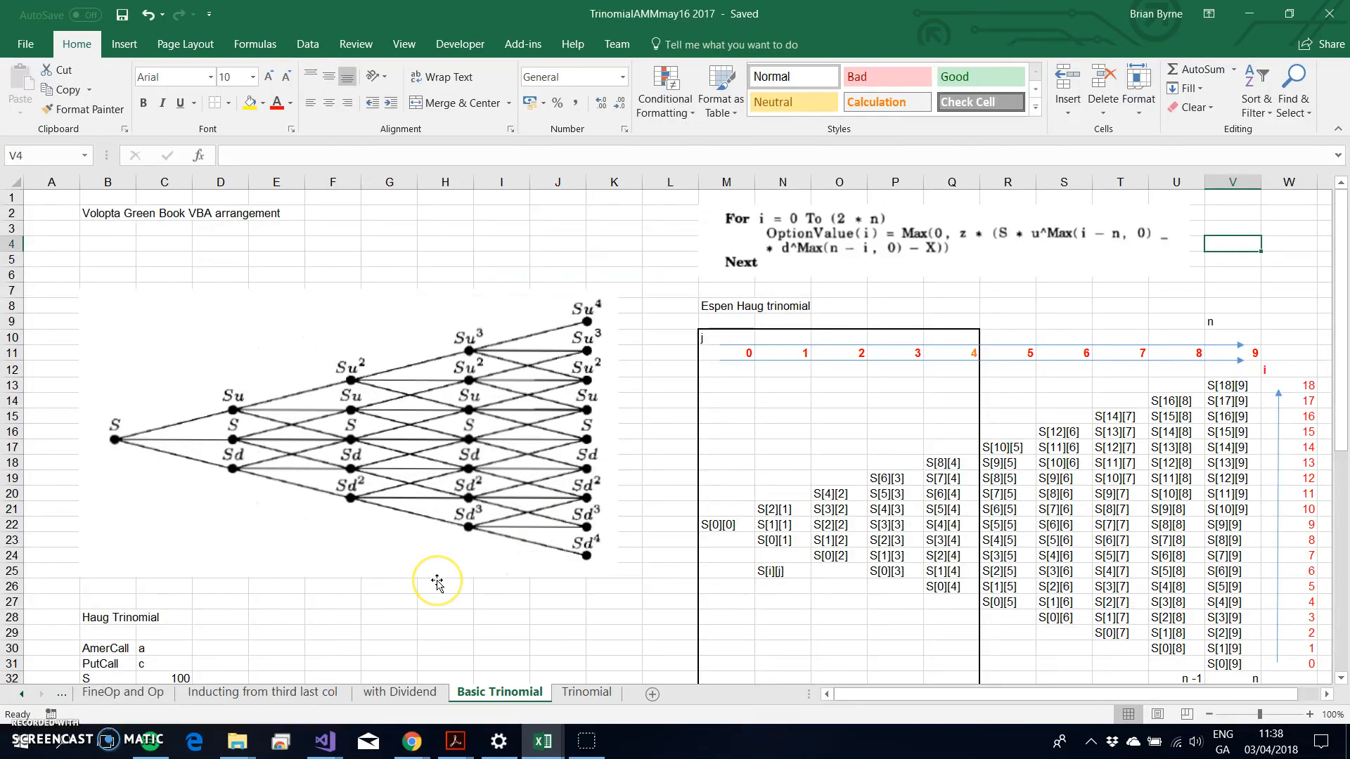
mouse_move(437, 584)
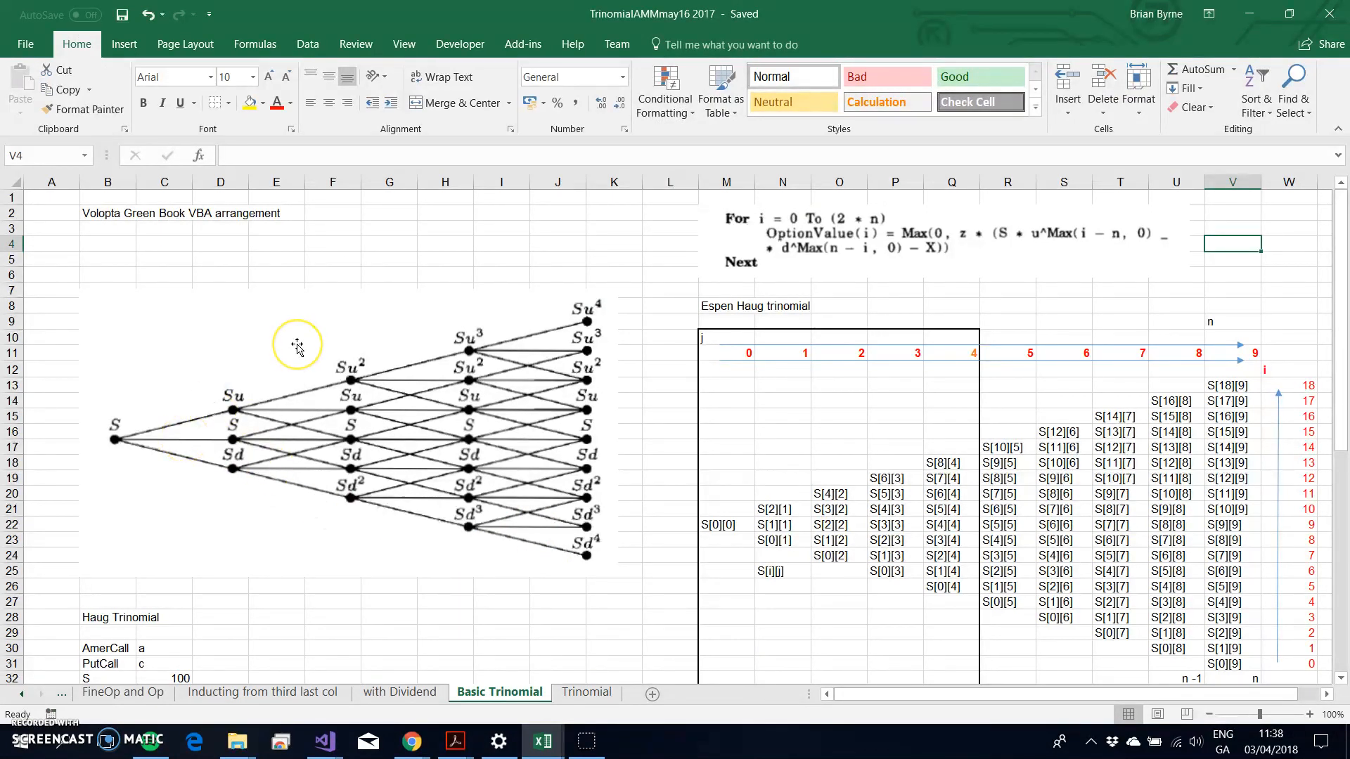
mouse_move(459, 398)
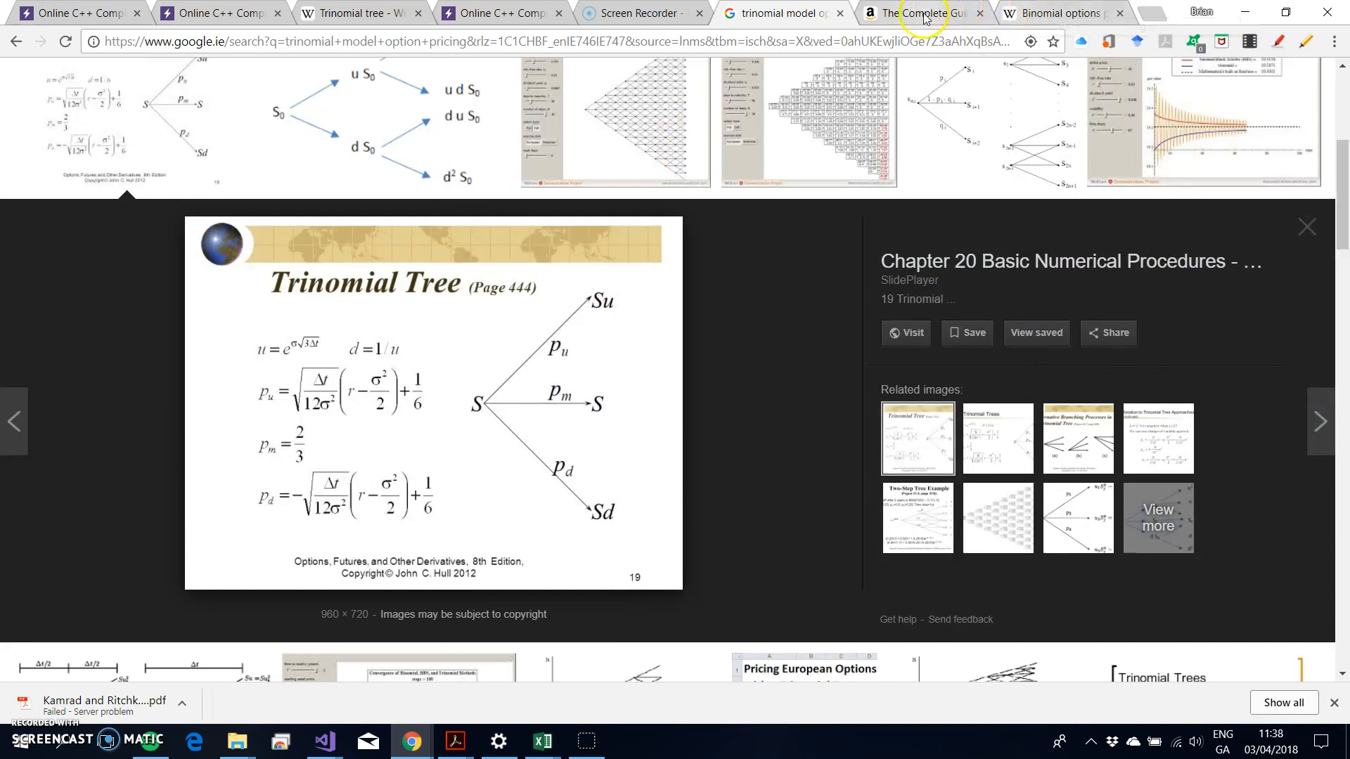
Show Amazon's page for Espen Haug's The Complete Guide to Option Pricing Formulas.
left_click(921, 12)
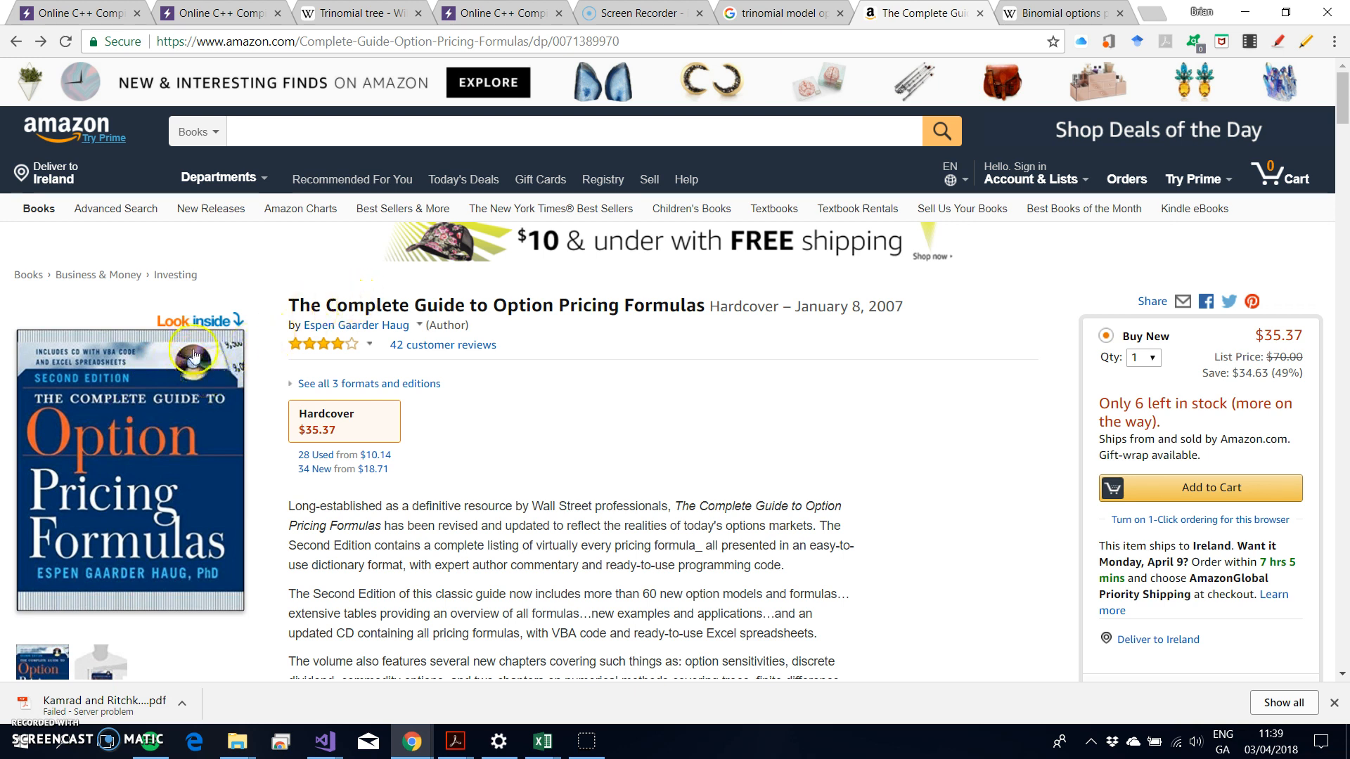
mouse_move(534, 355)
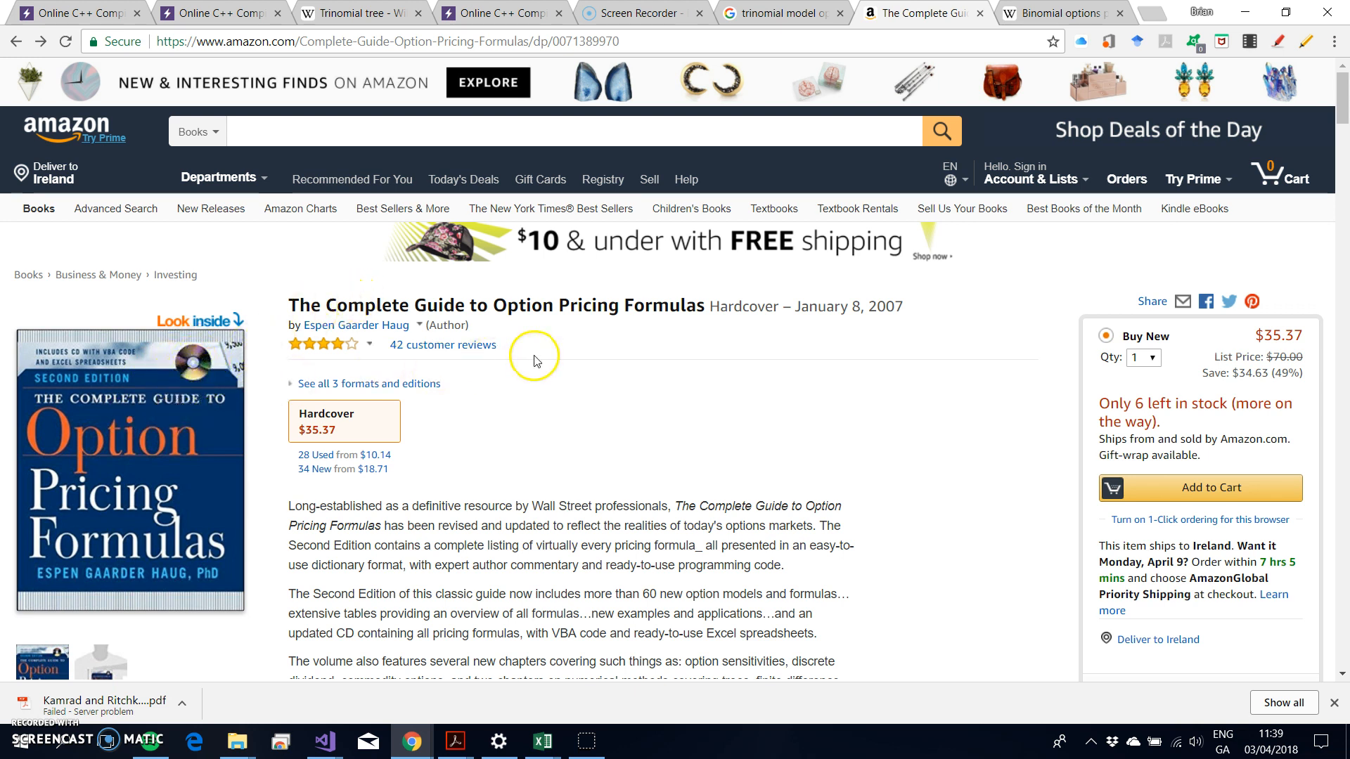
mouse_move(106, 480)
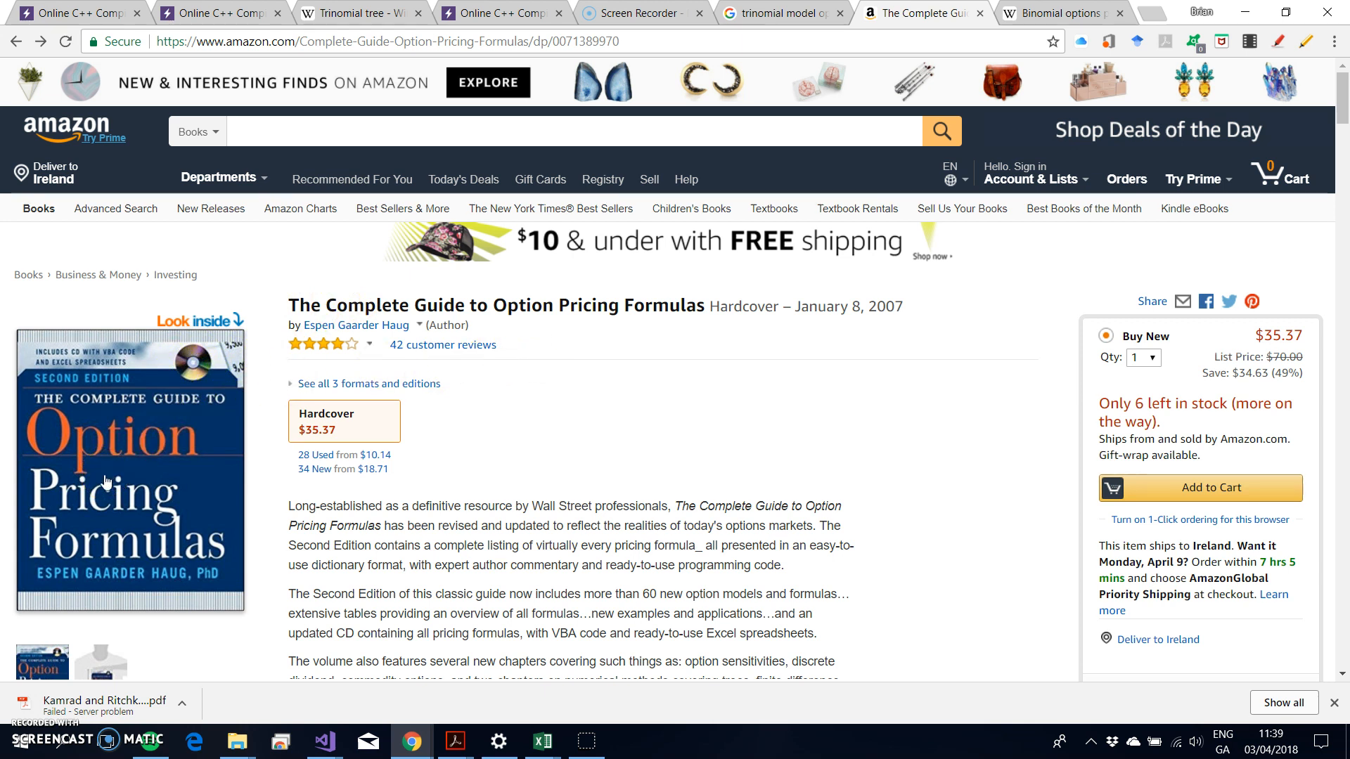
left_click(127, 505)
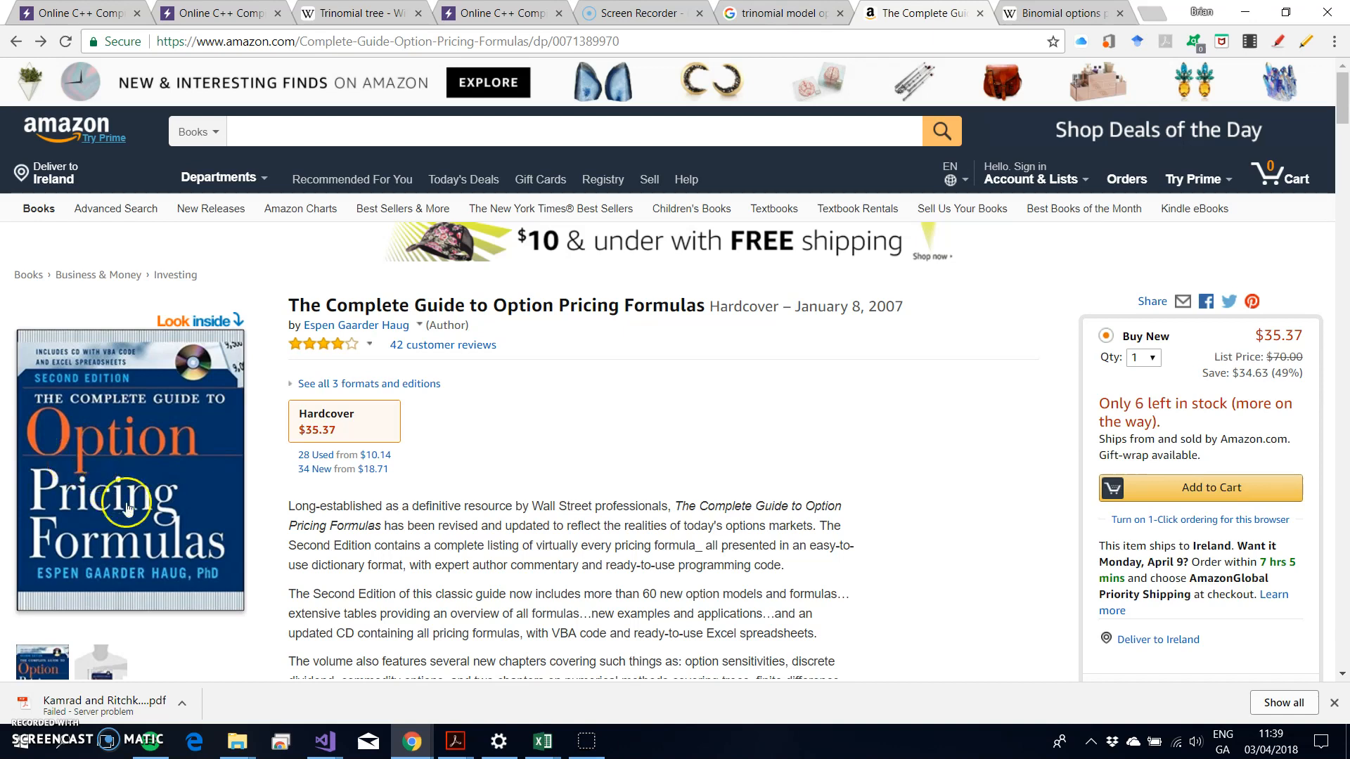
mouse_move(131, 522)
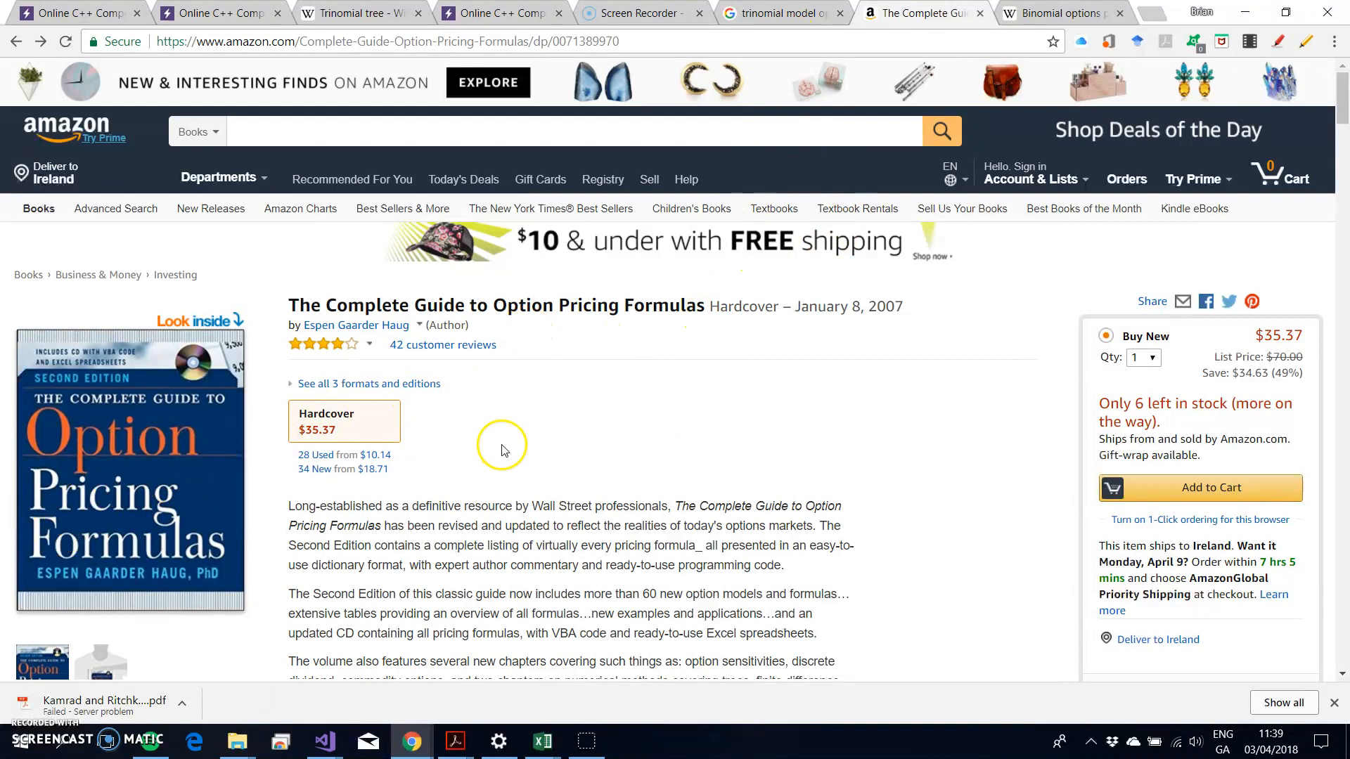
mouse_move(542, 480)
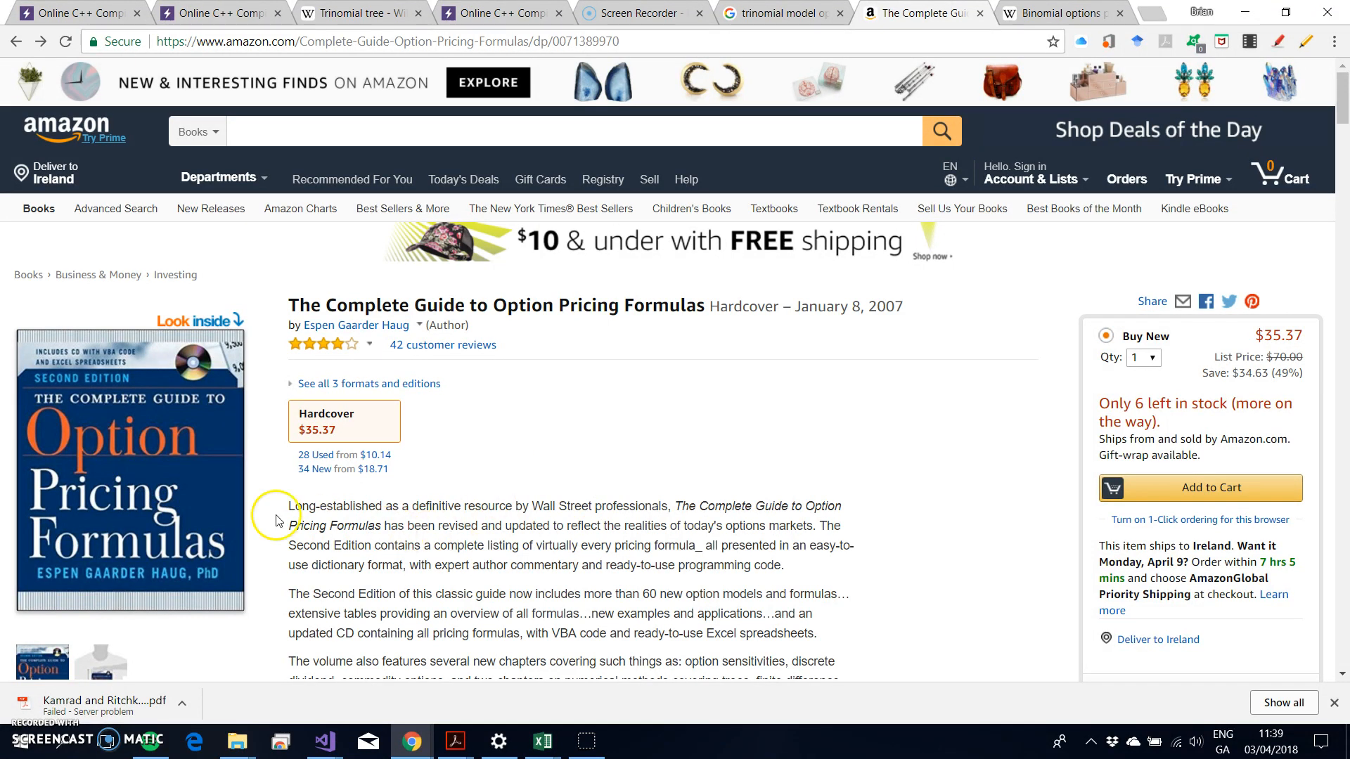
mouse_move(689, 437)
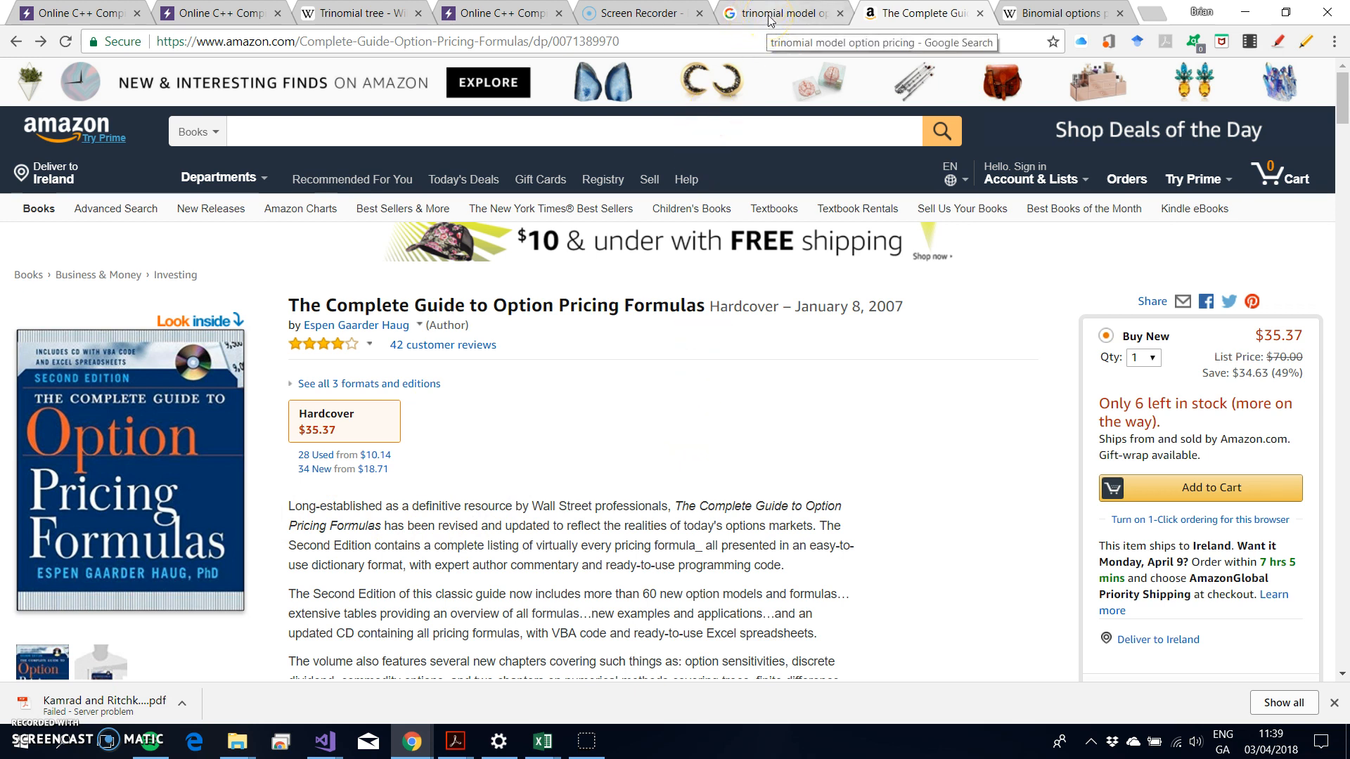
Read the Trinomial tree Formula section's probabilities and compare them with the trinomial C++ code.
left_click(353, 13)
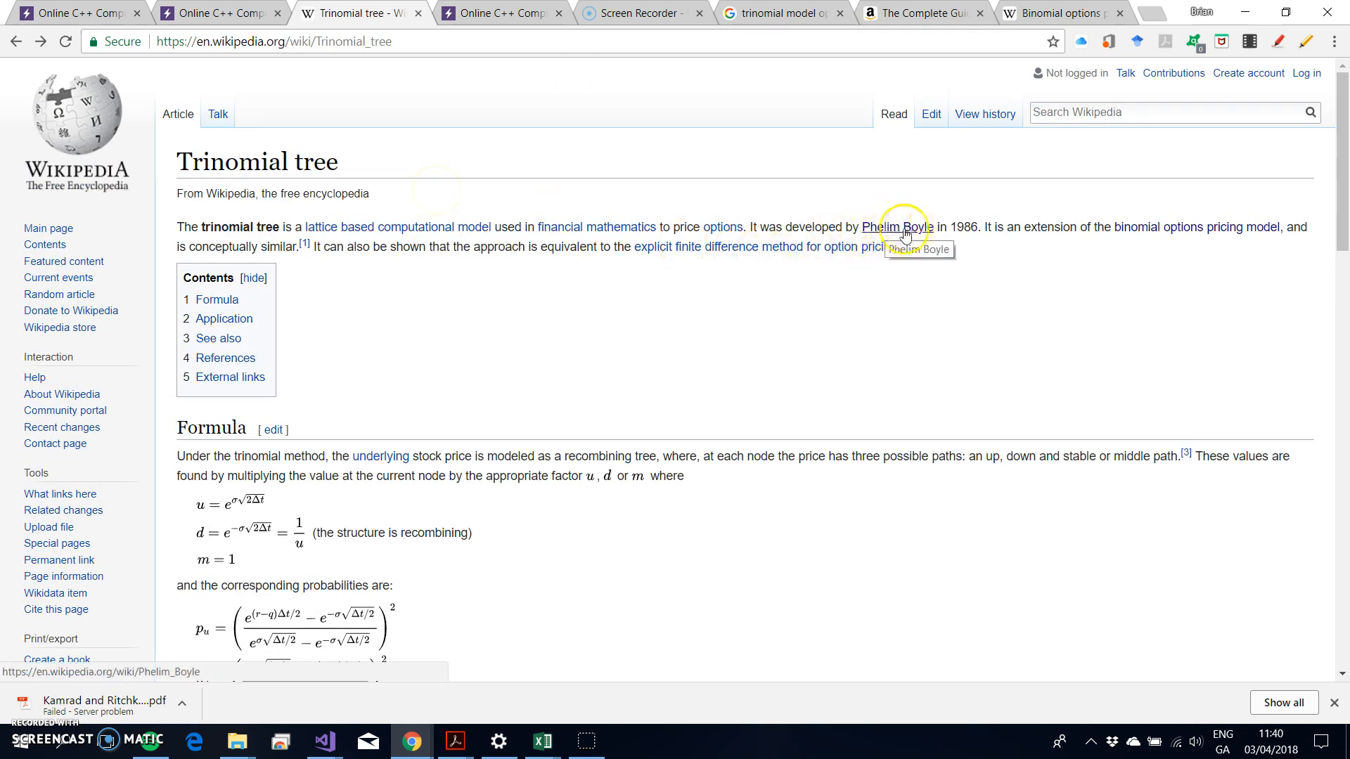
scroll("down", 3)
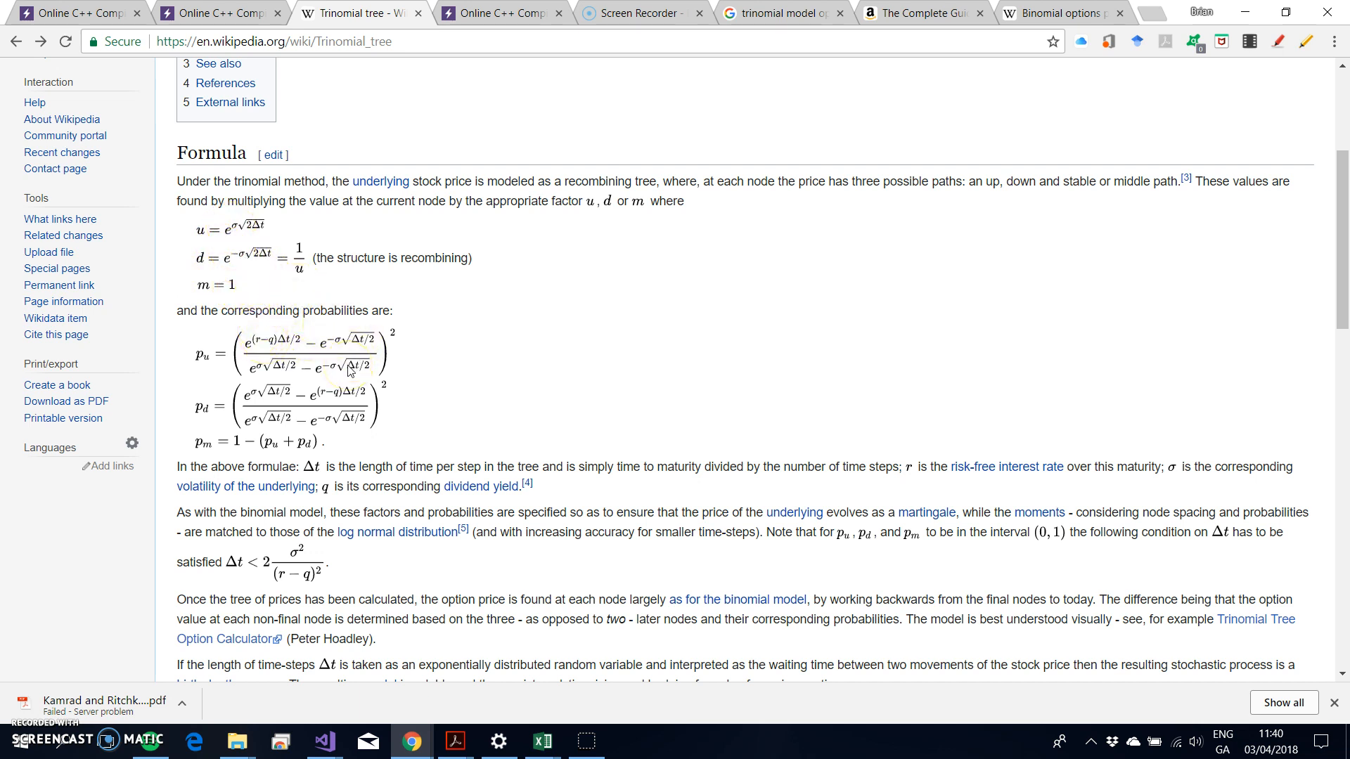
mouse_move(341, 311)
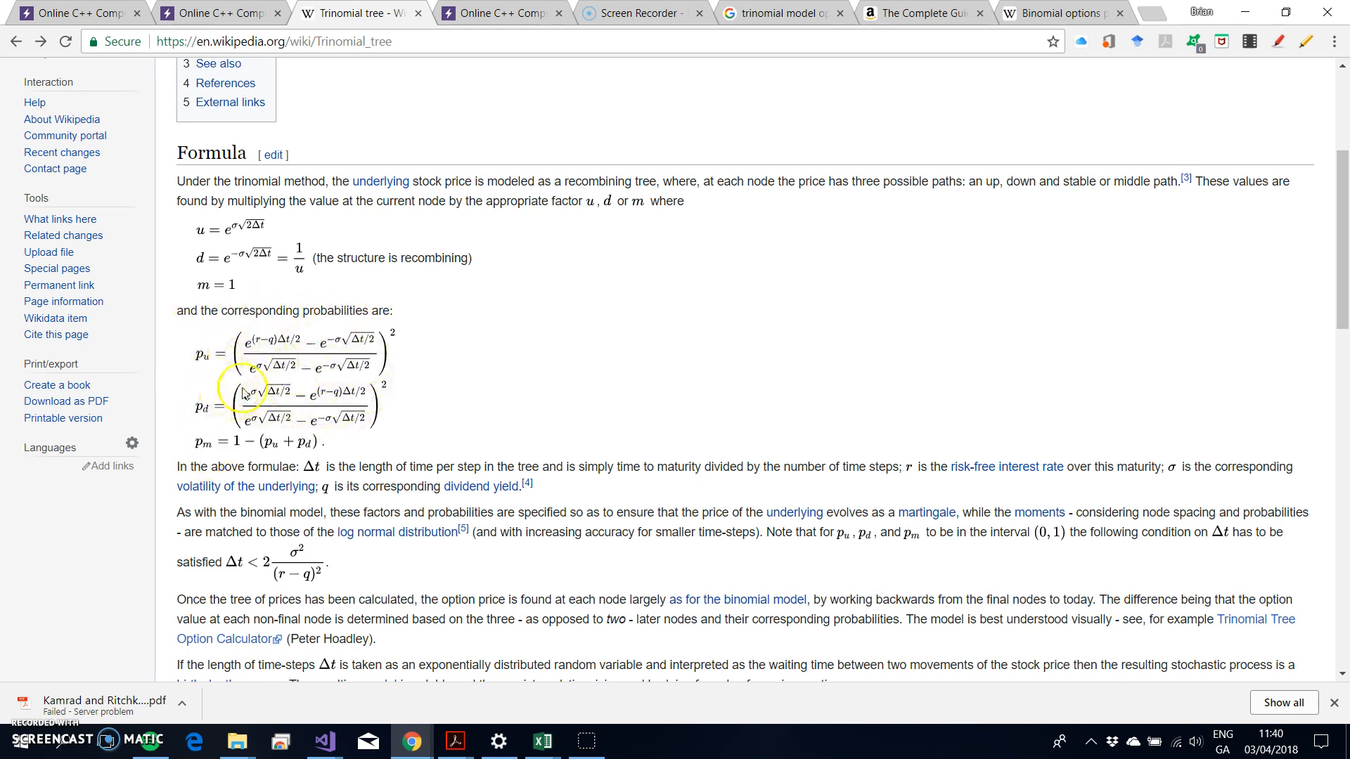
mouse_move(219, 356)
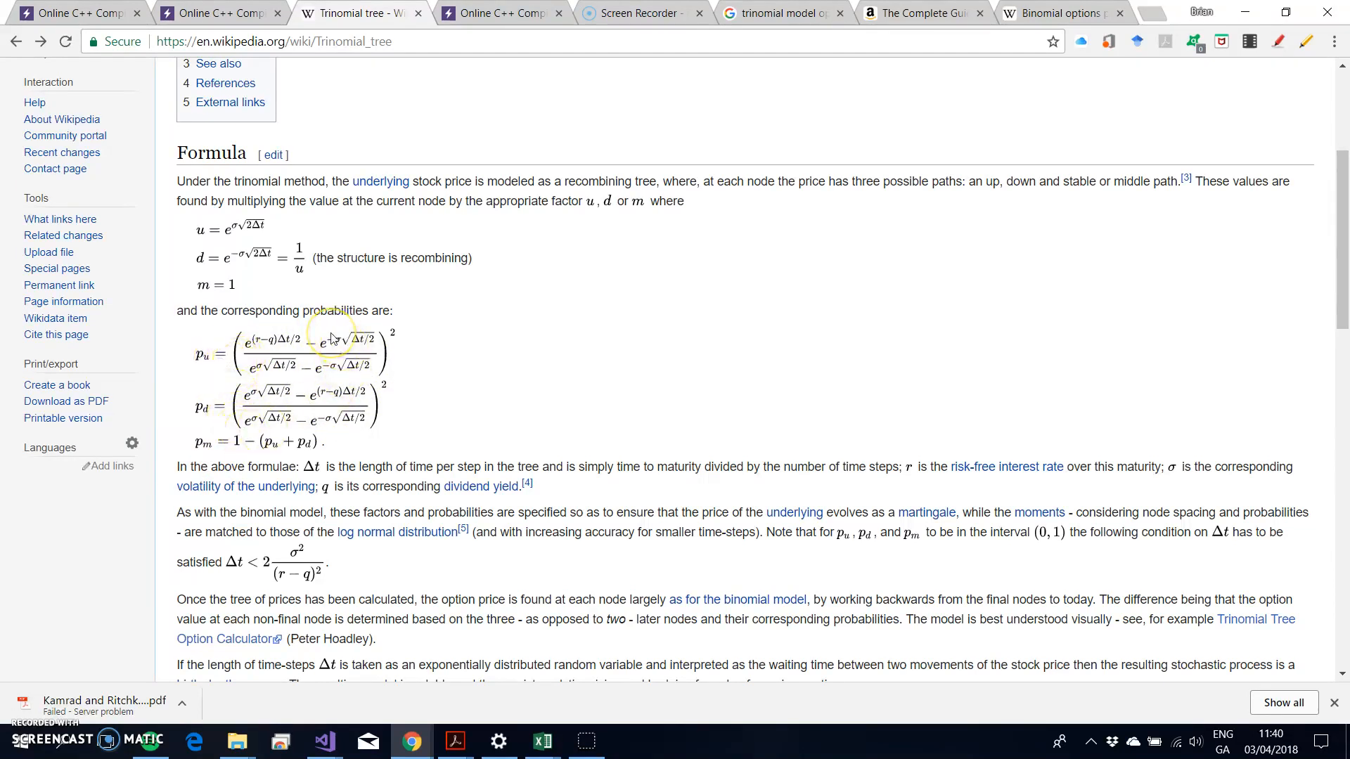
mouse_move(265, 164)
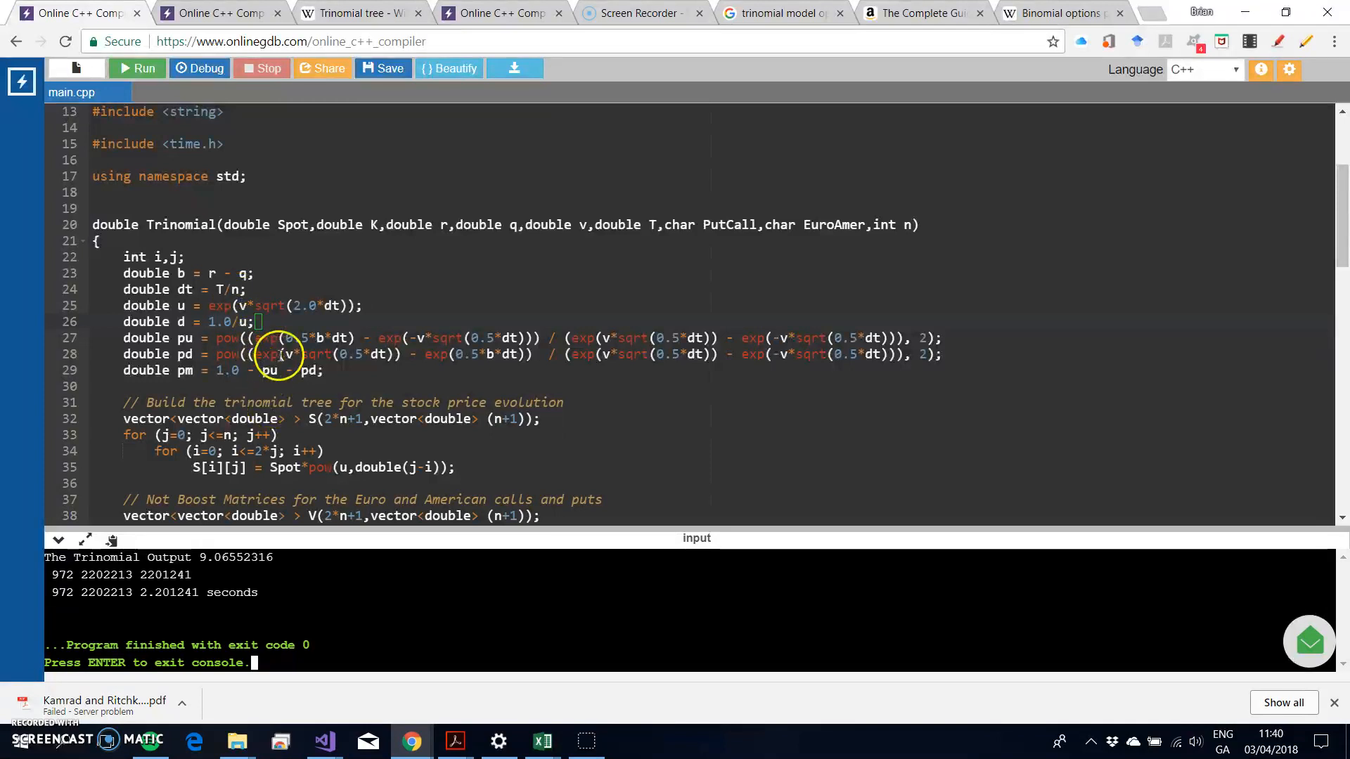
mouse_move(495, 372)
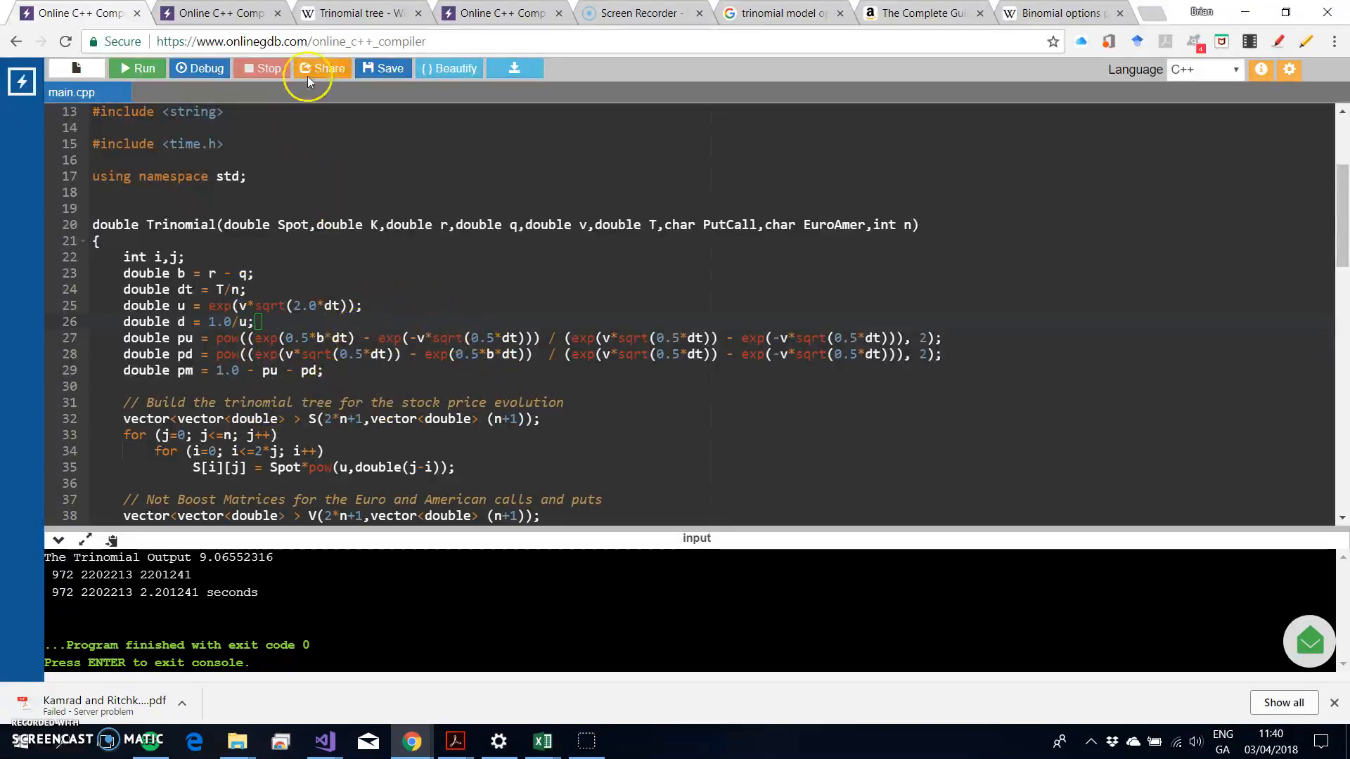
left_click(353, 12)
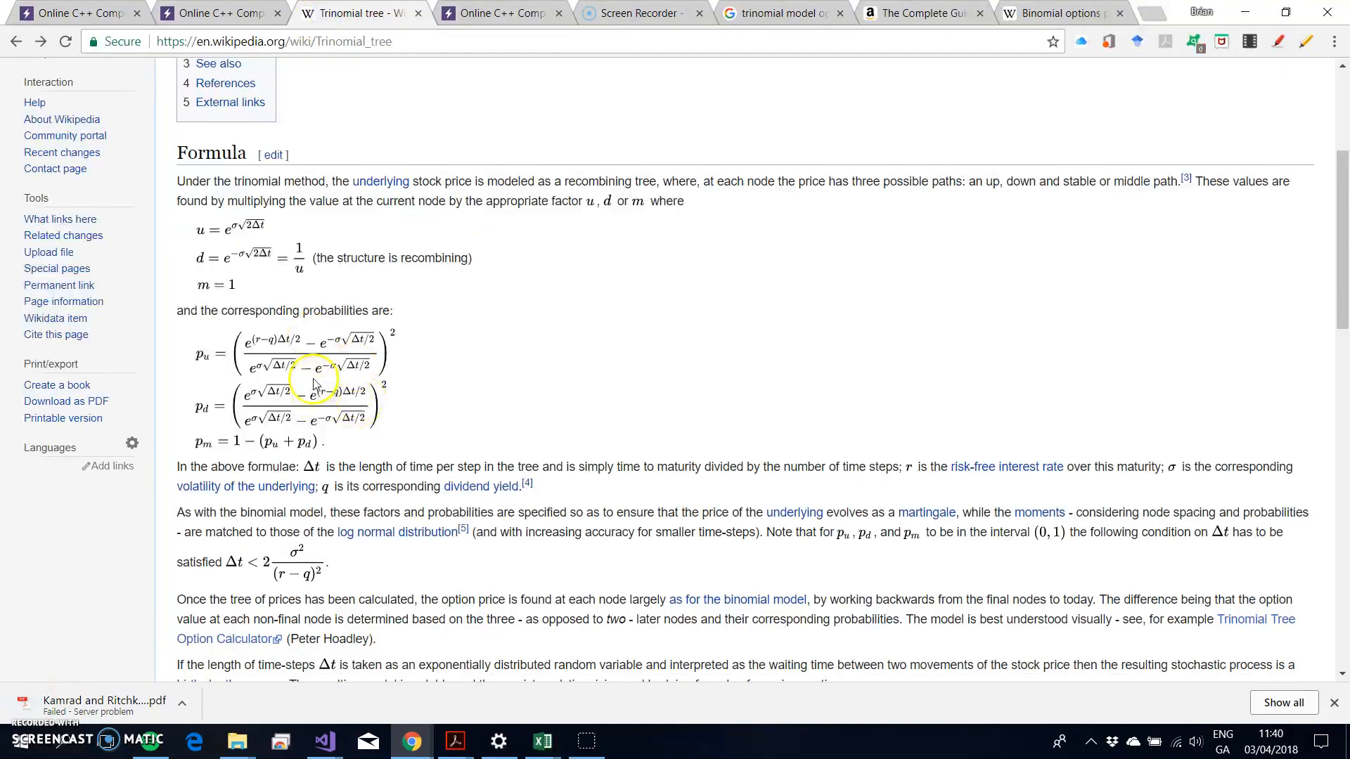
mouse_move(312, 389)
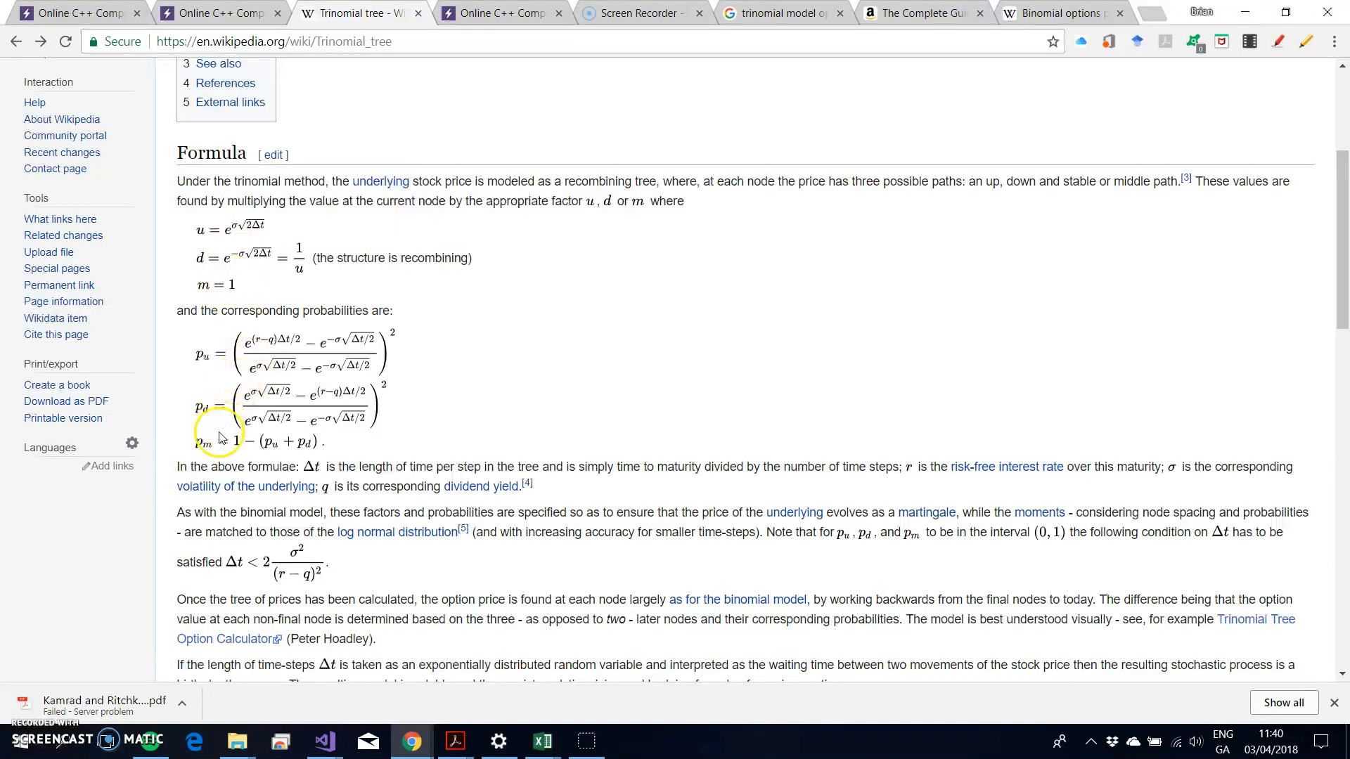
left_click(78, 12)
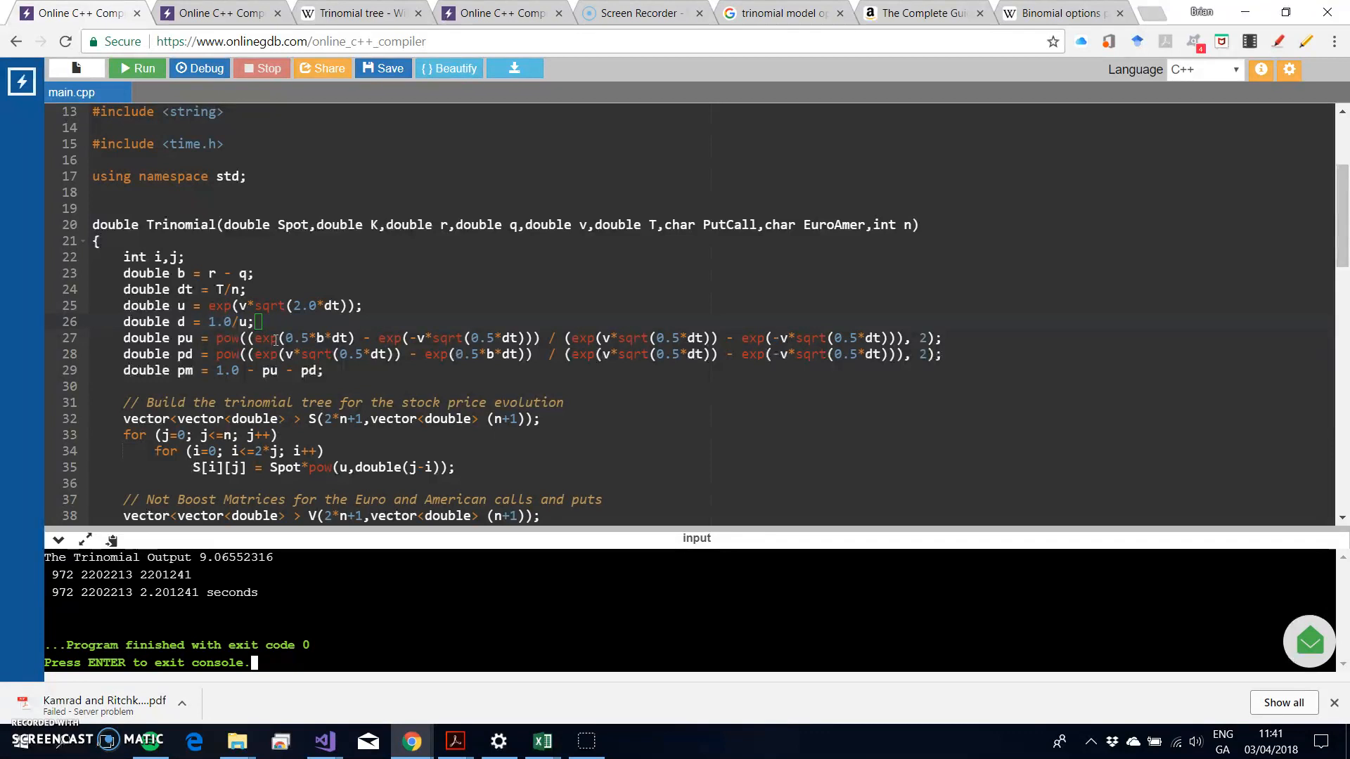
mouse_move(270, 202)
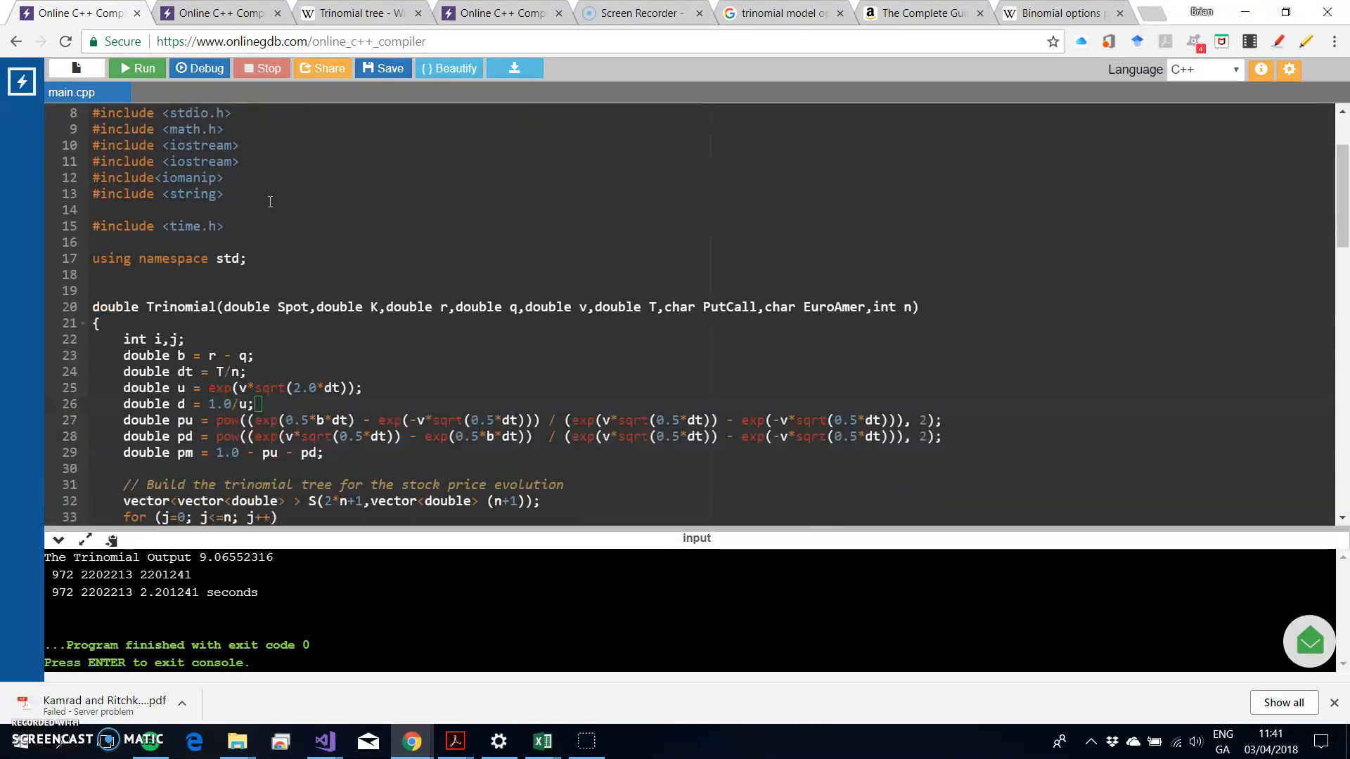
scroll("down", 3)
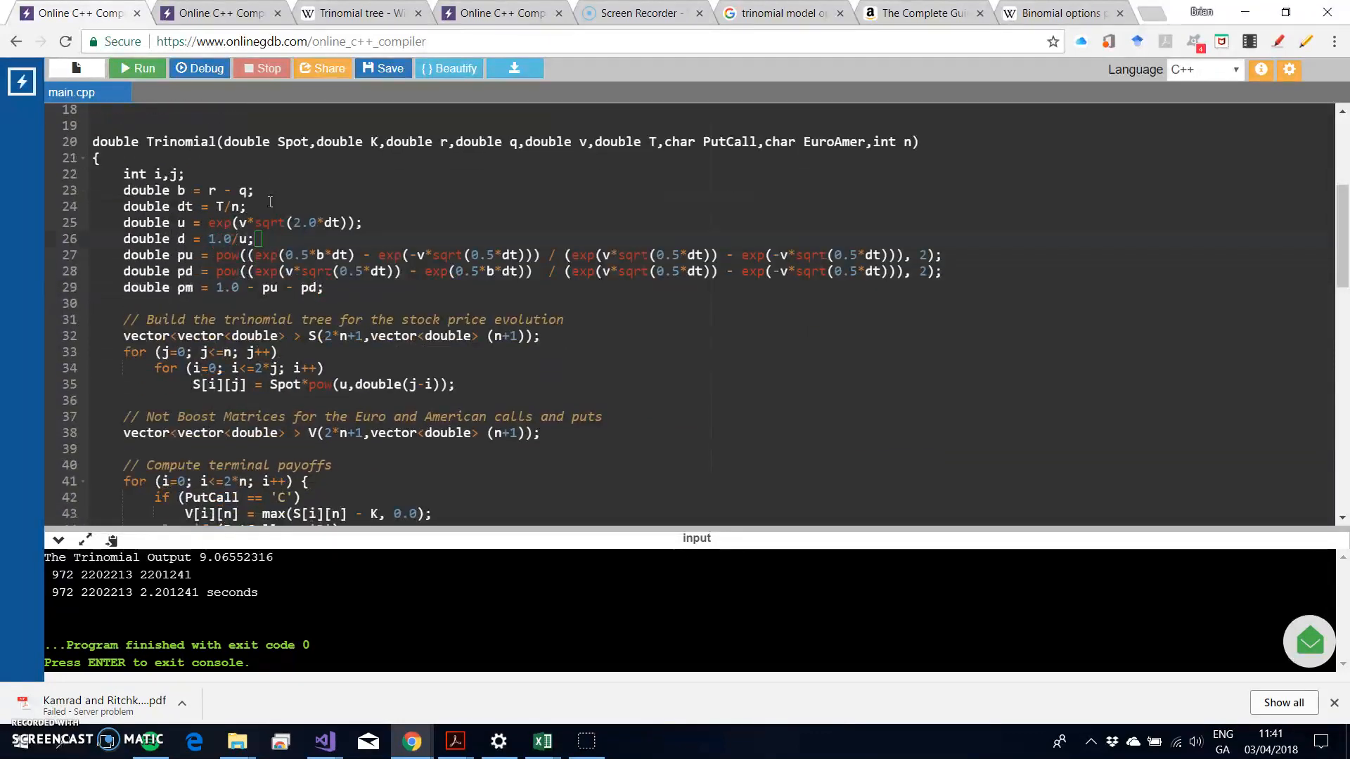
scroll("down", 3)
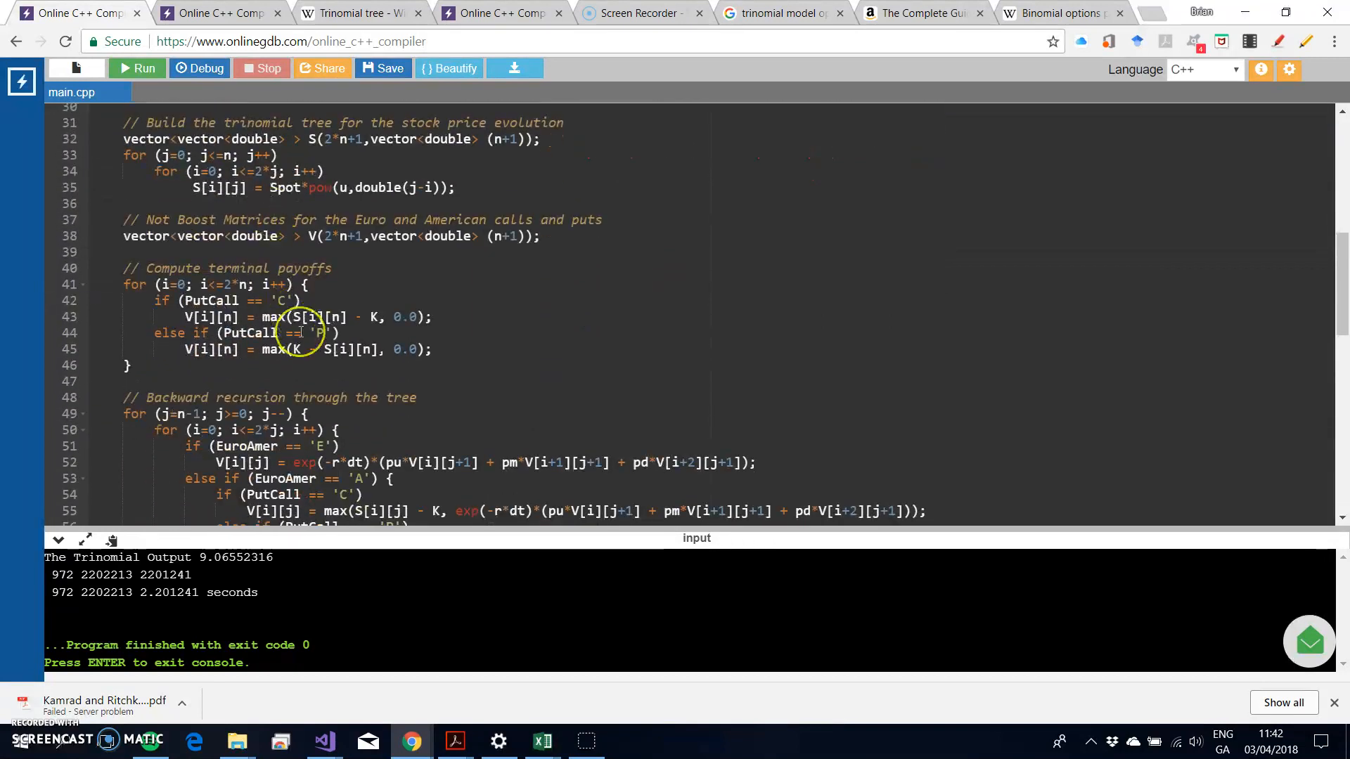
scroll("down", 3)
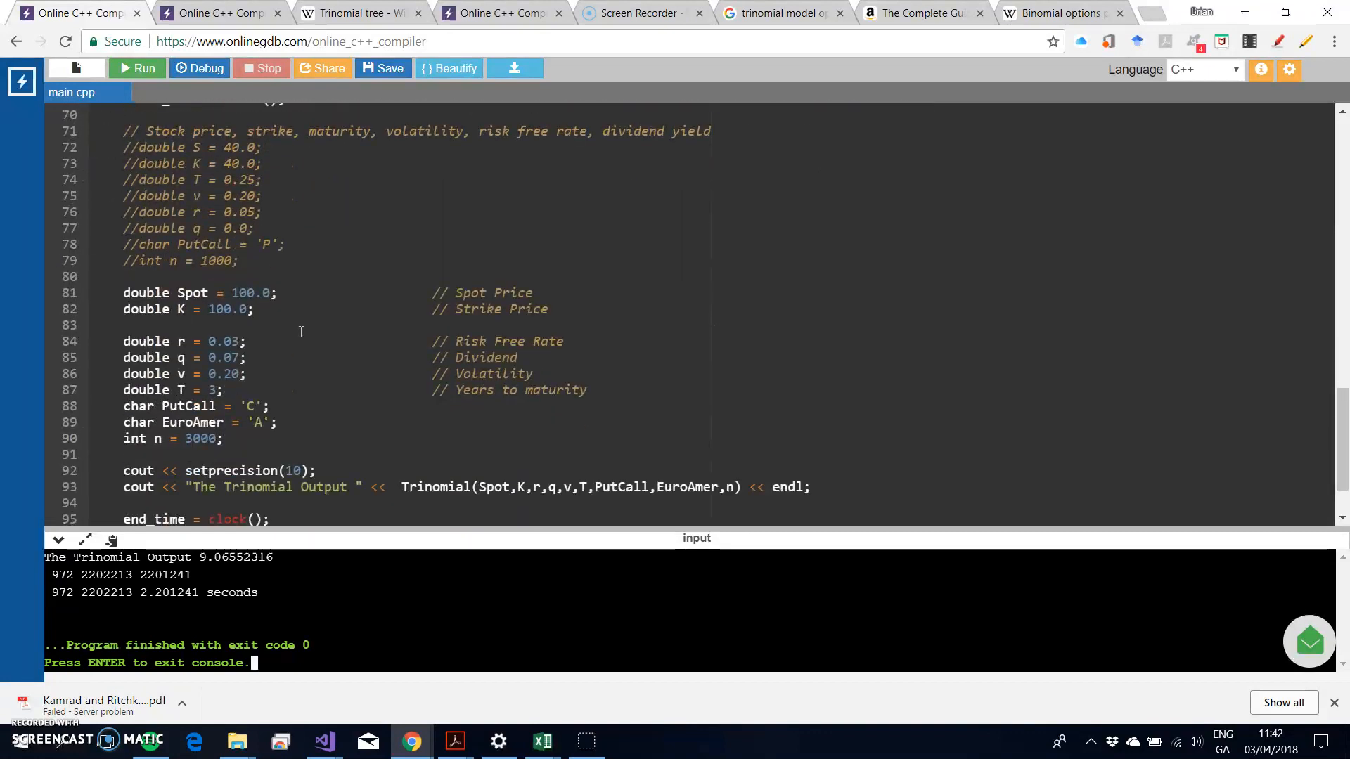
scroll("down", 3)
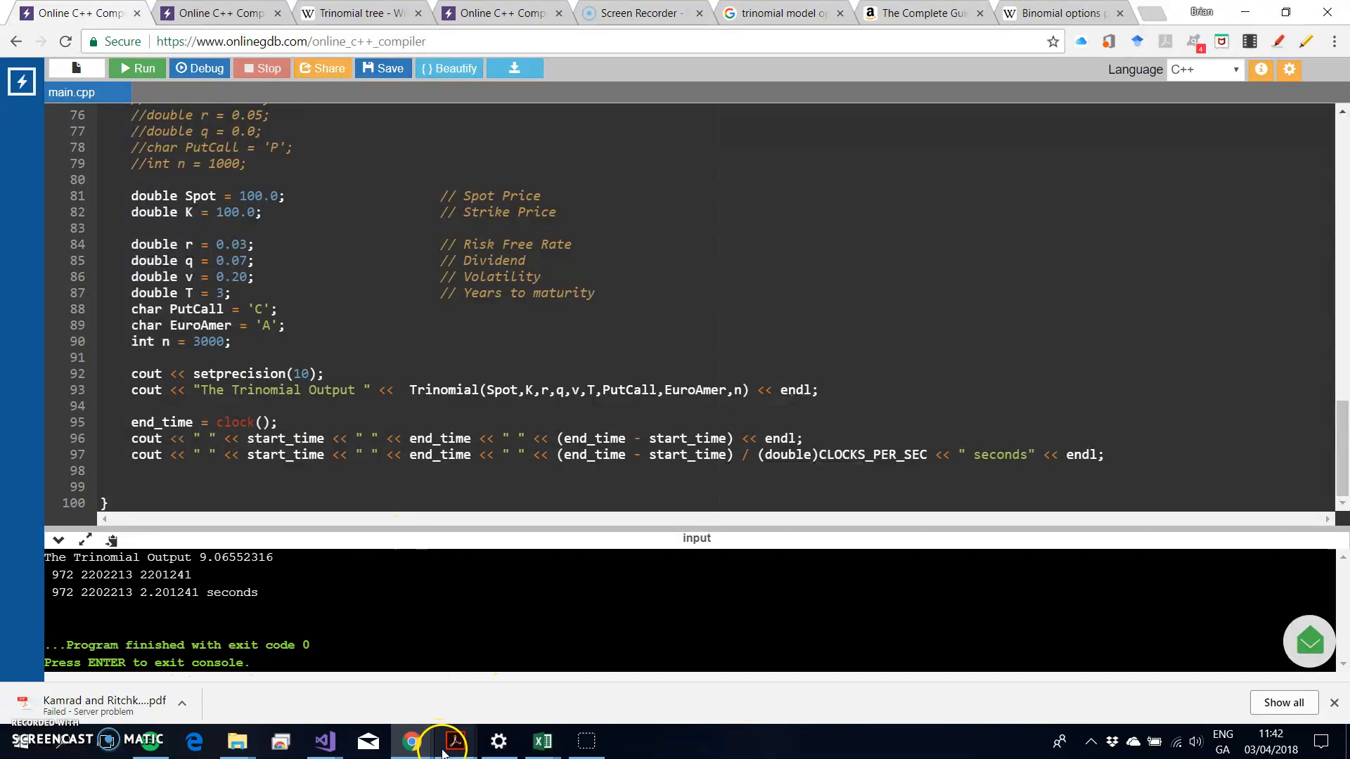
Check Broadie–Detemple Table 2 bounds for T = 3 years, then return to OnlineGDB.
left_click(455, 740)
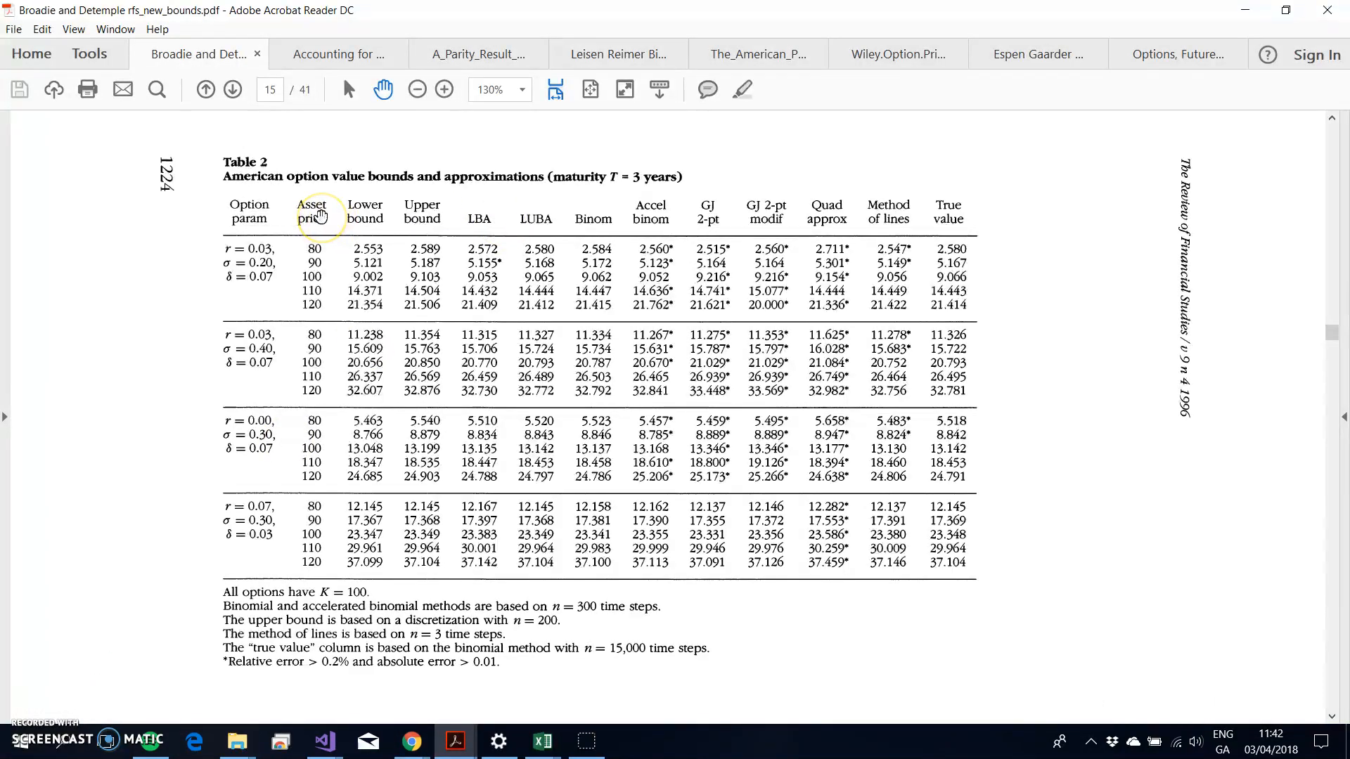
mouse_move(1328, 338)
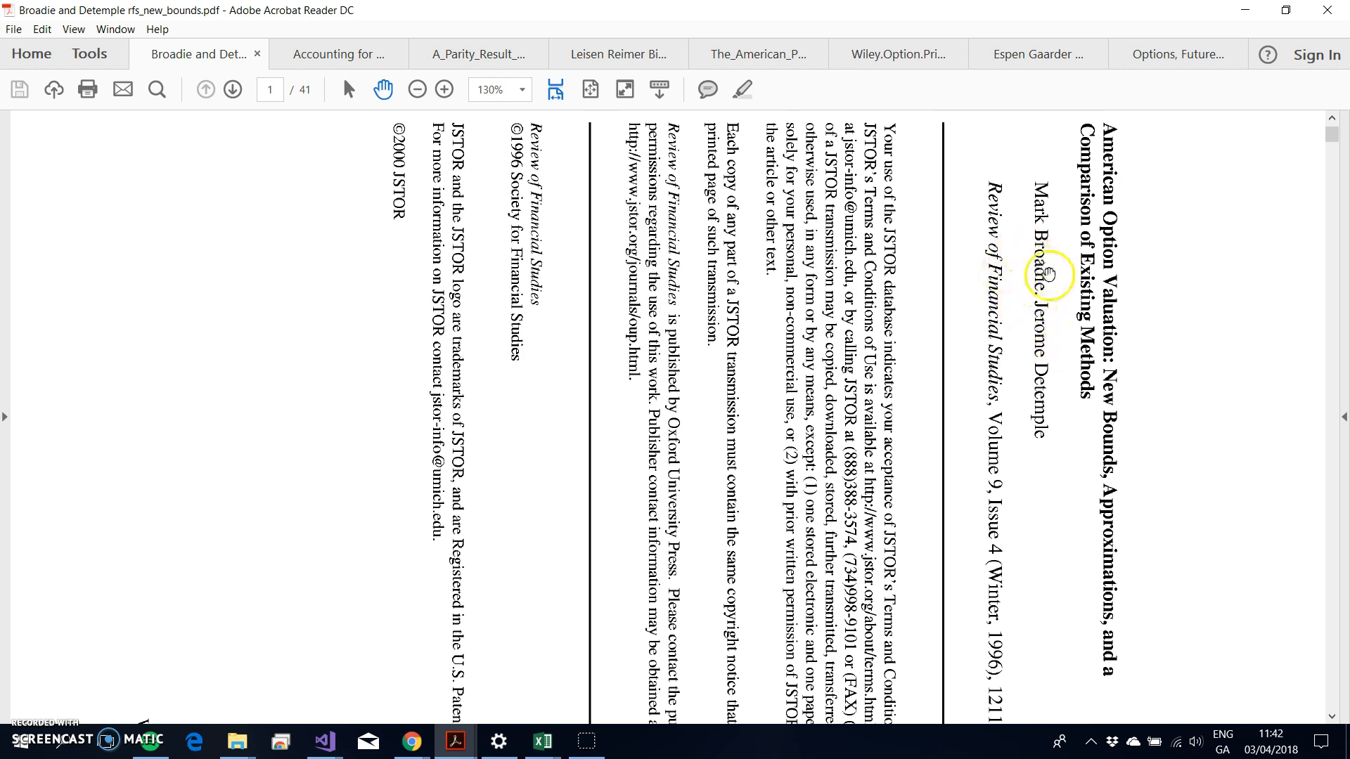
mouse_move(729, 376)
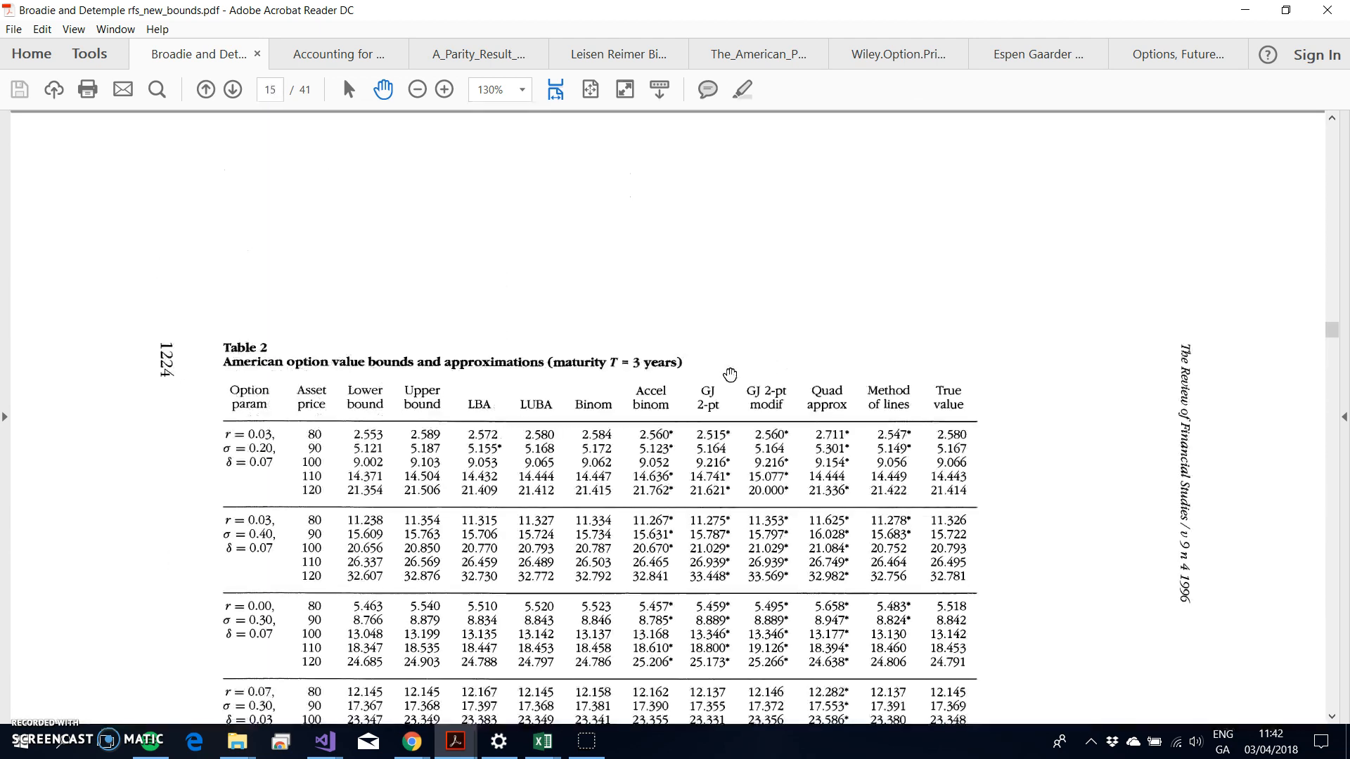
scroll("down", 3)
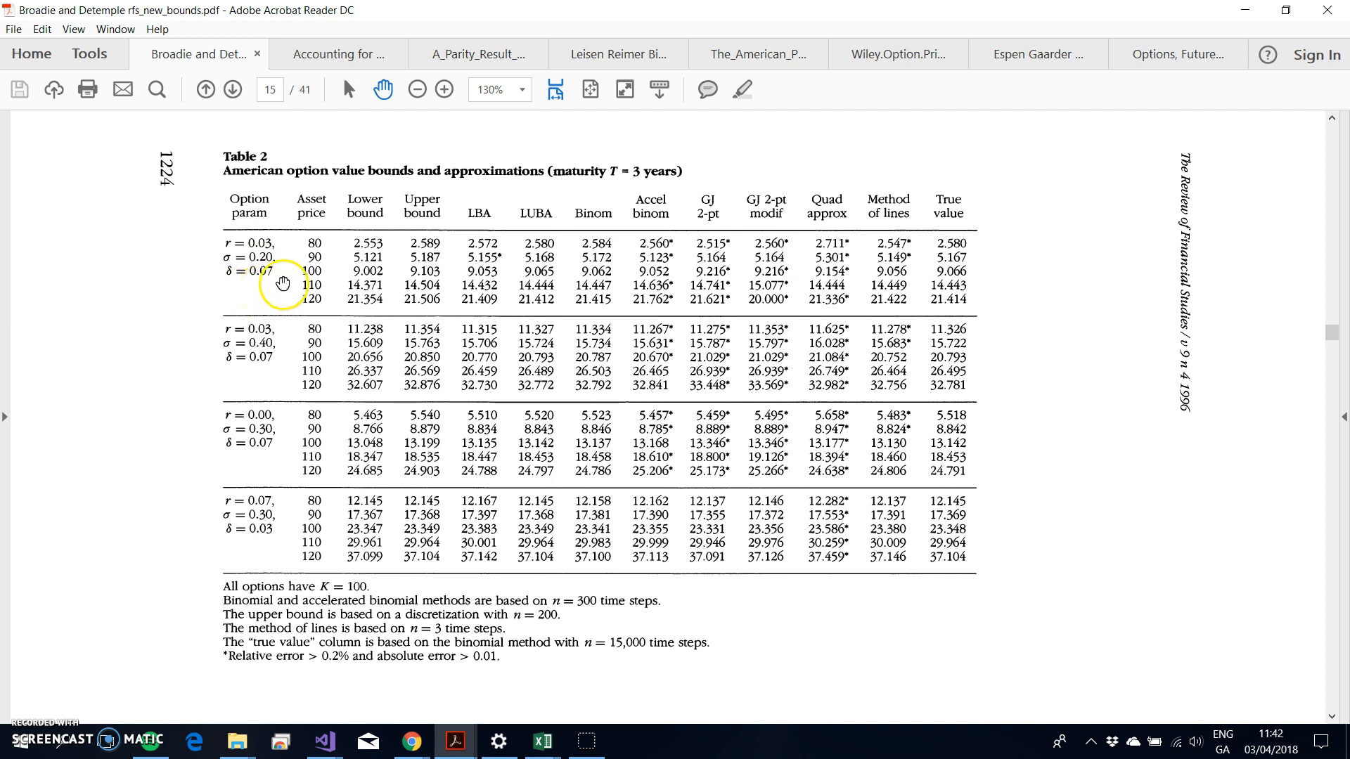
mouse_move(607, 658)
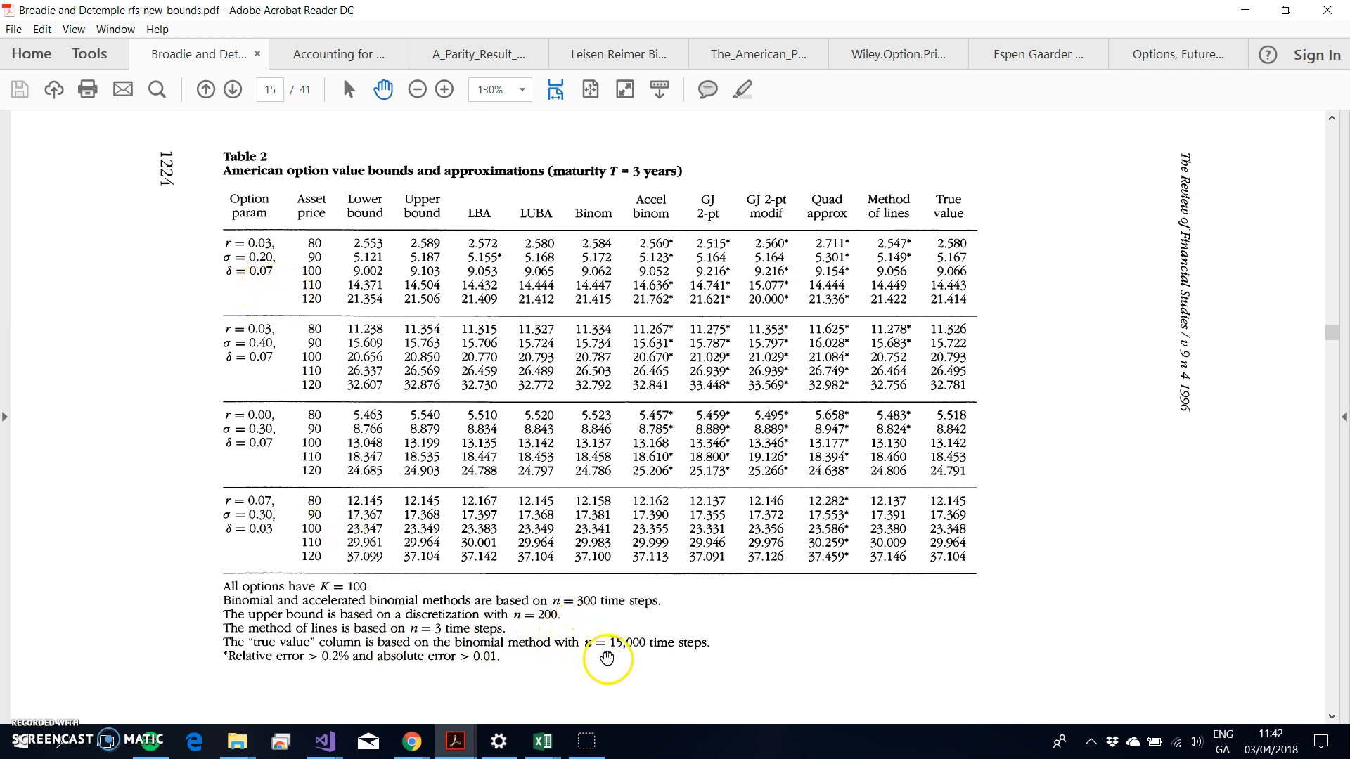
mouse_move(616, 651)
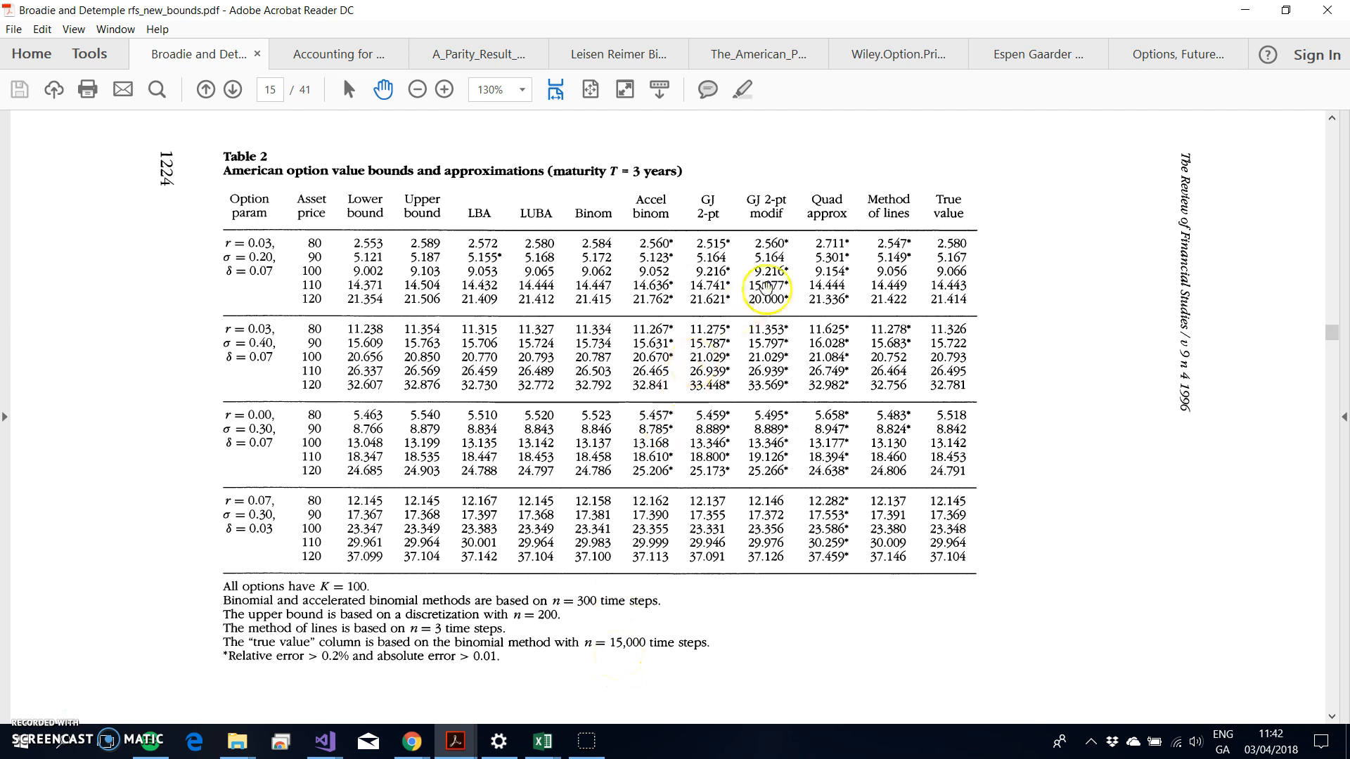
mouse_move(578, 691)
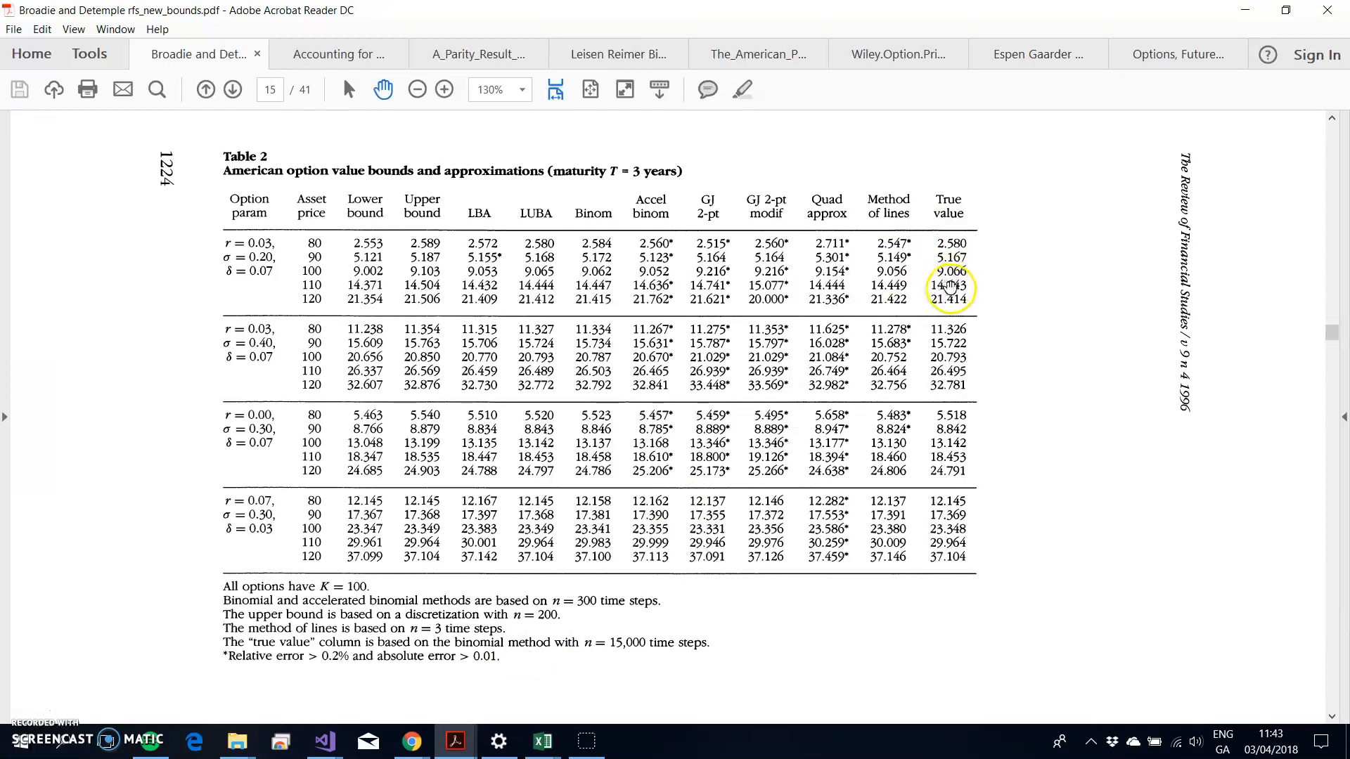
mouse_move(258, 284)
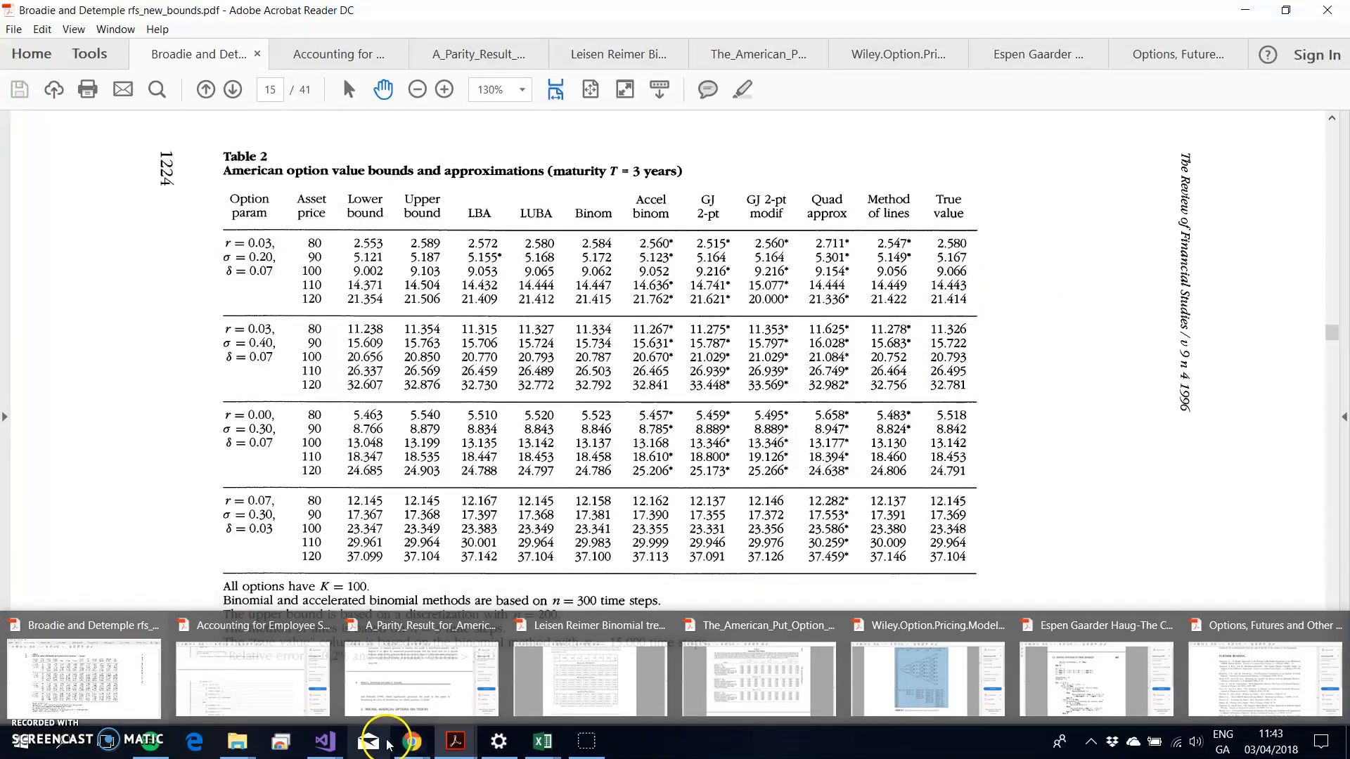
left_click(410, 740)
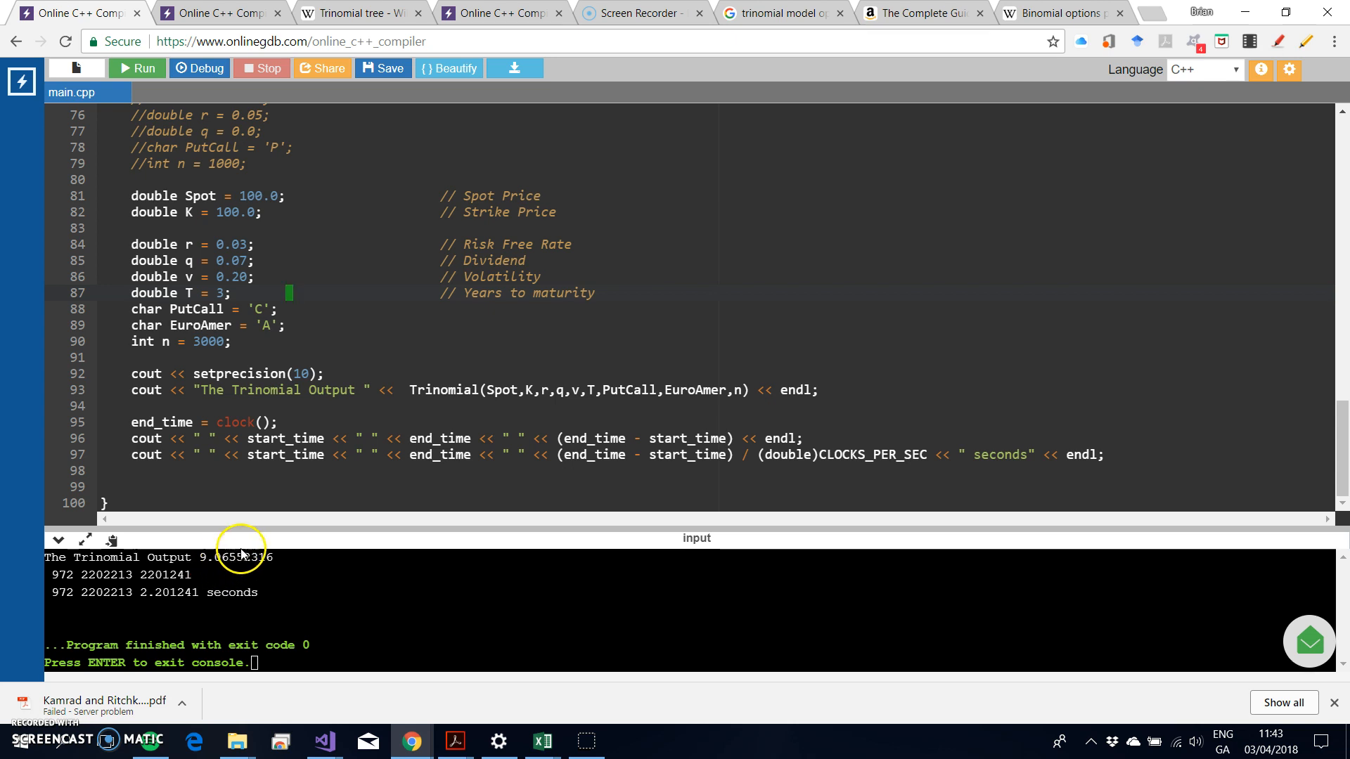
Change int n from 3000 to 6000 on line 90 and rerun the trinomial program.
left_click(135, 68)
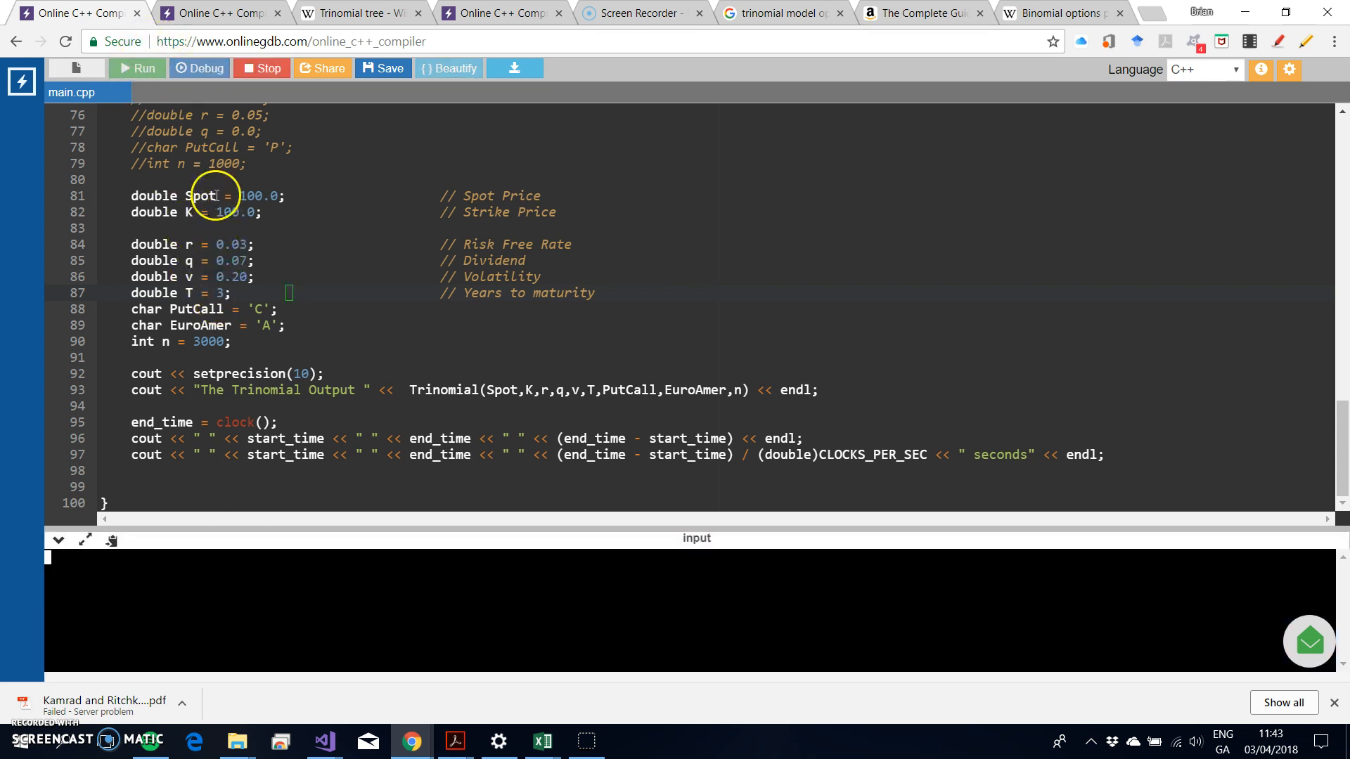
left_click(137, 68)
type("6")
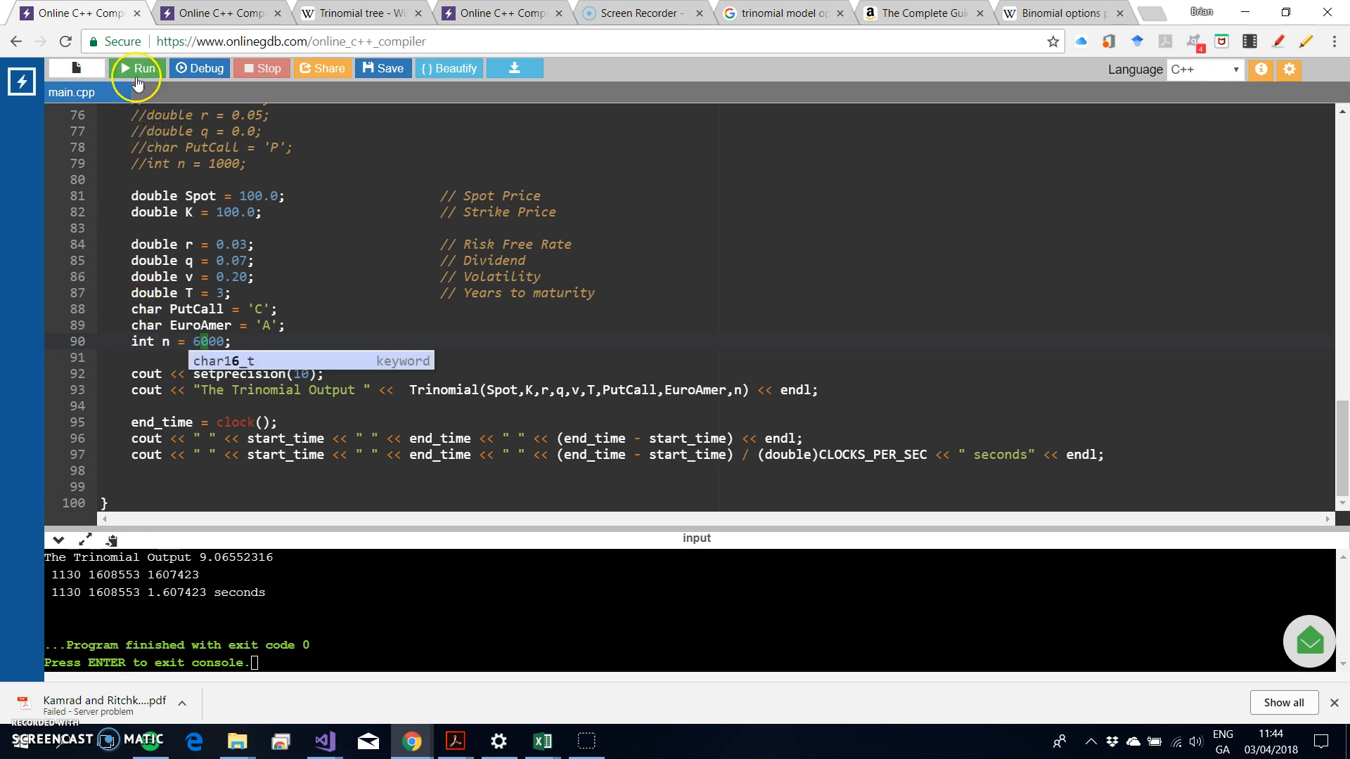
left_click(136, 68)
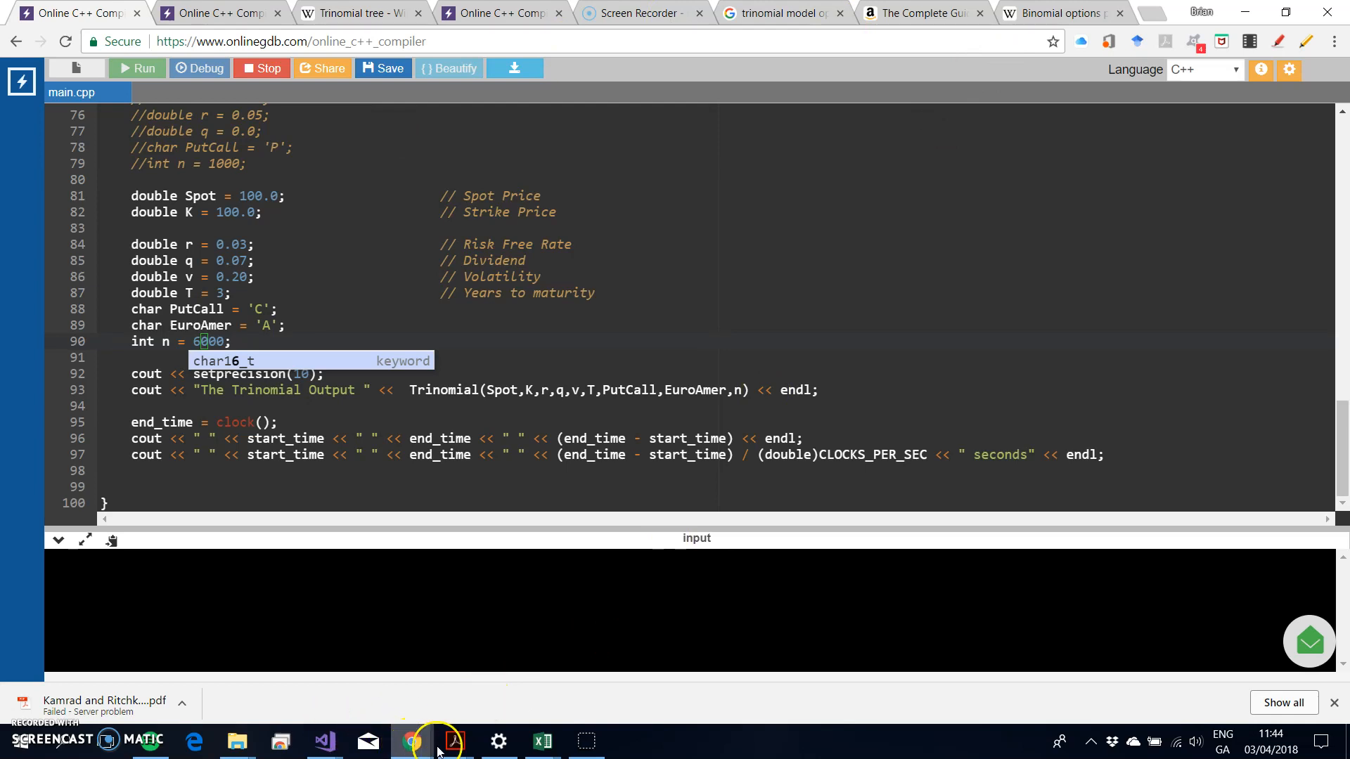
Scroll through main.cpp's Trinomial function and main after the 6000-step run ends Killed (exit 137).
left_click(455, 740)
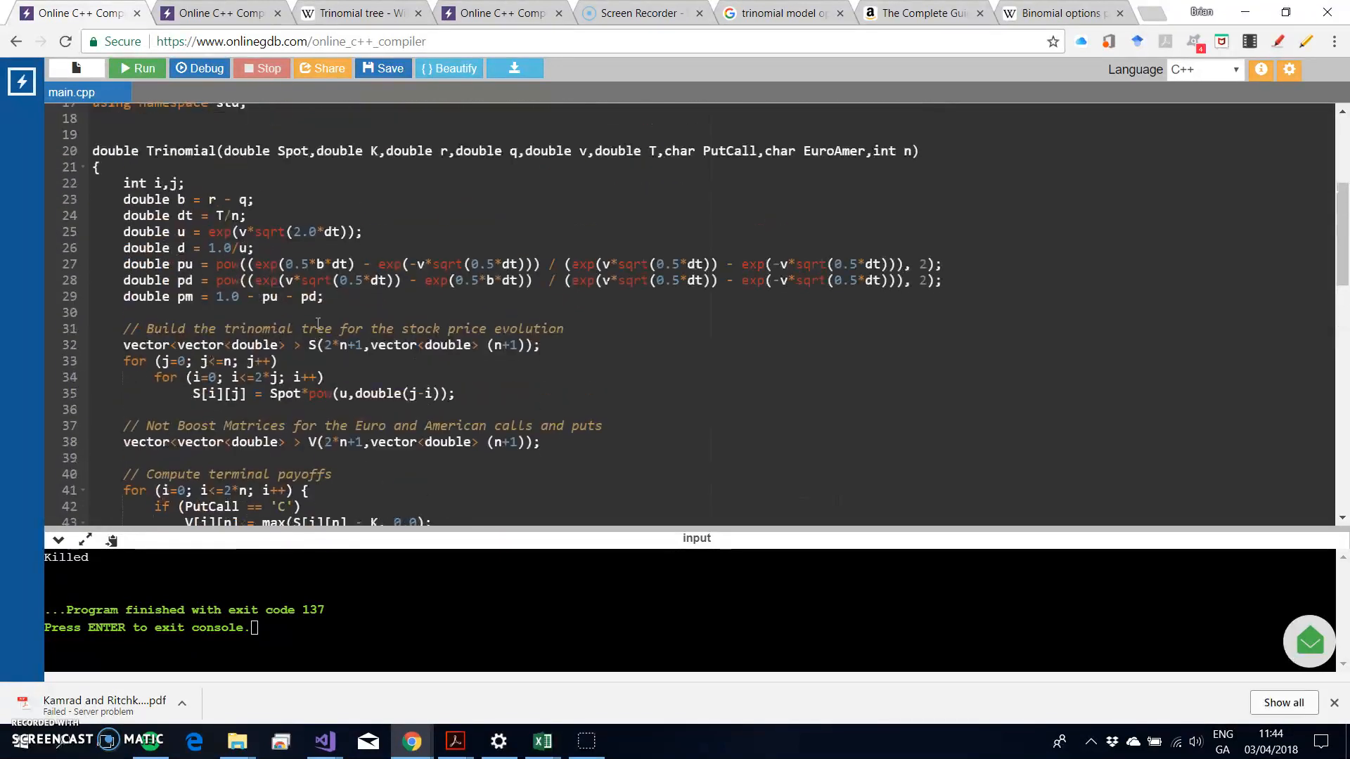
scroll("down", 3)
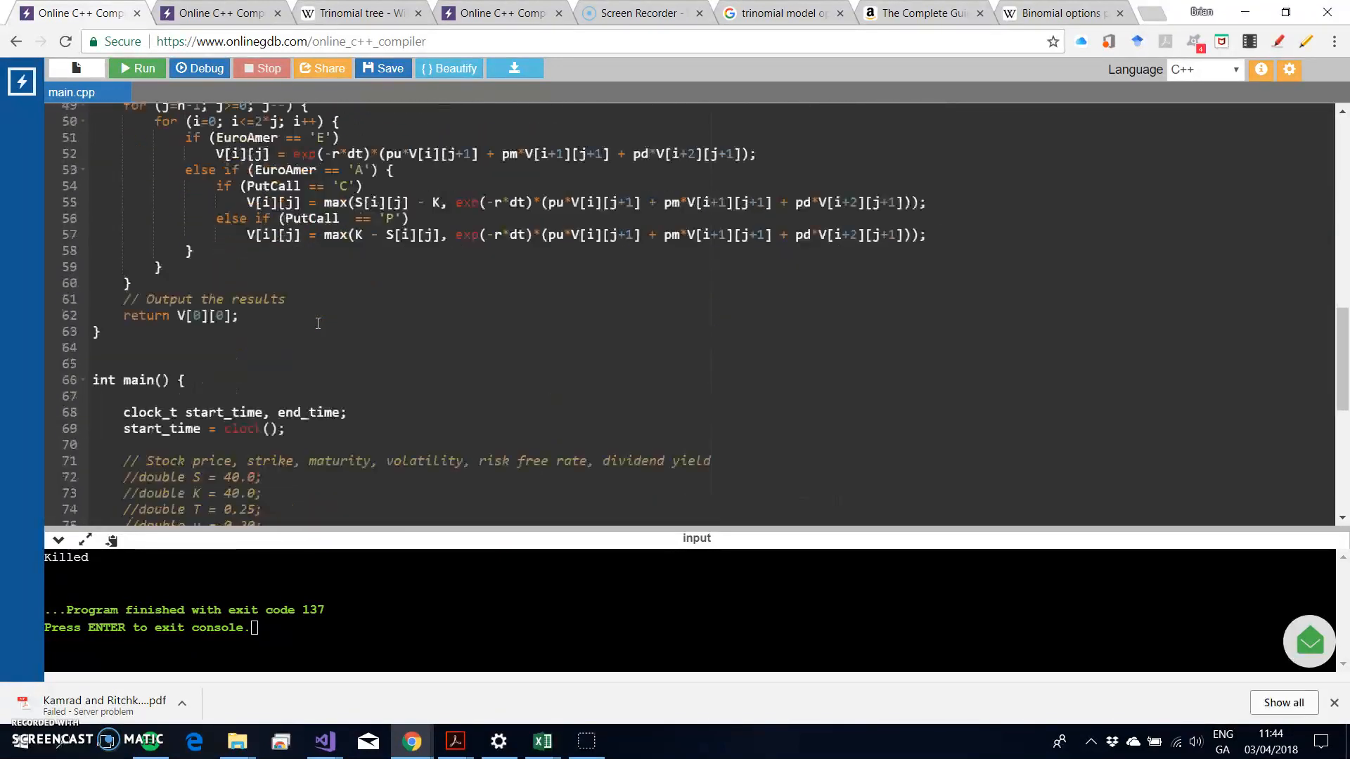
scroll("down", 3)
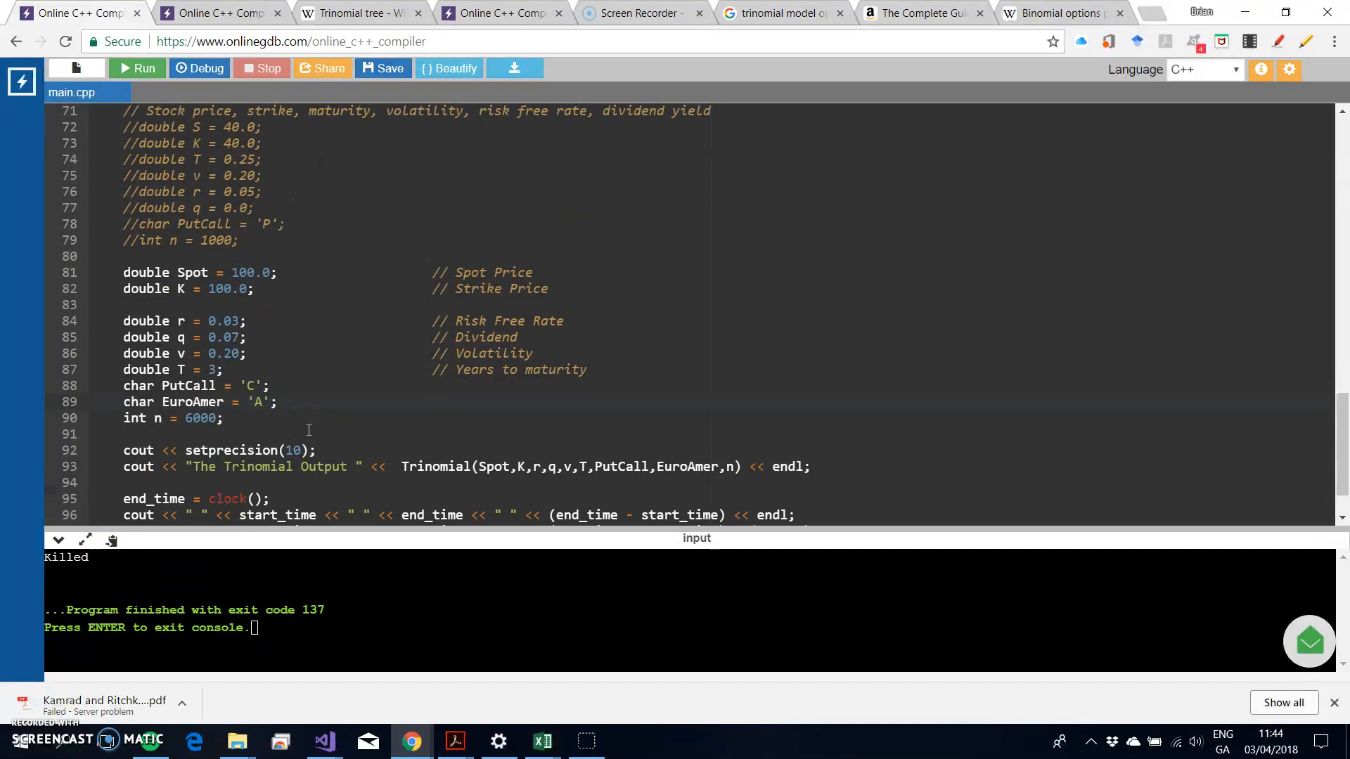
double_click(198, 418)
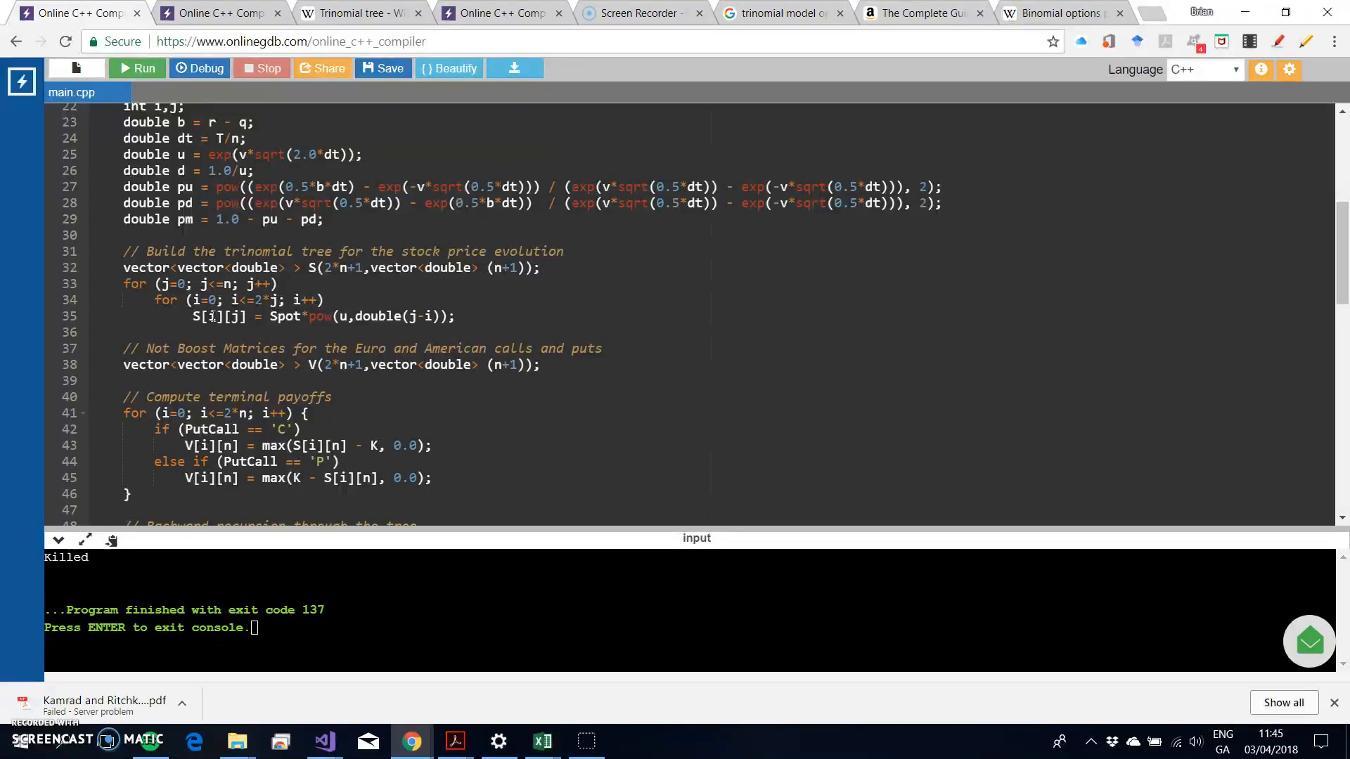
scroll("down", 3)
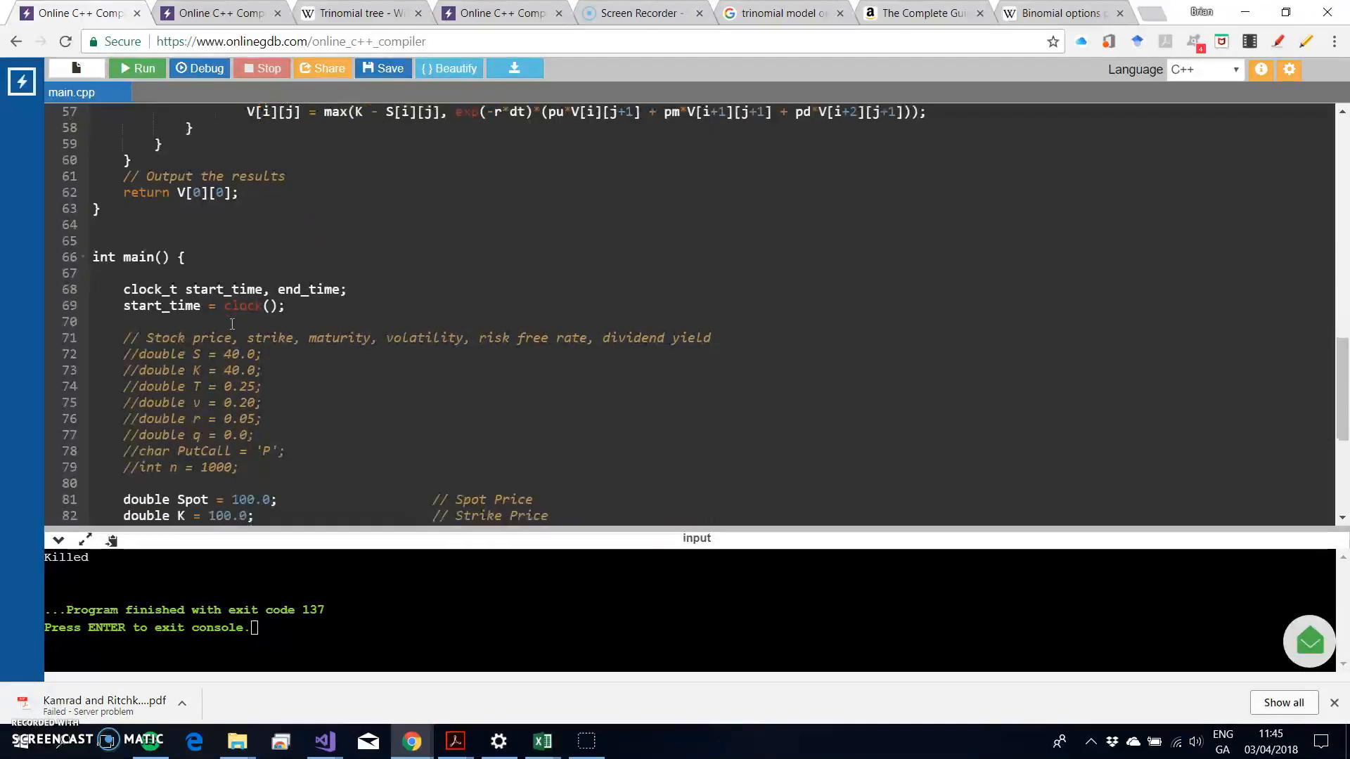
scroll("down", 3)
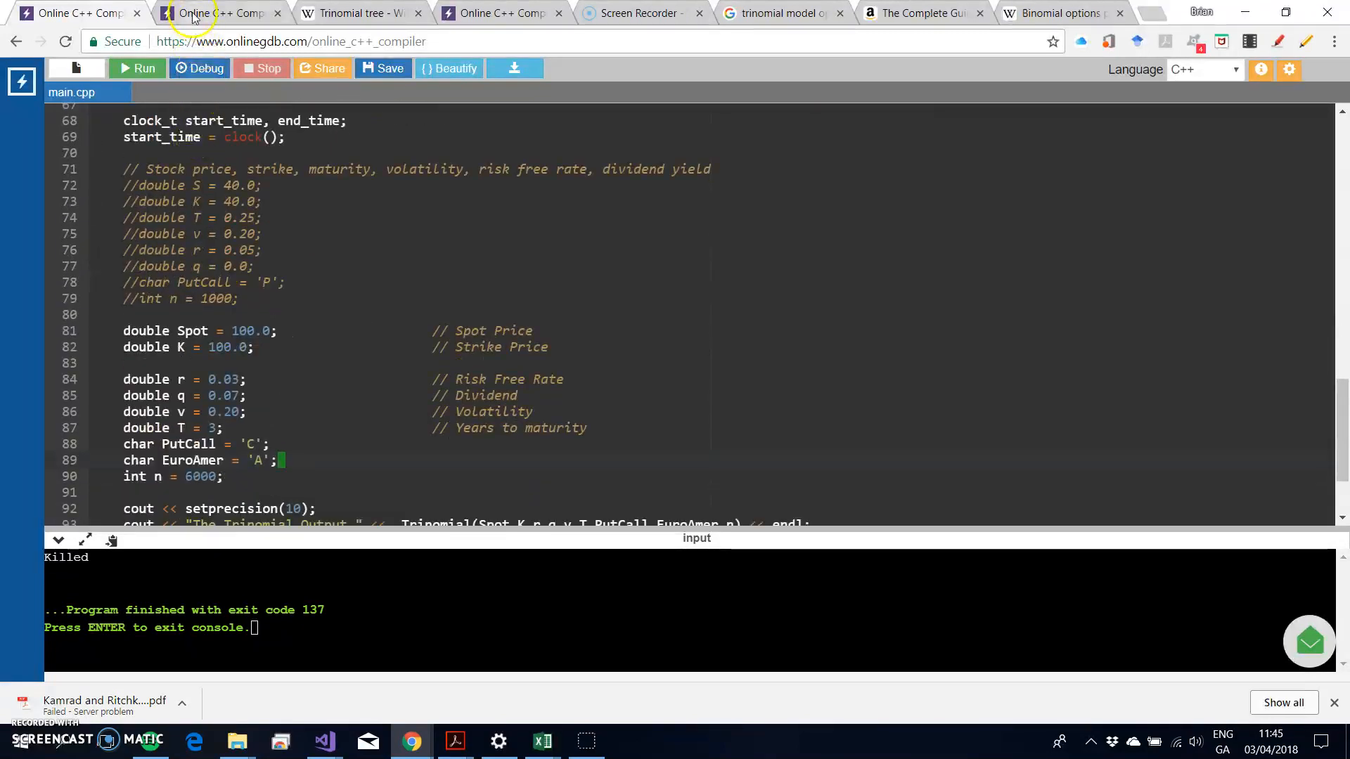
Open the second Dynamic Trinomial tab, hide the side panel and scroll toward main.
left_click(218, 12)
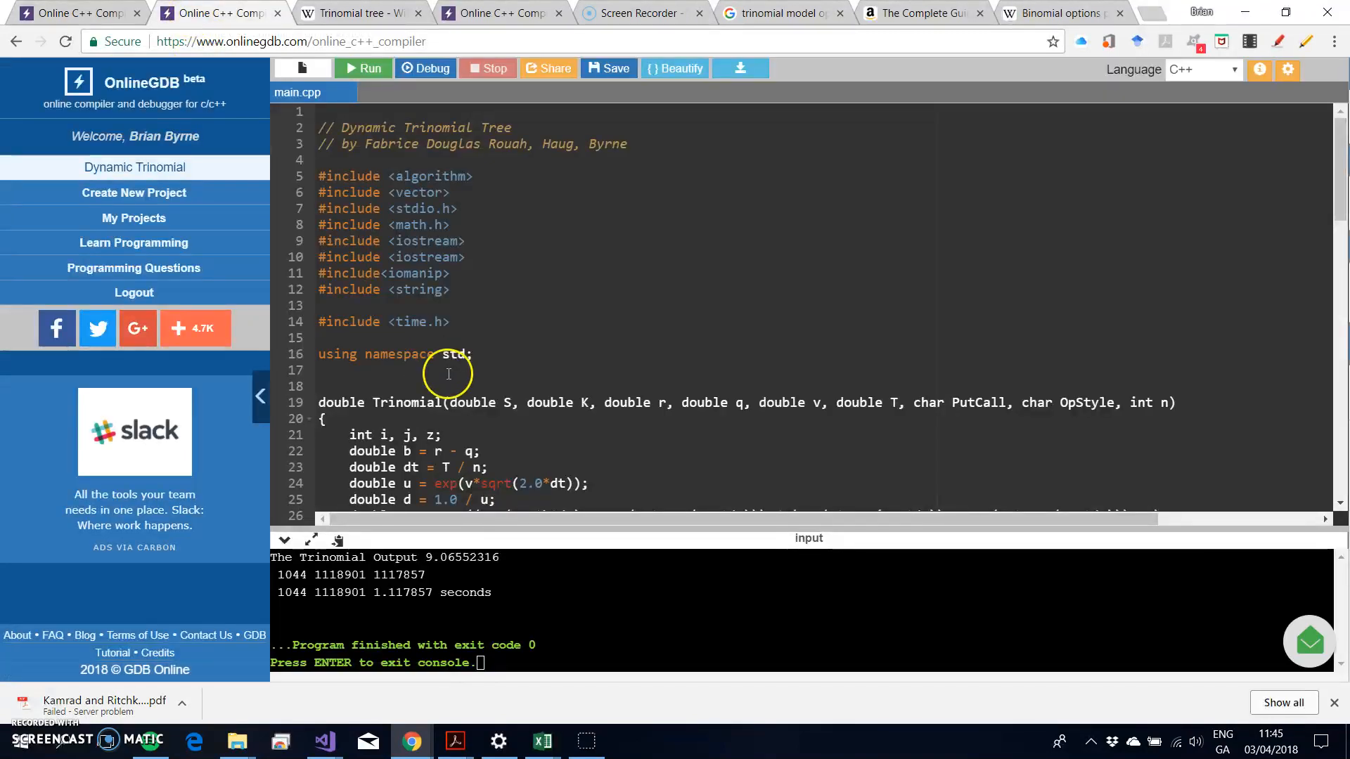
mouse_move(262, 396)
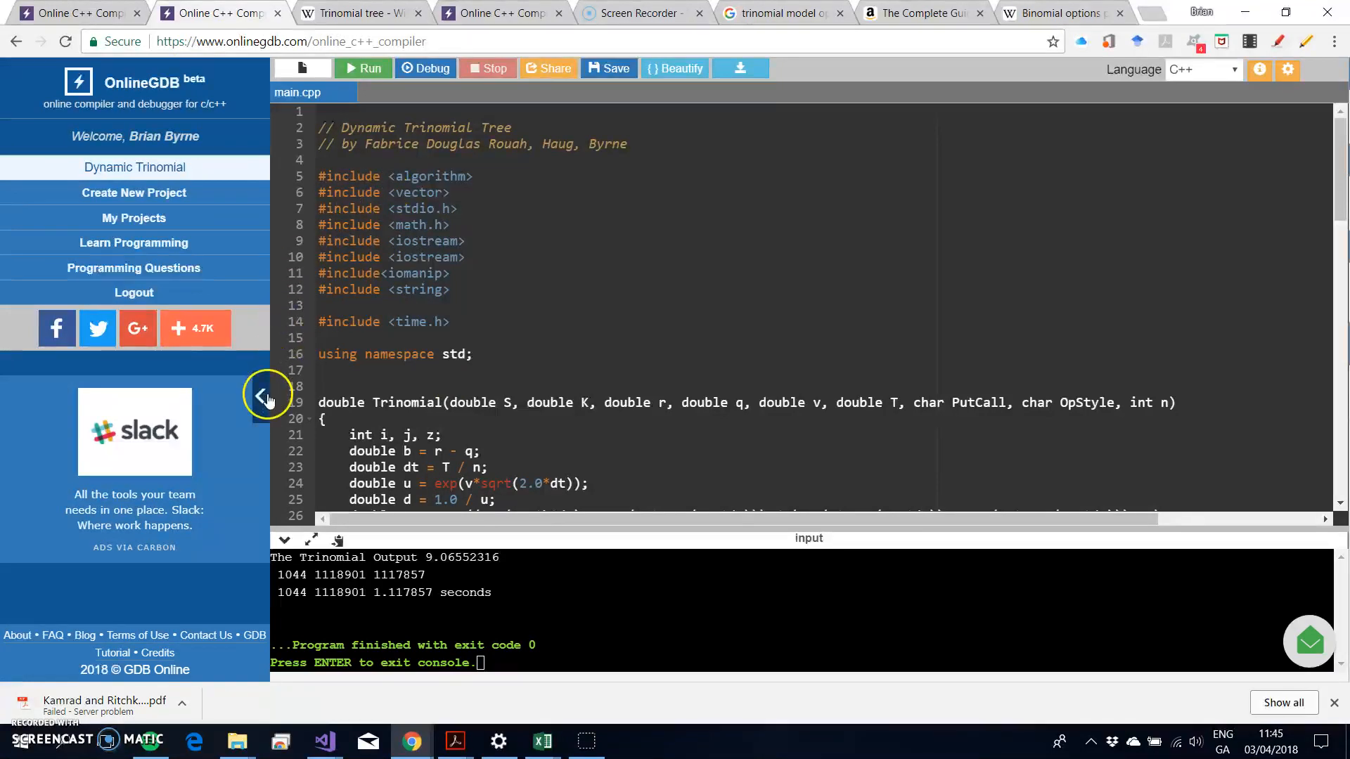
left_click(267, 396)
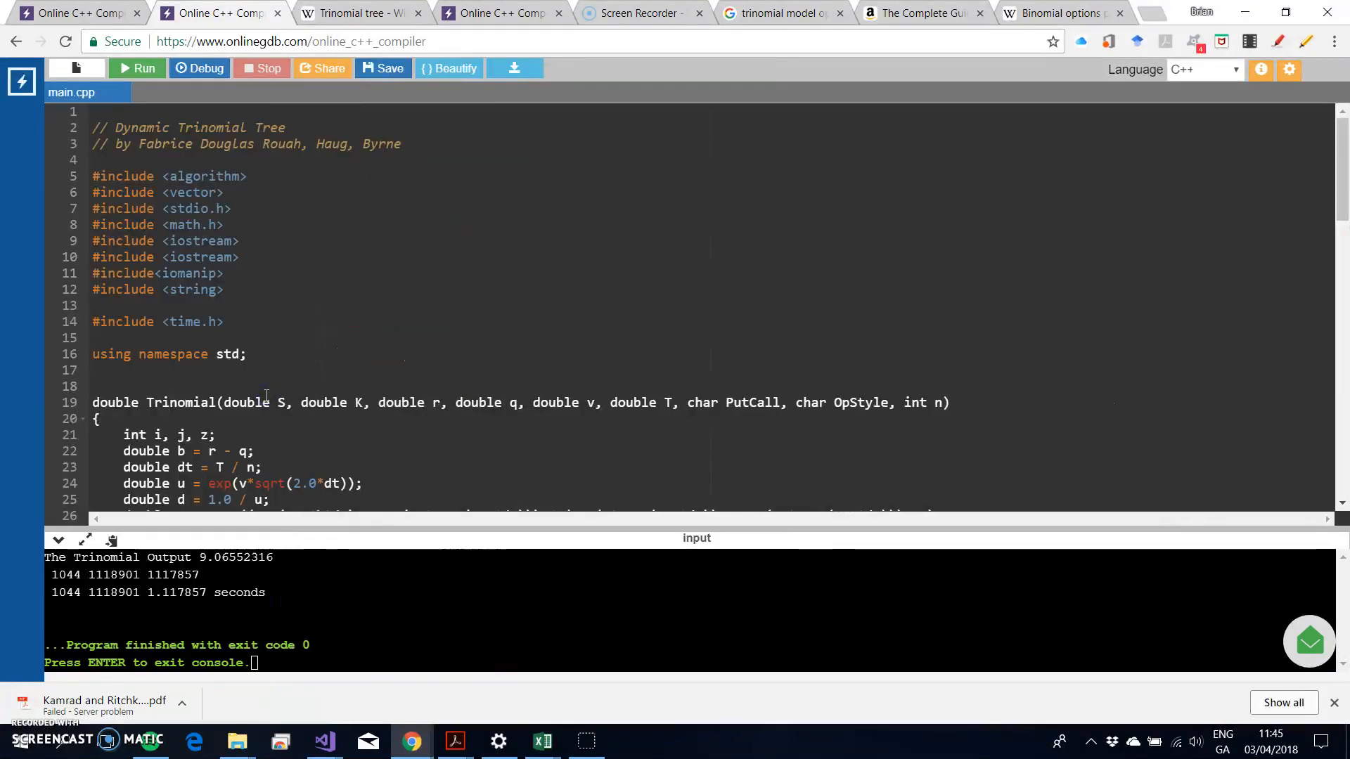
scroll("down", 3)
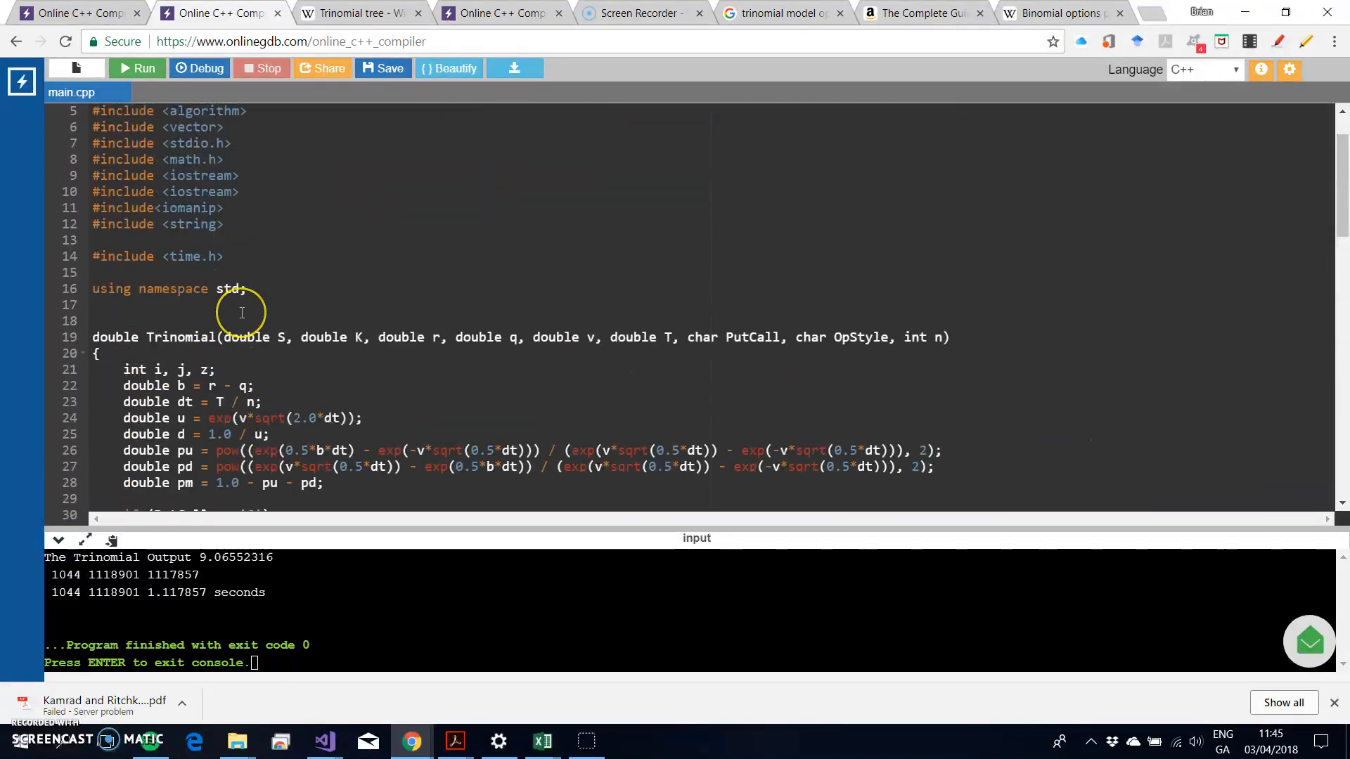
scroll("down", 3)
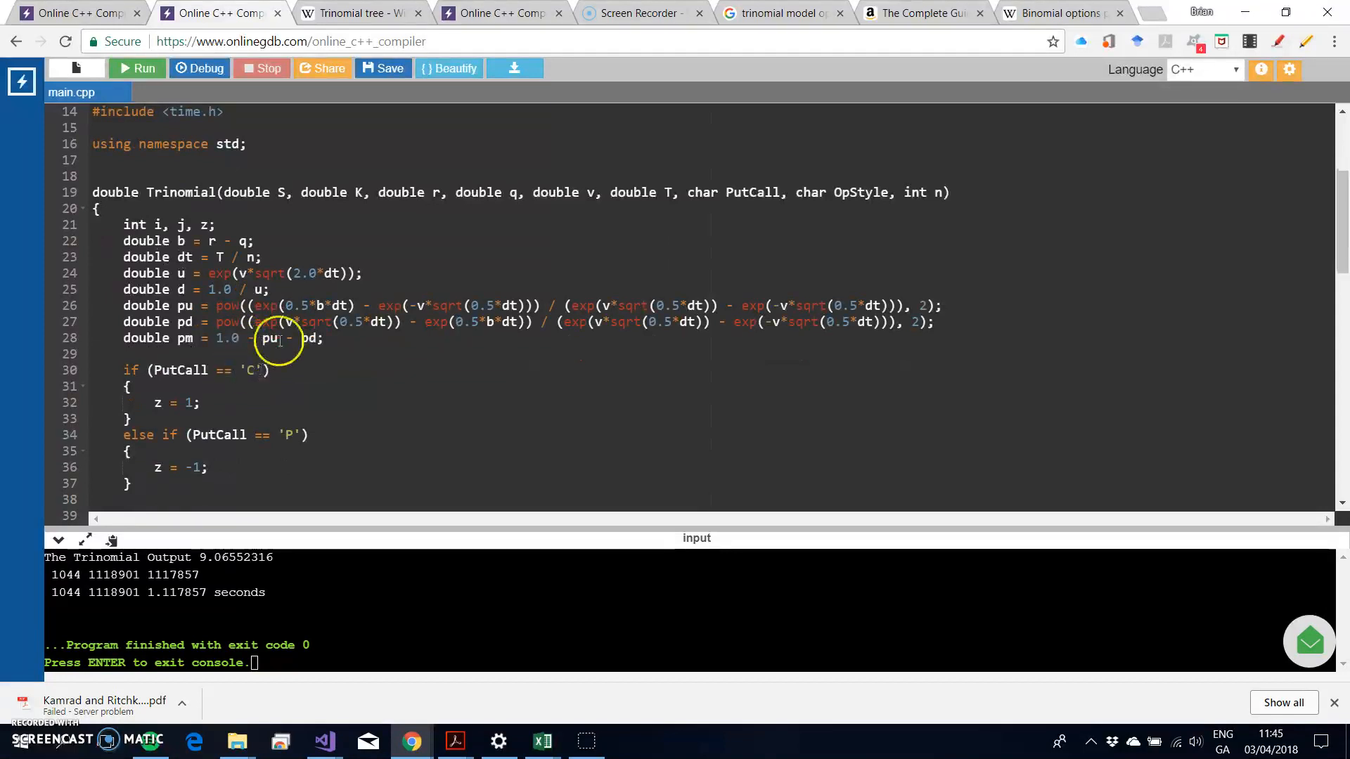
scroll("down", 3)
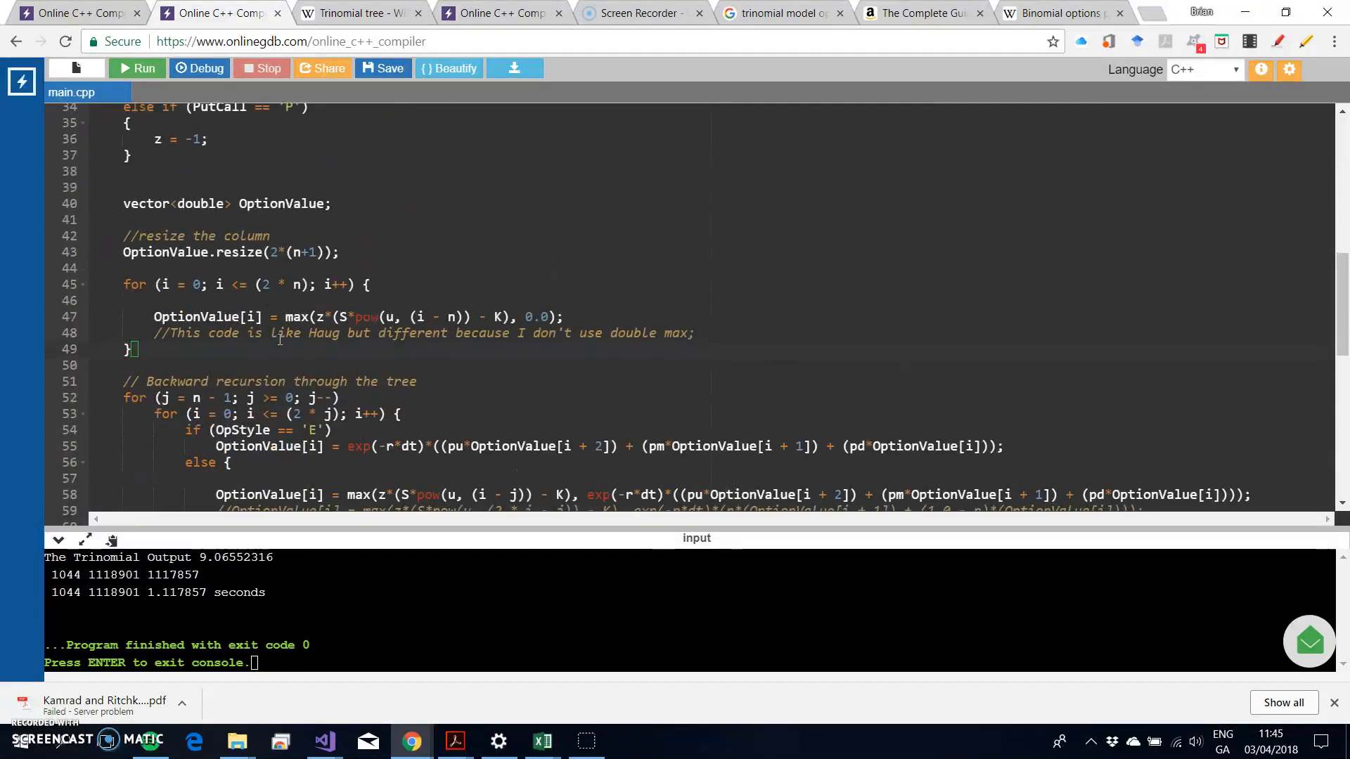
scroll("down", 3)
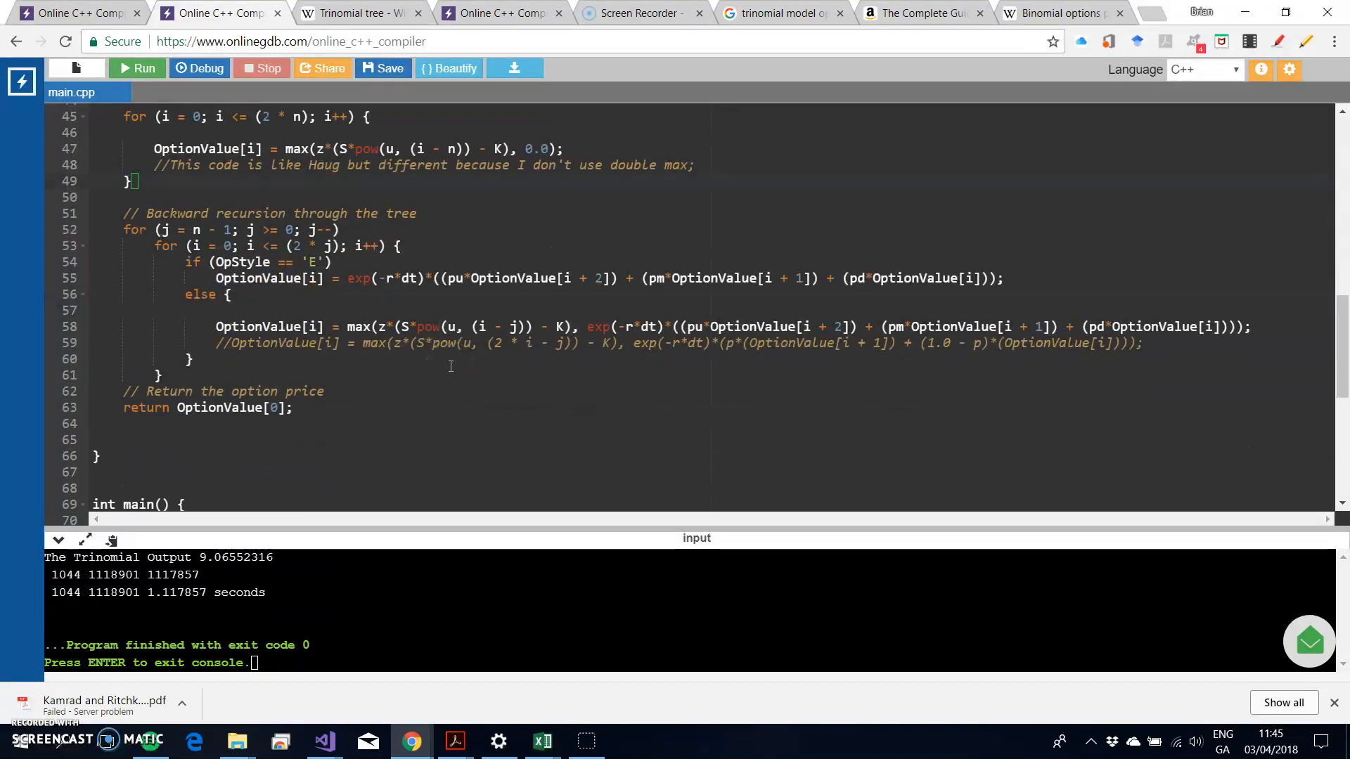
mouse_move(438, 251)
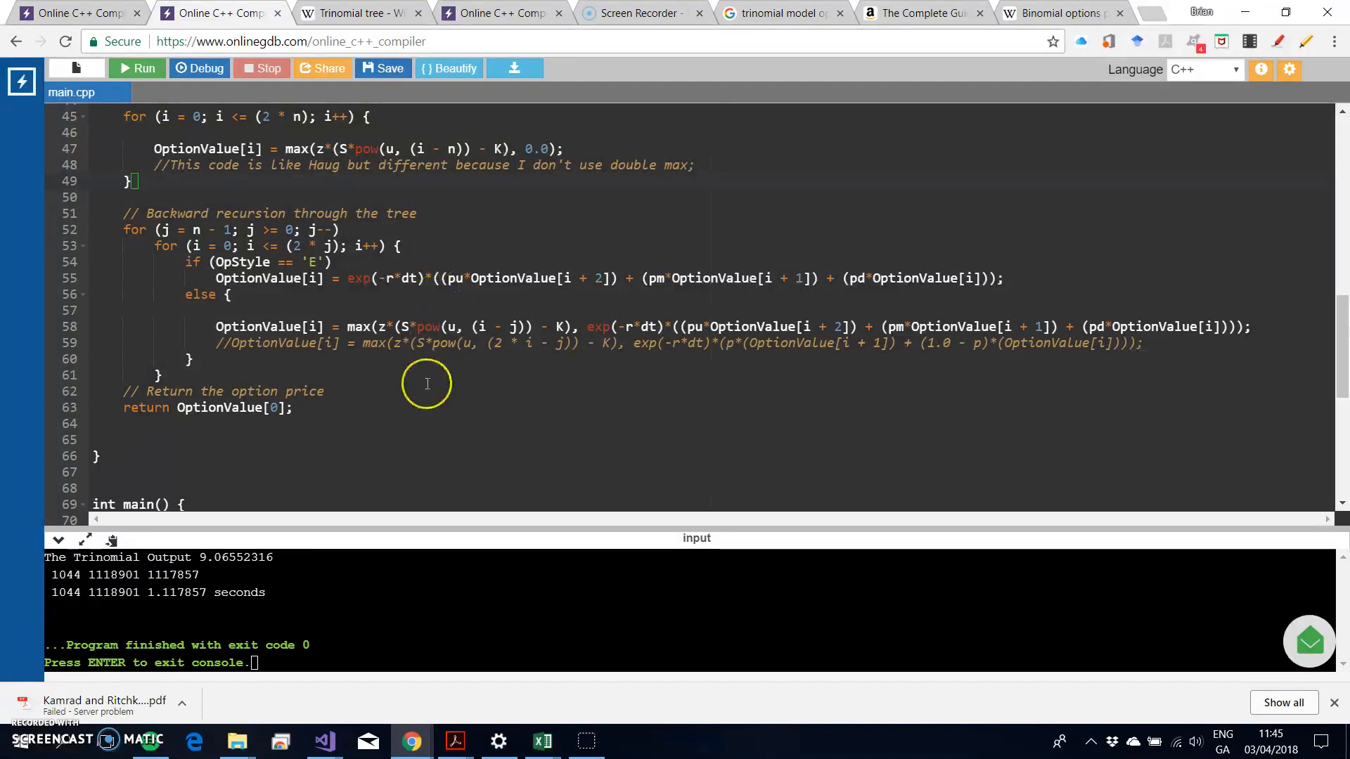
Set int n to 6000 and run the second version.
scroll("down", 3)
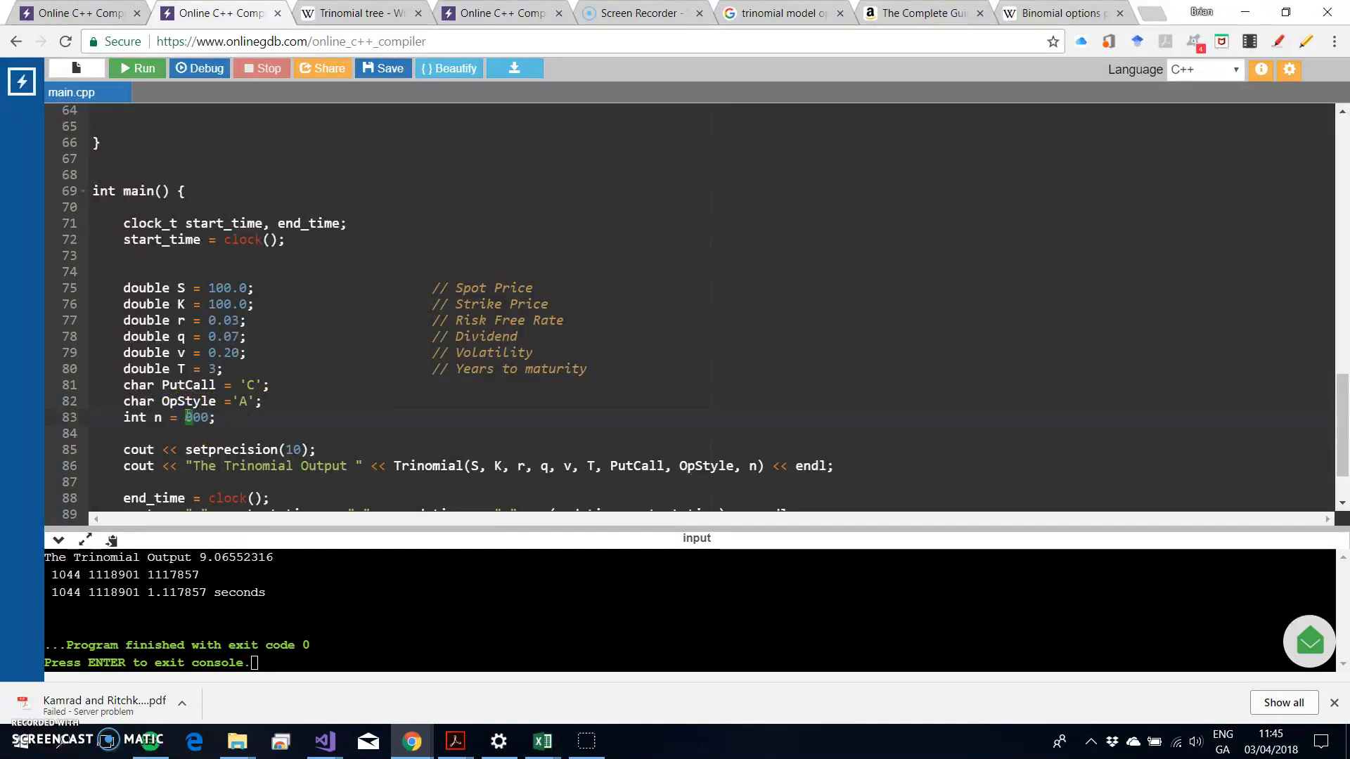
type("6000")
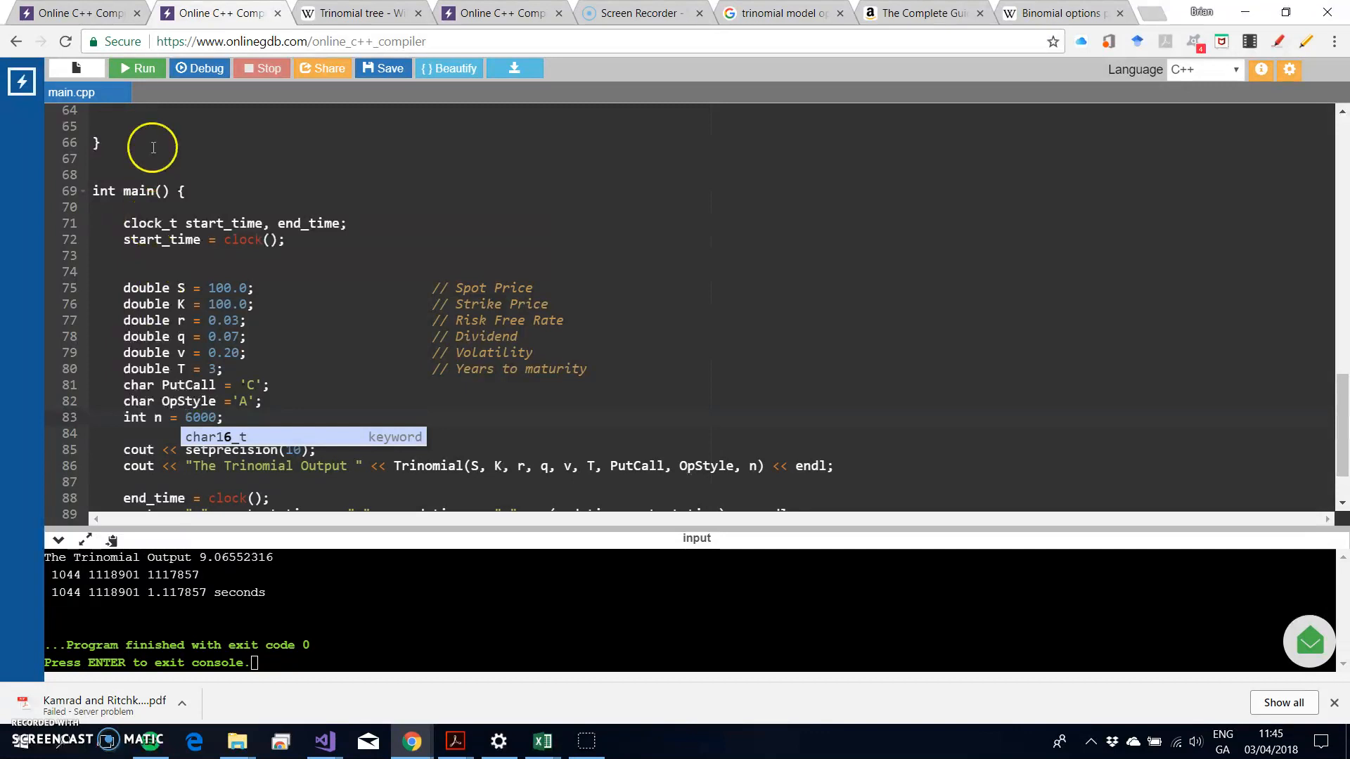
left_click(138, 68)
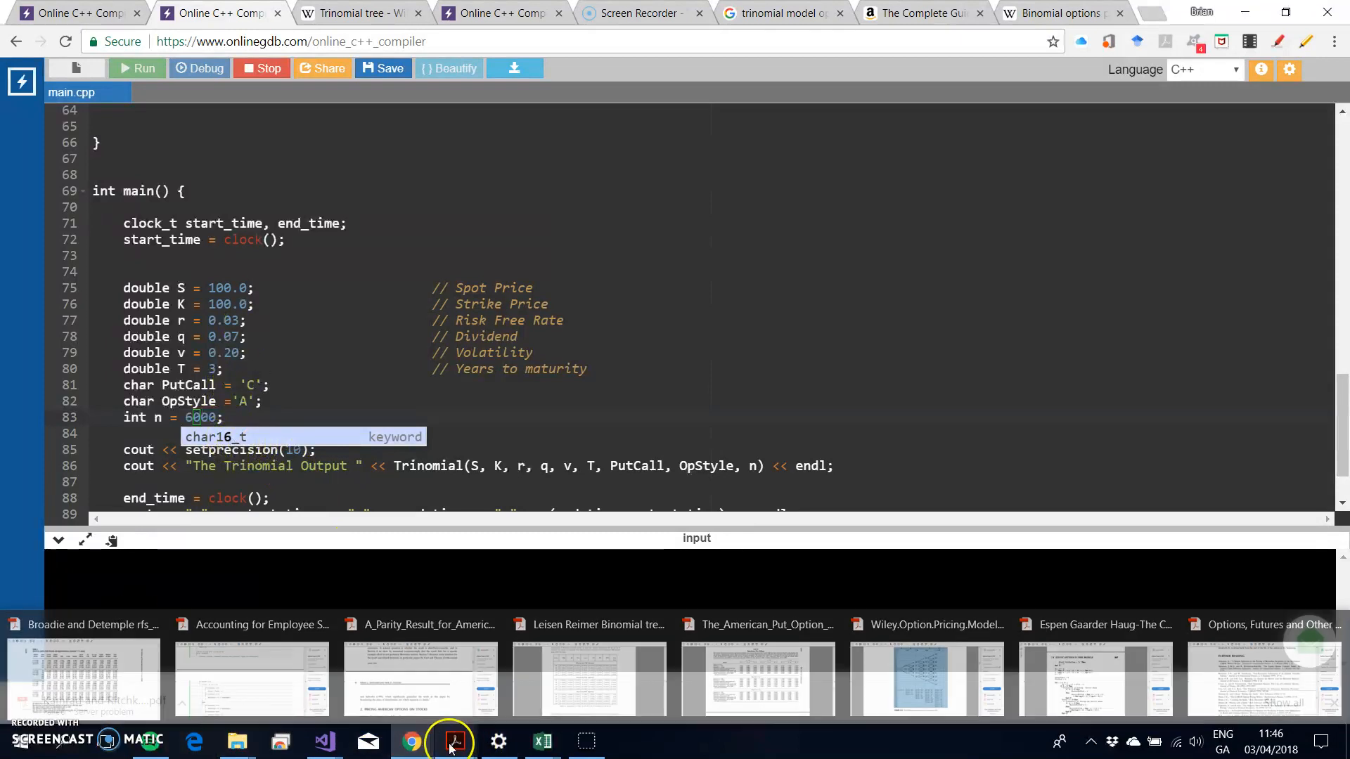
Recheck Broadie–Detemple Table 2 against the 6000-step result 9.065778141.
left_click(449, 740)
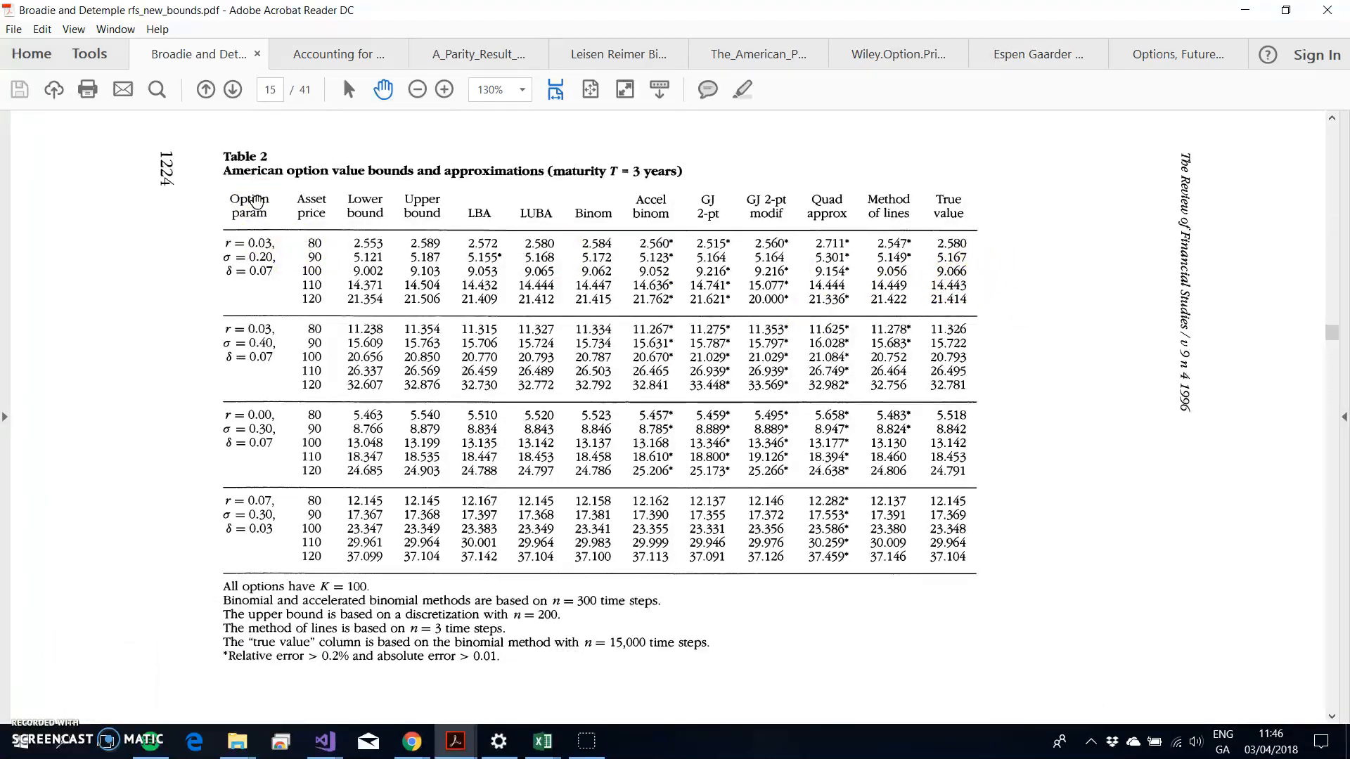
mouse_move(1181, 158)
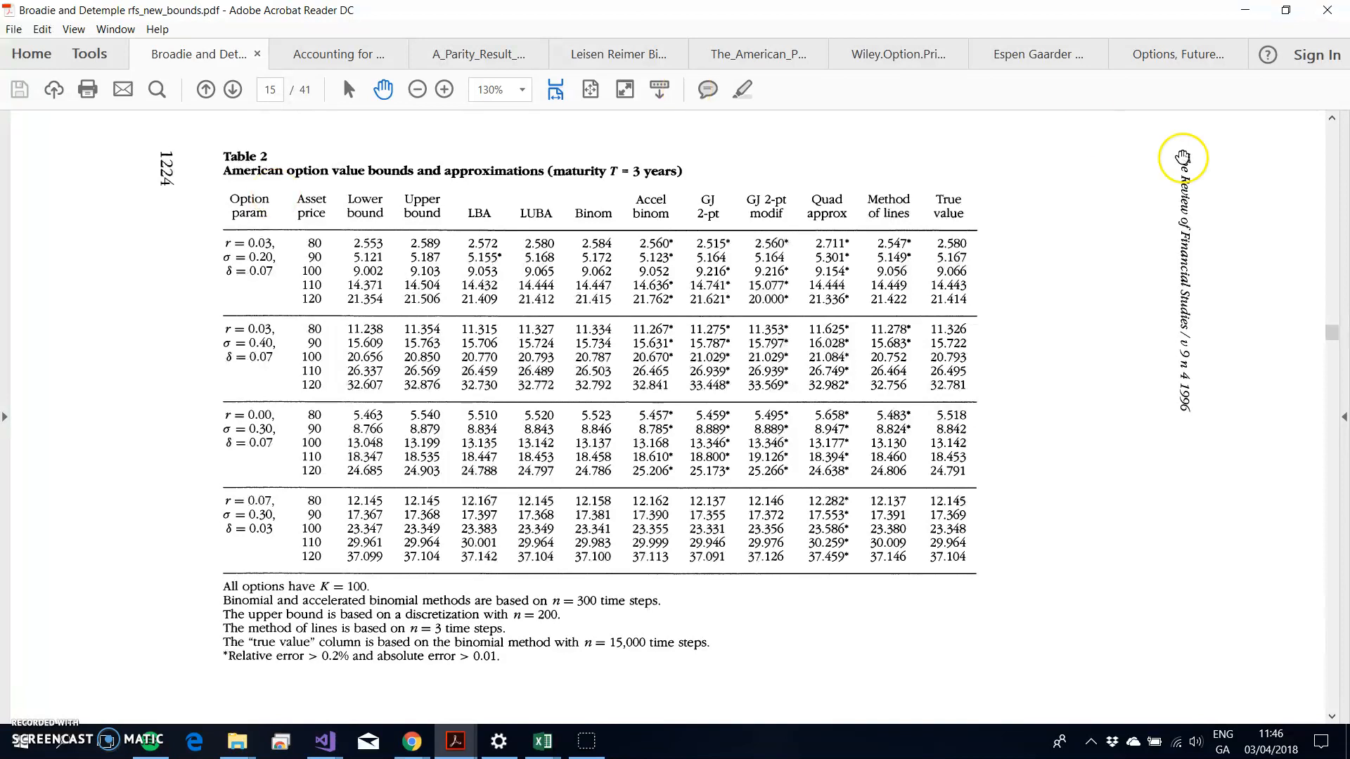
left_click(410, 741)
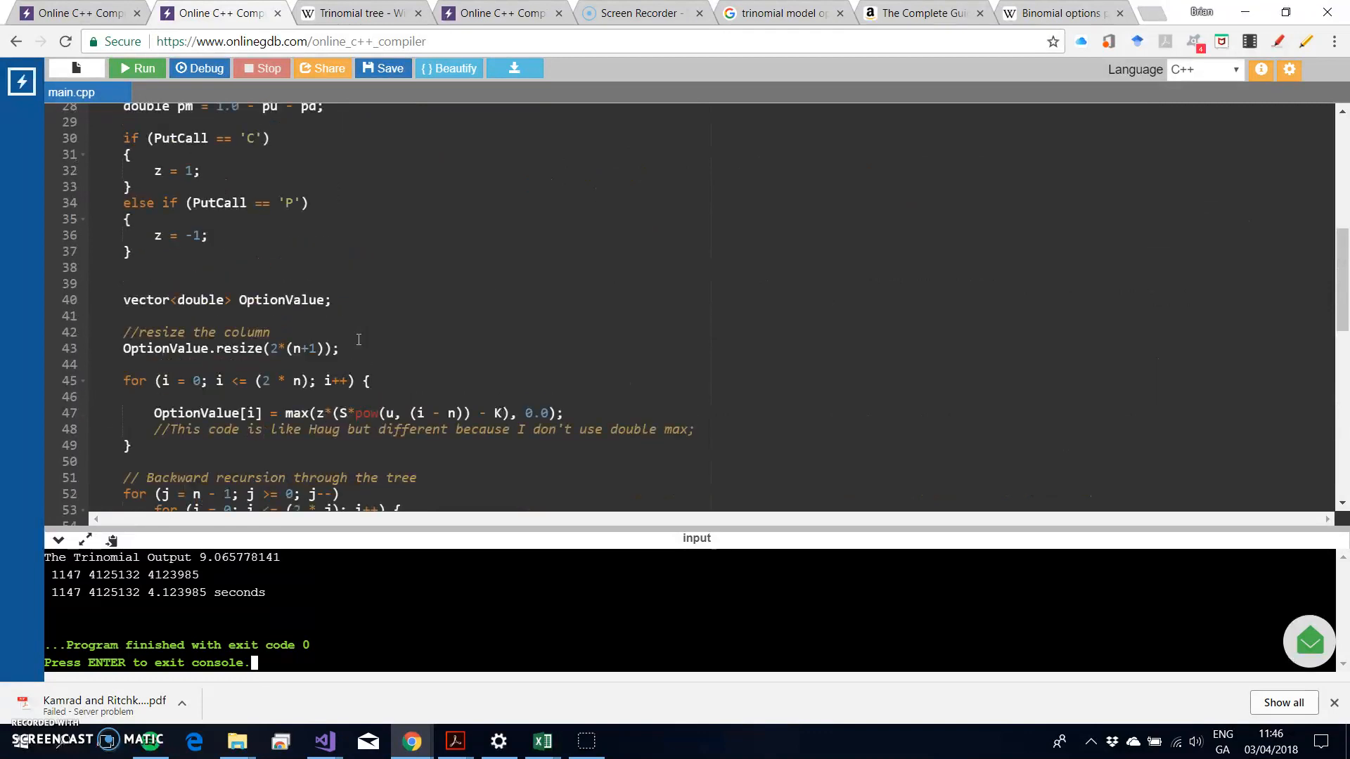
scroll("down", 3)
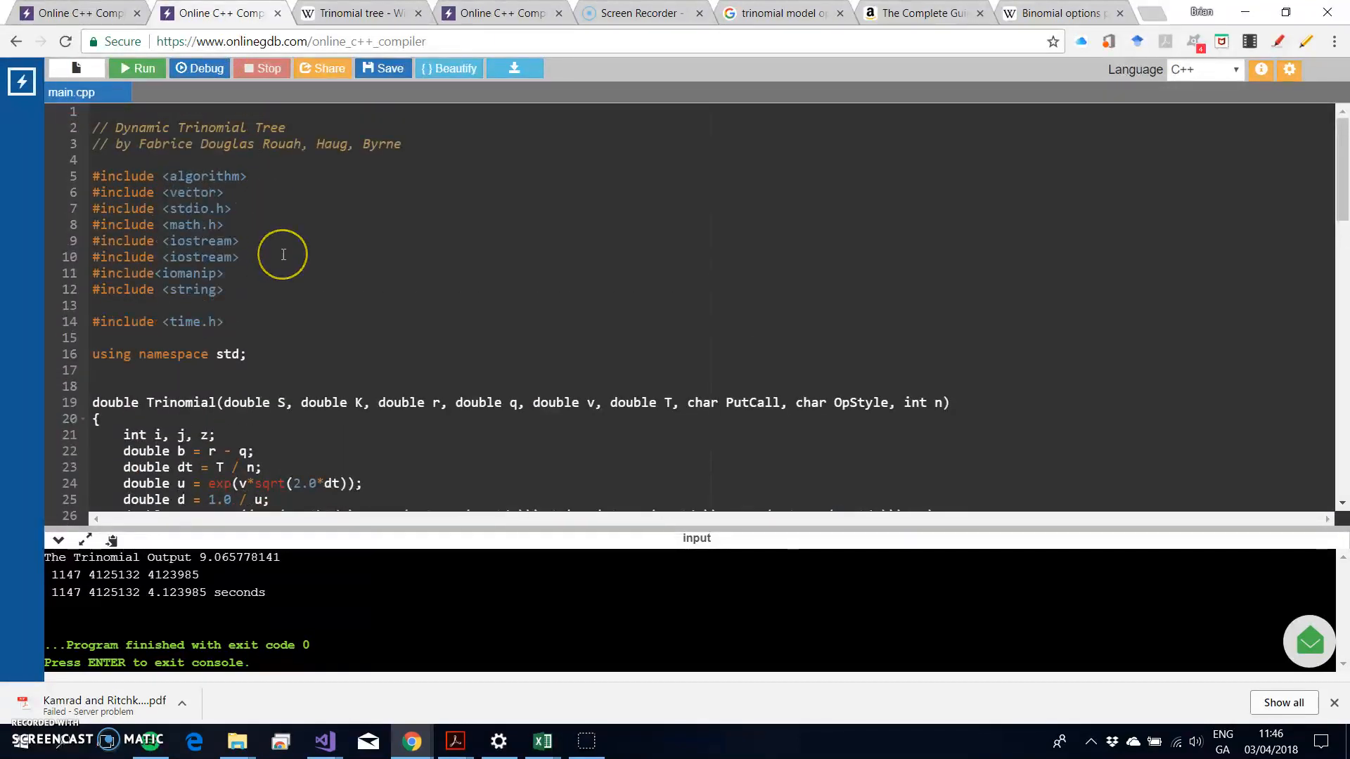
scroll("down", 3)
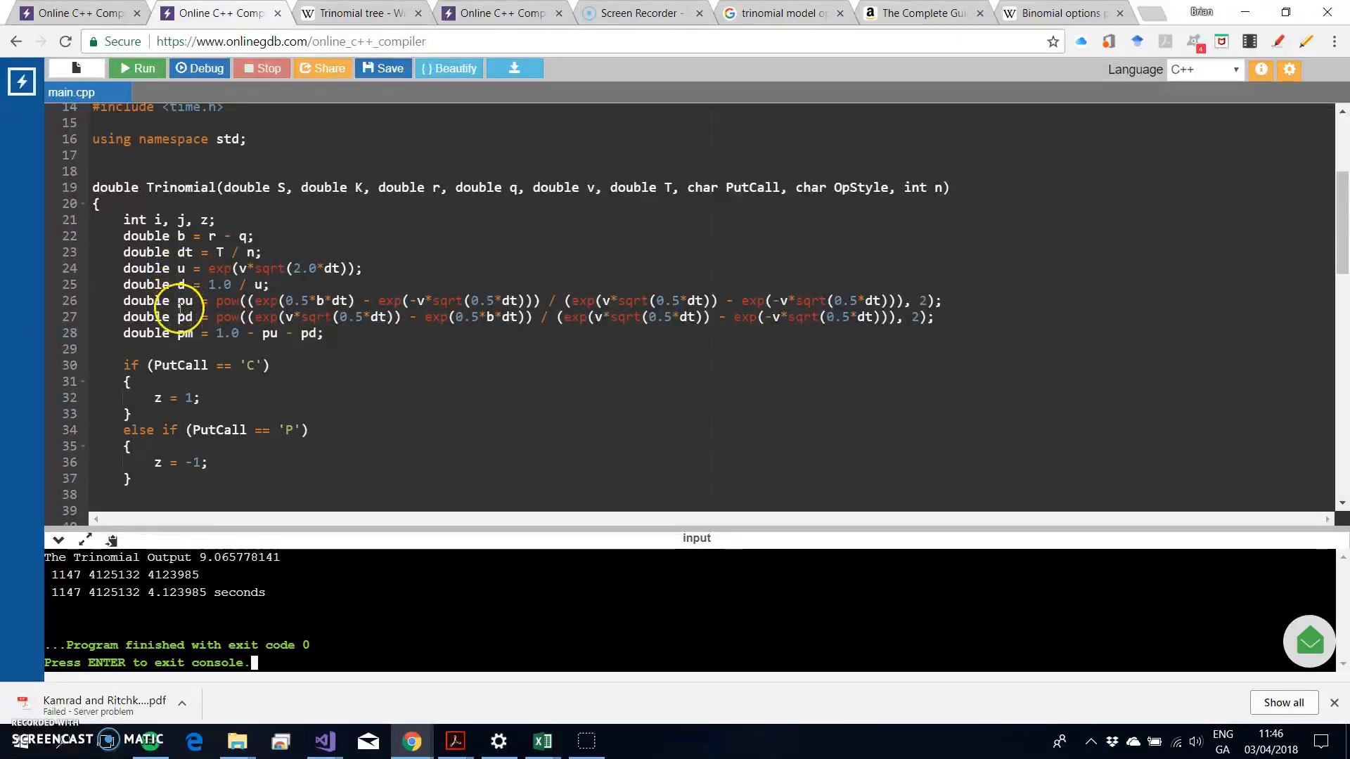
scroll("down", 3)
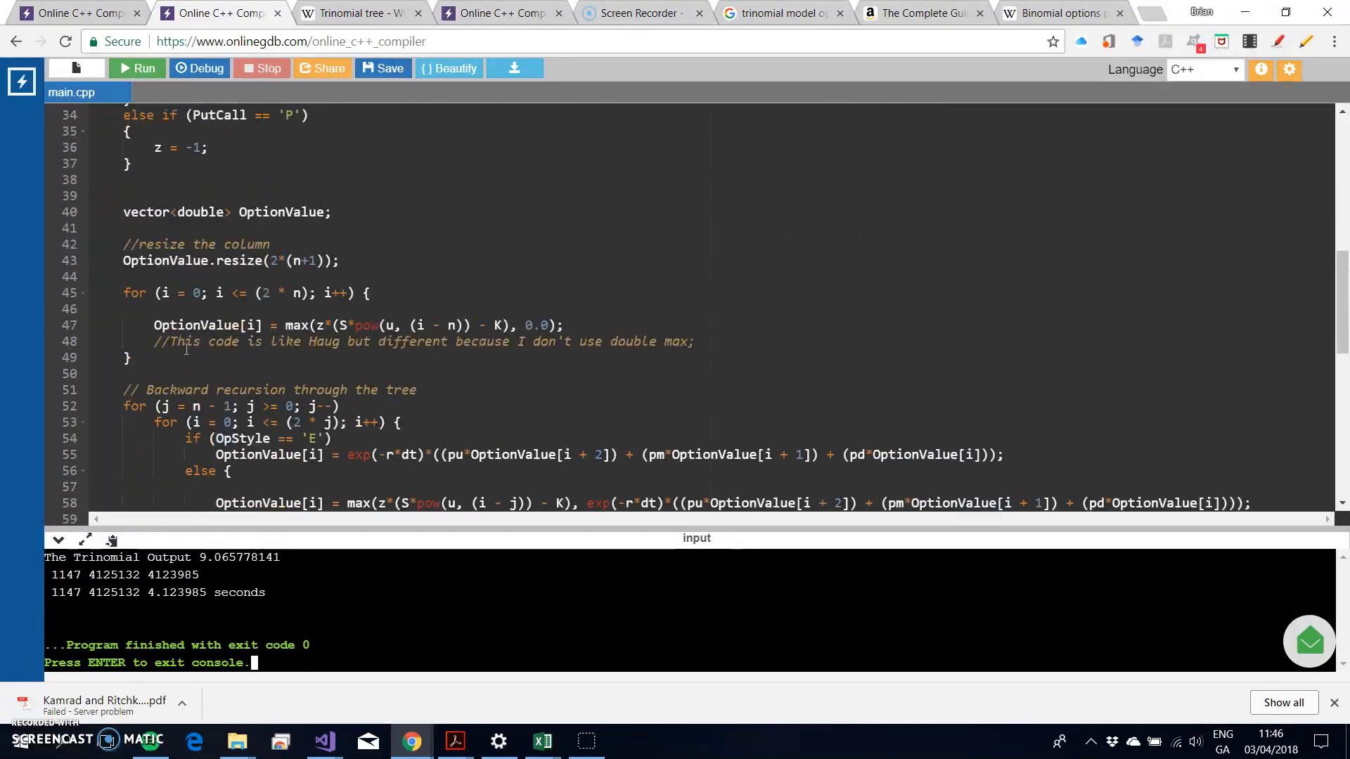
left_click(223, 293)
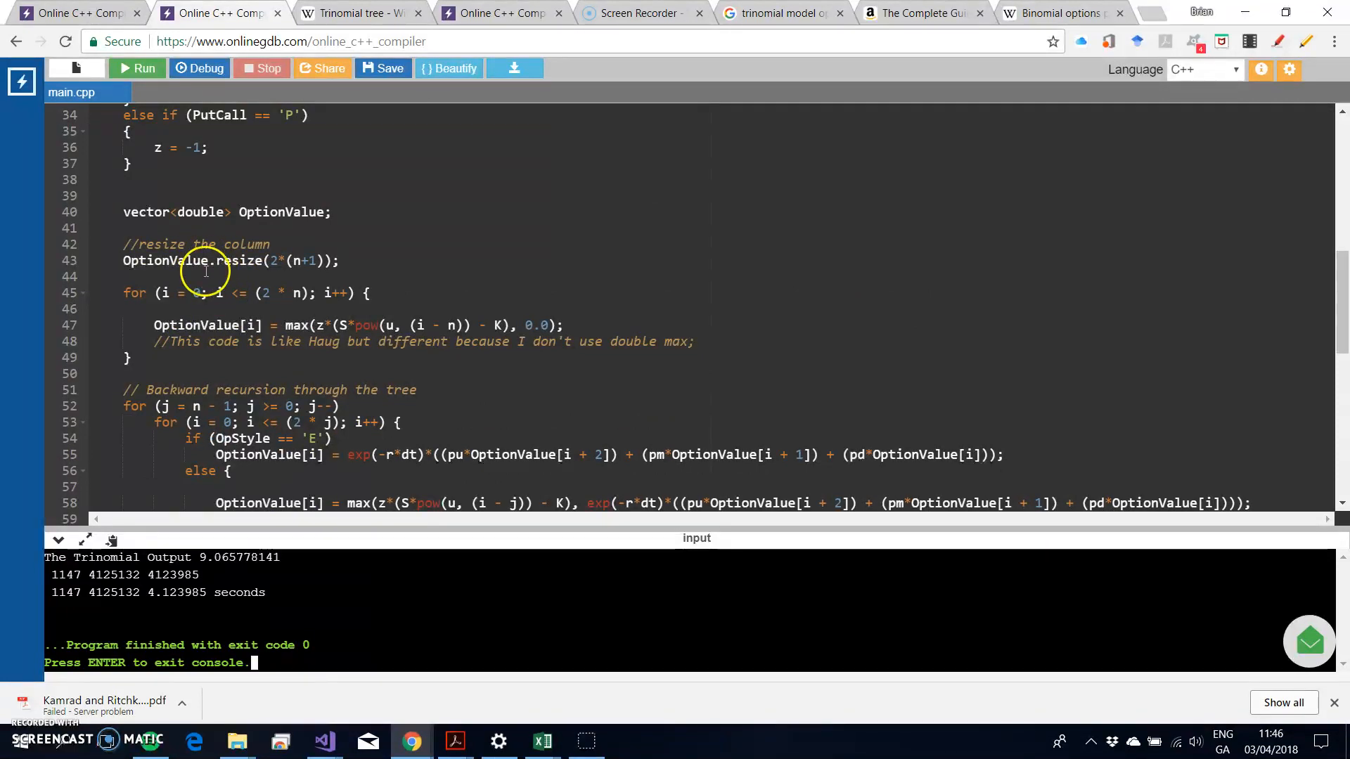
scroll("down", 3)
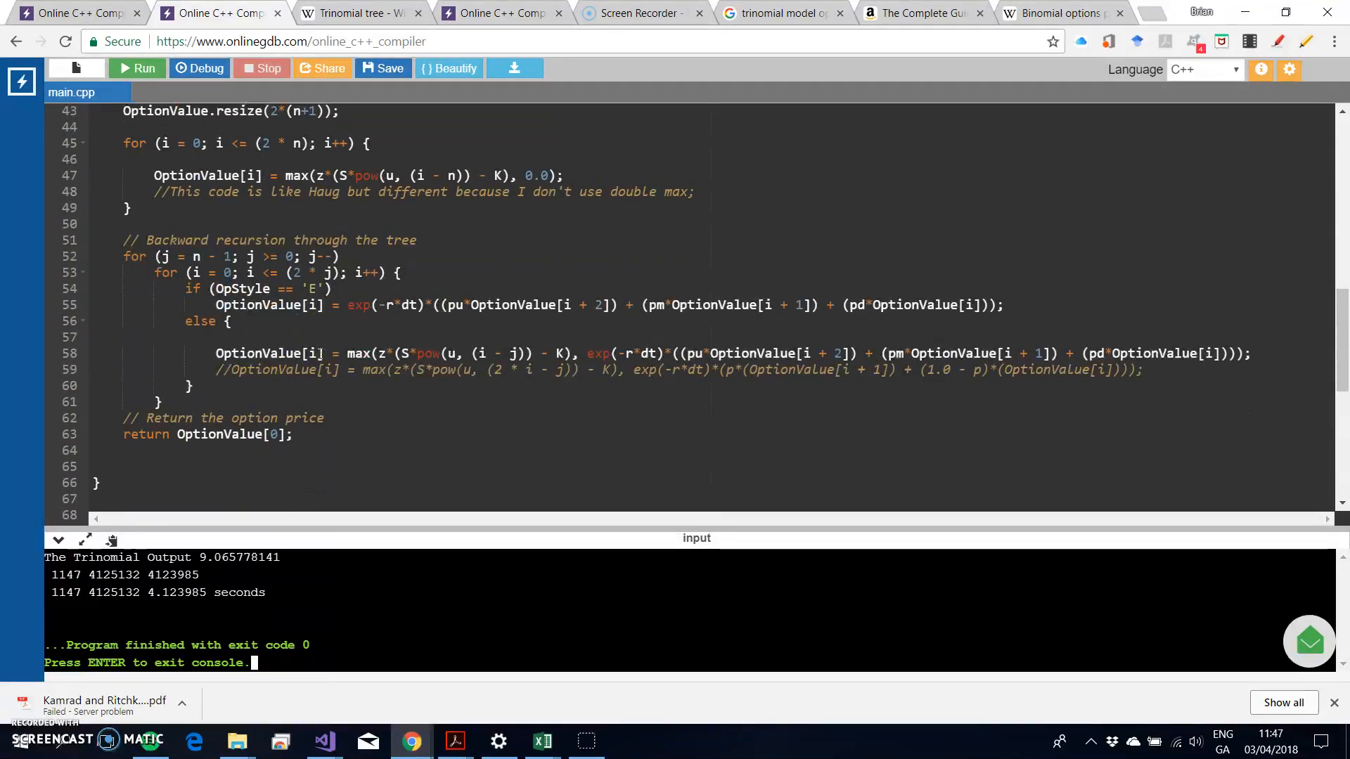
scroll("down", 3)
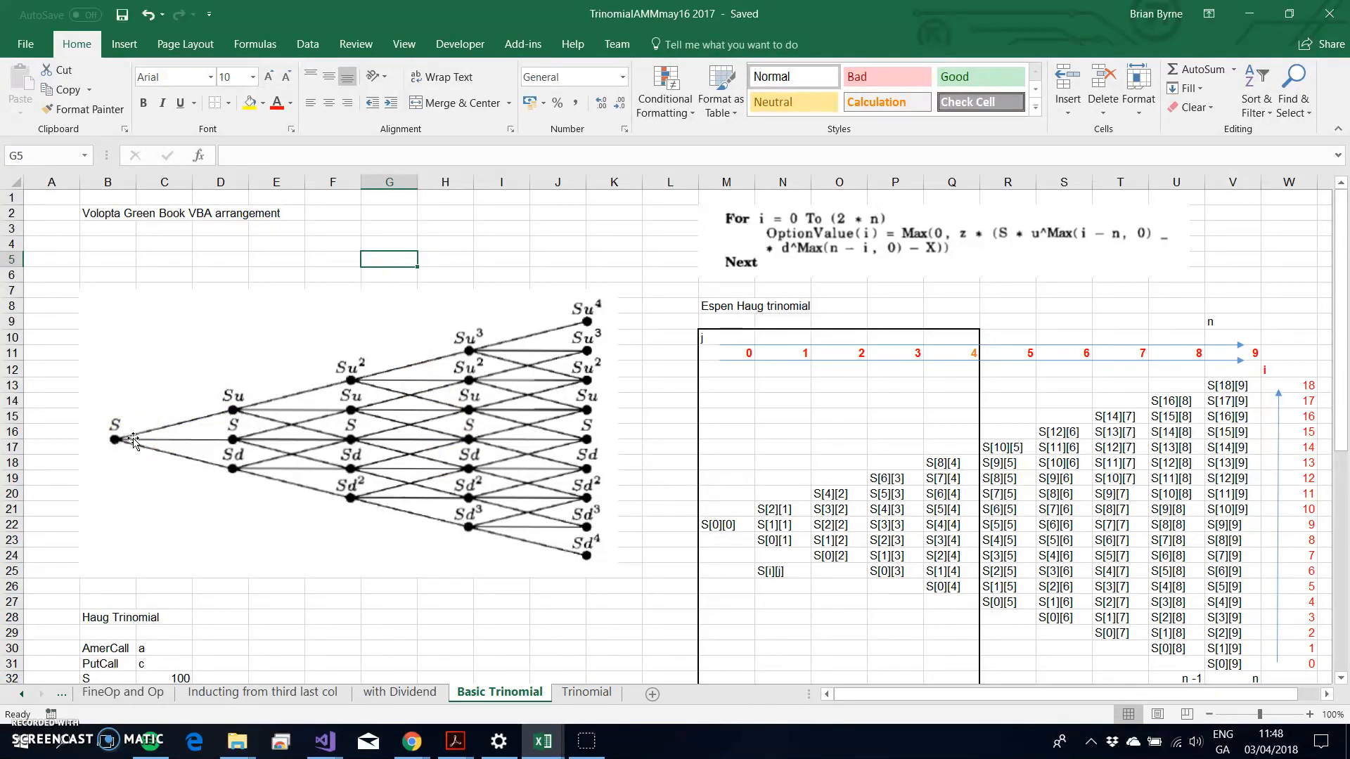
mouse_move(160, 457)
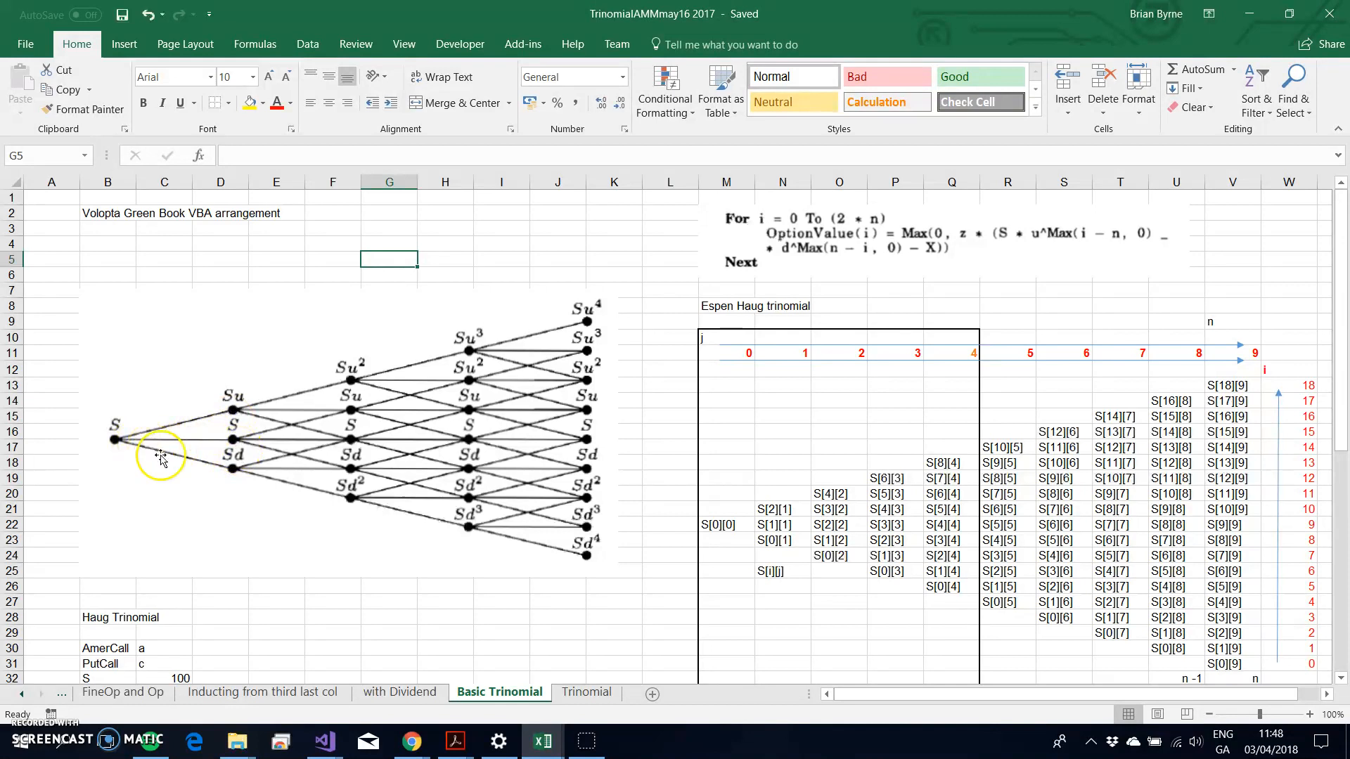
mouse_move(250, 478)
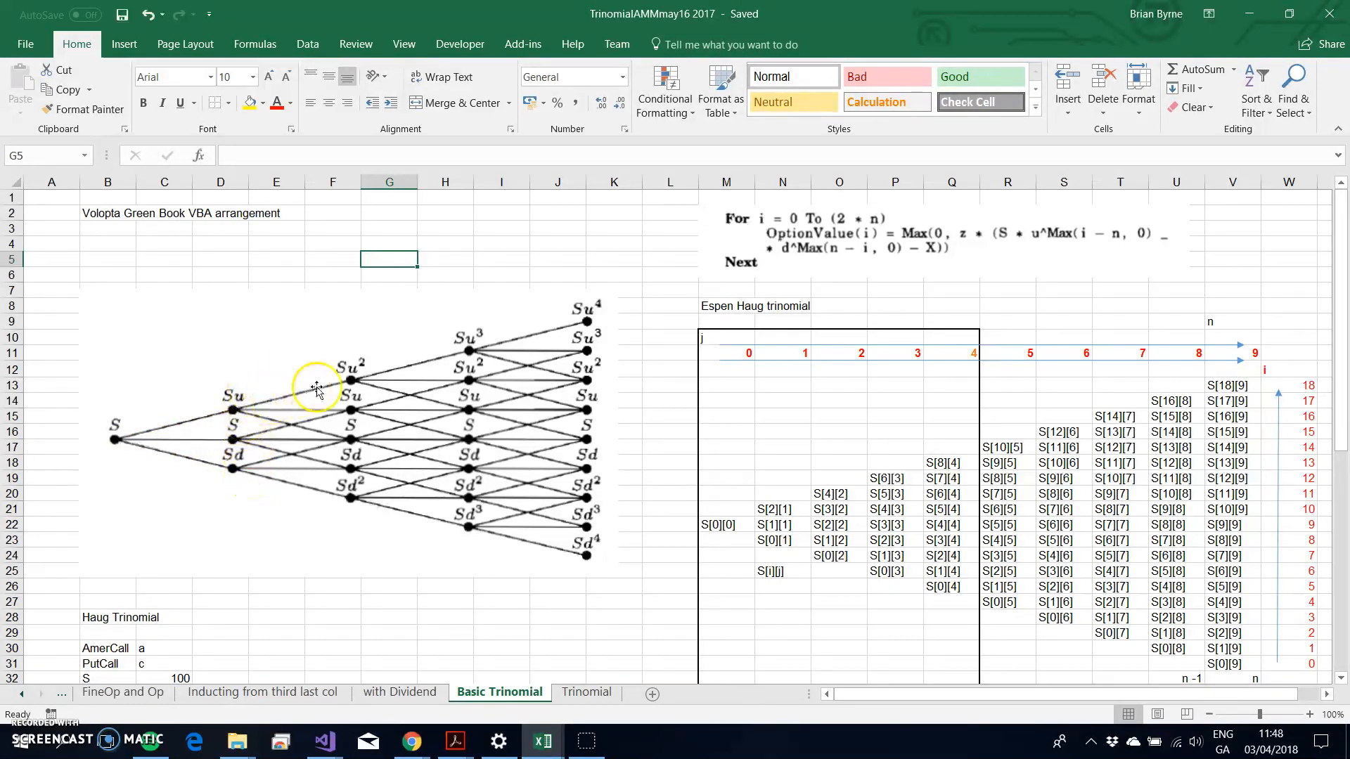
mouse_move(392, 335)
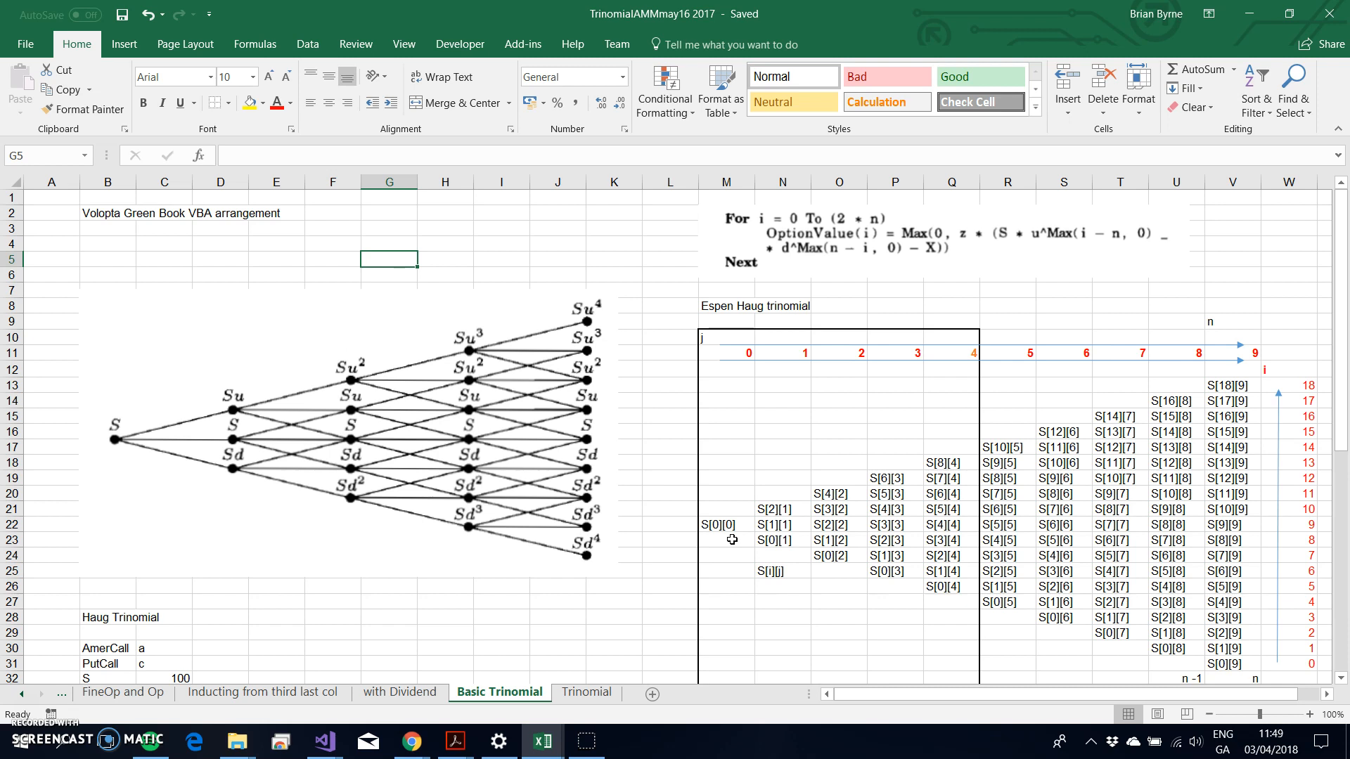
mouse_move(730, 539)
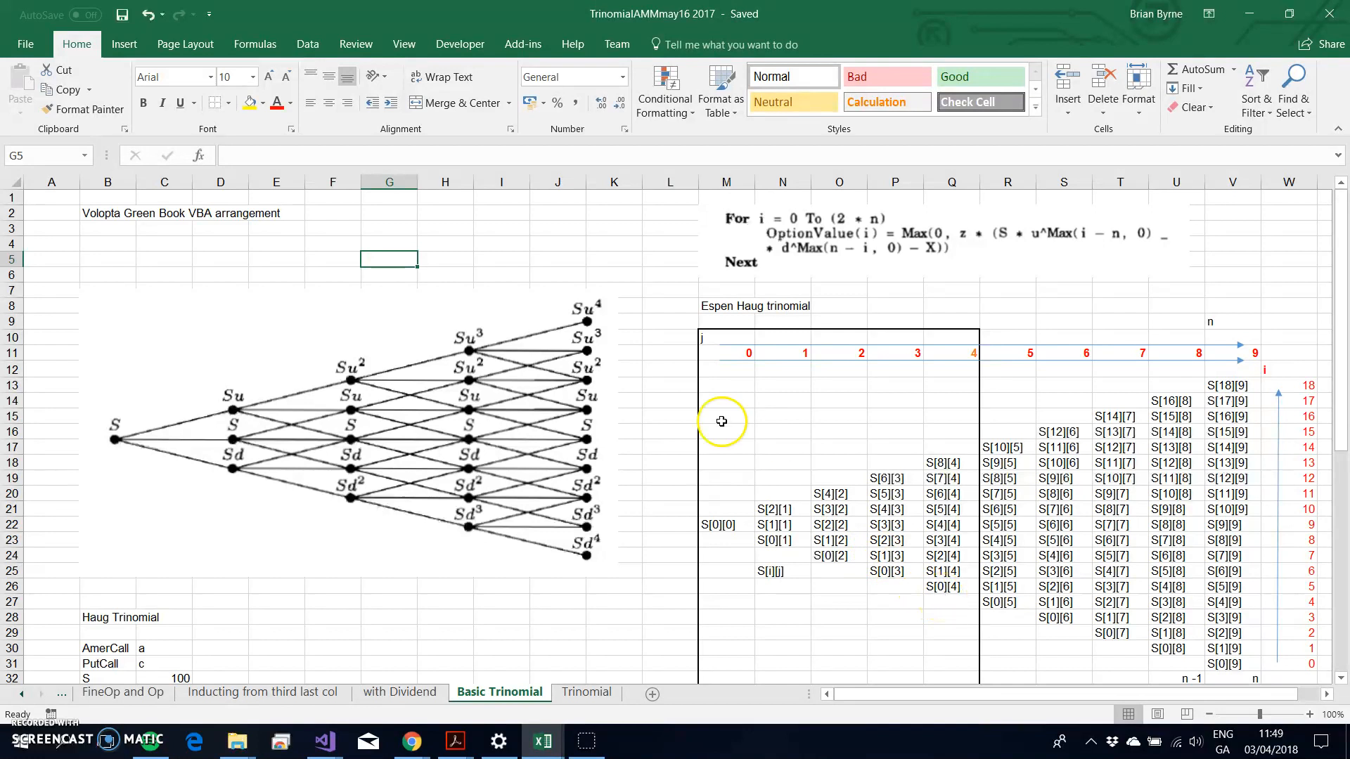
mouse_move(935, 609)
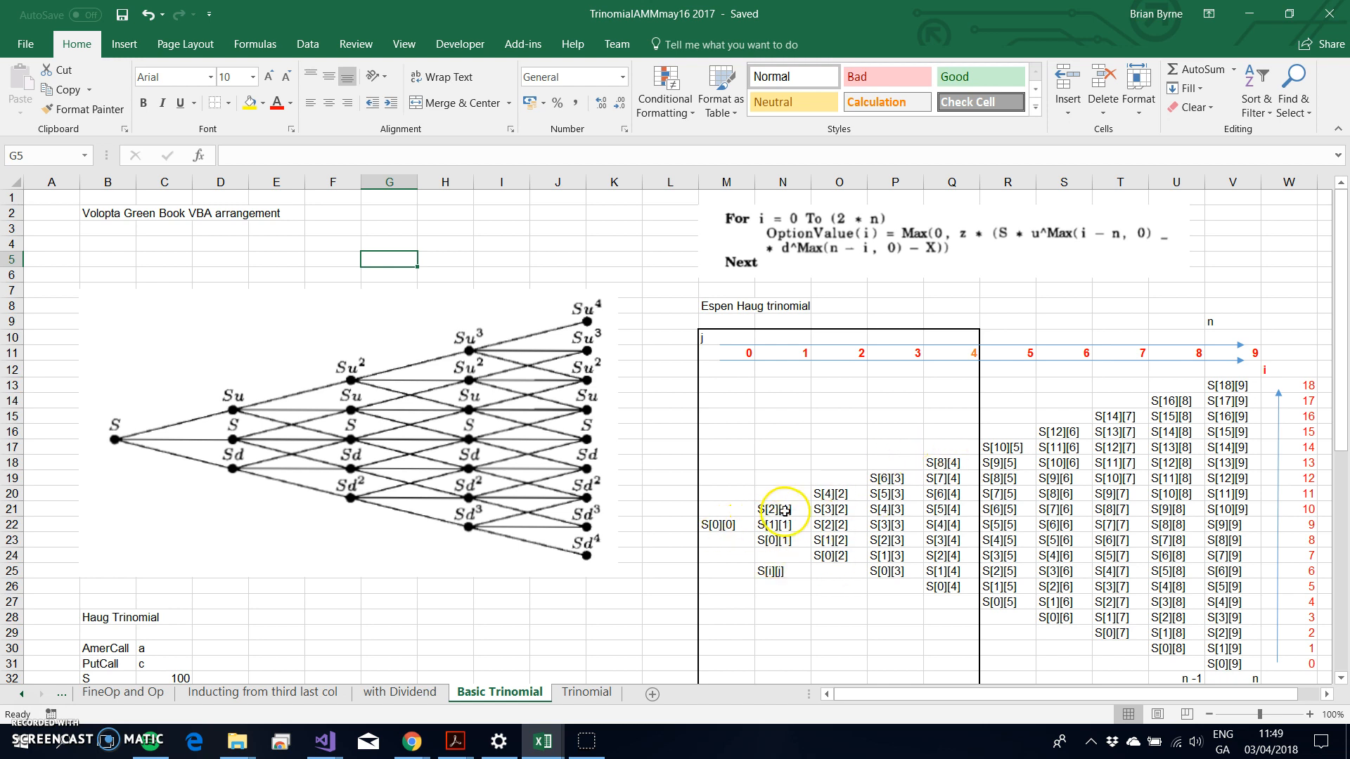
mouse_move(935, 462)
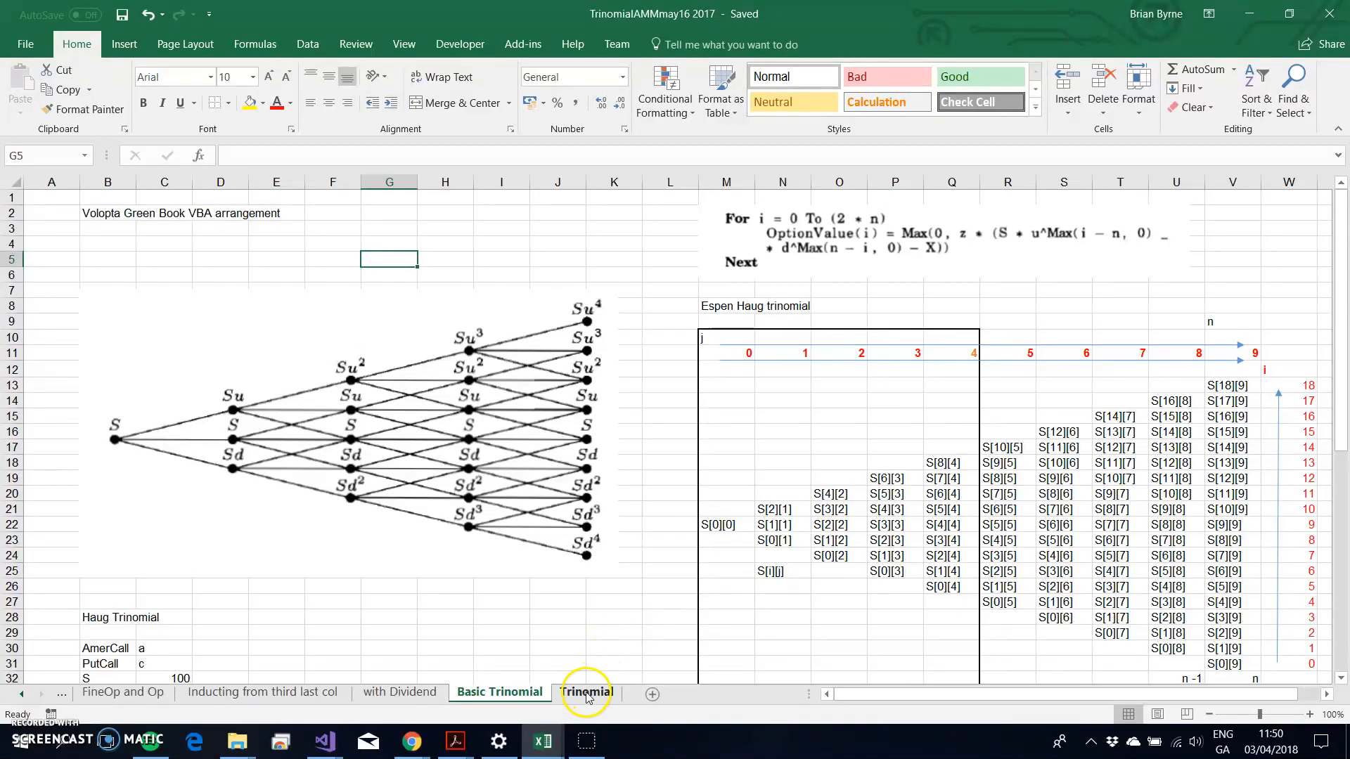
Open Excel's Trinomial sheet and inspect the step 8 and step 0 column headers.
left_click(585, 691)
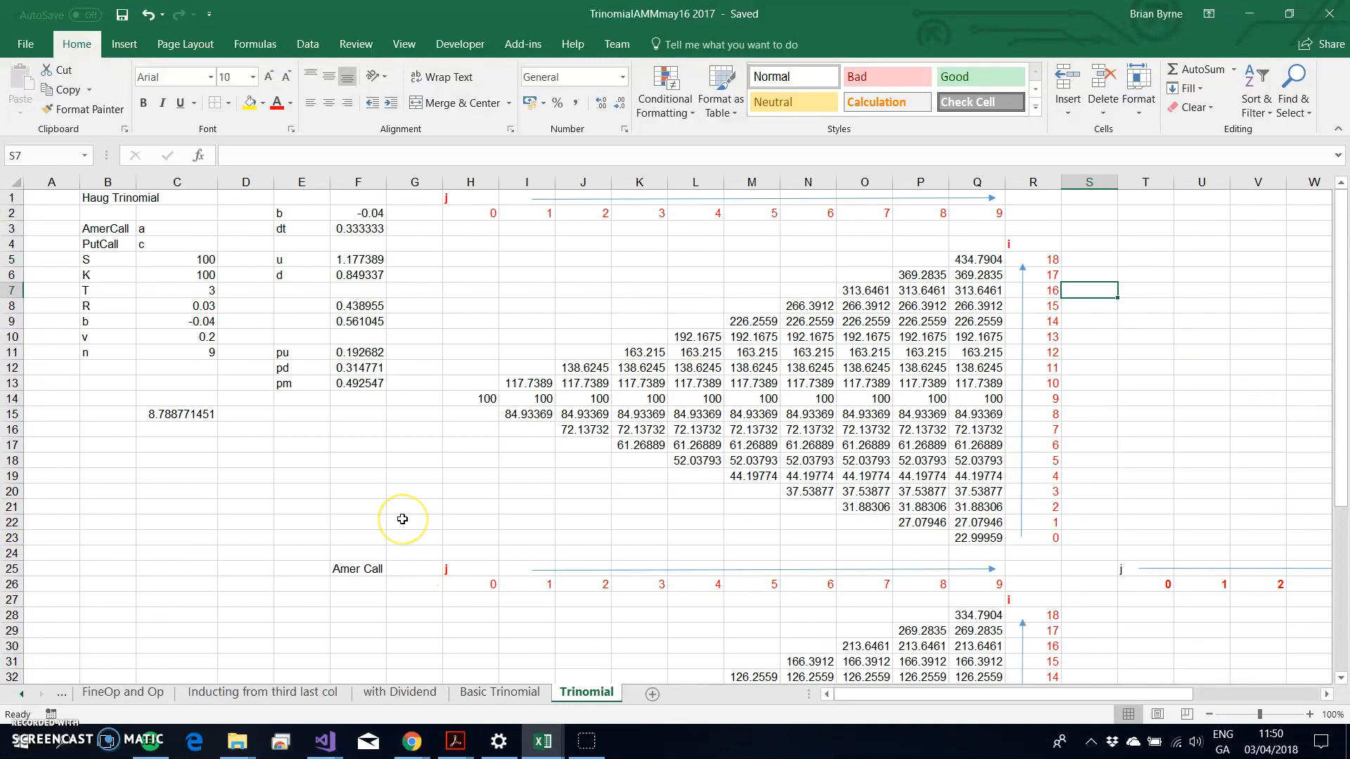
mouse_move(222, 406)
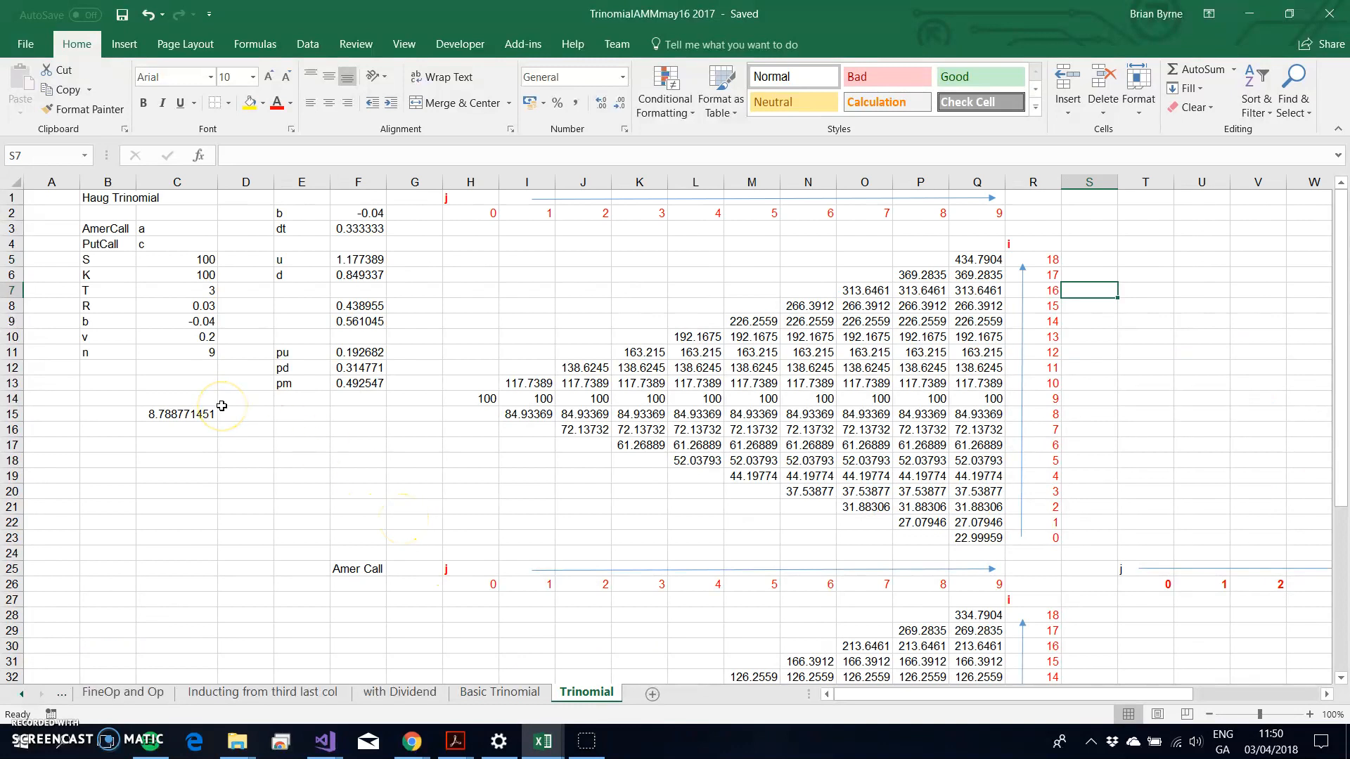
mouse_move(135, 285)
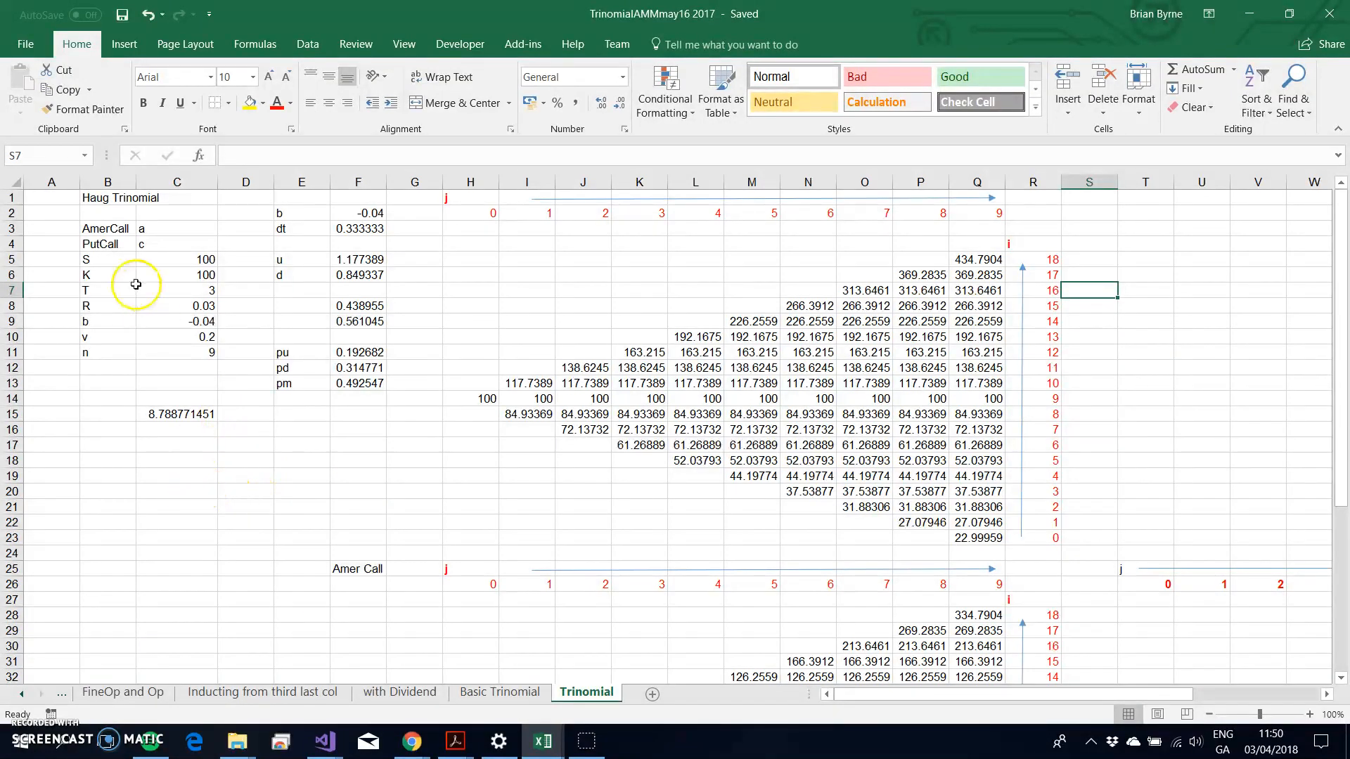
mouse_move(196, 241)
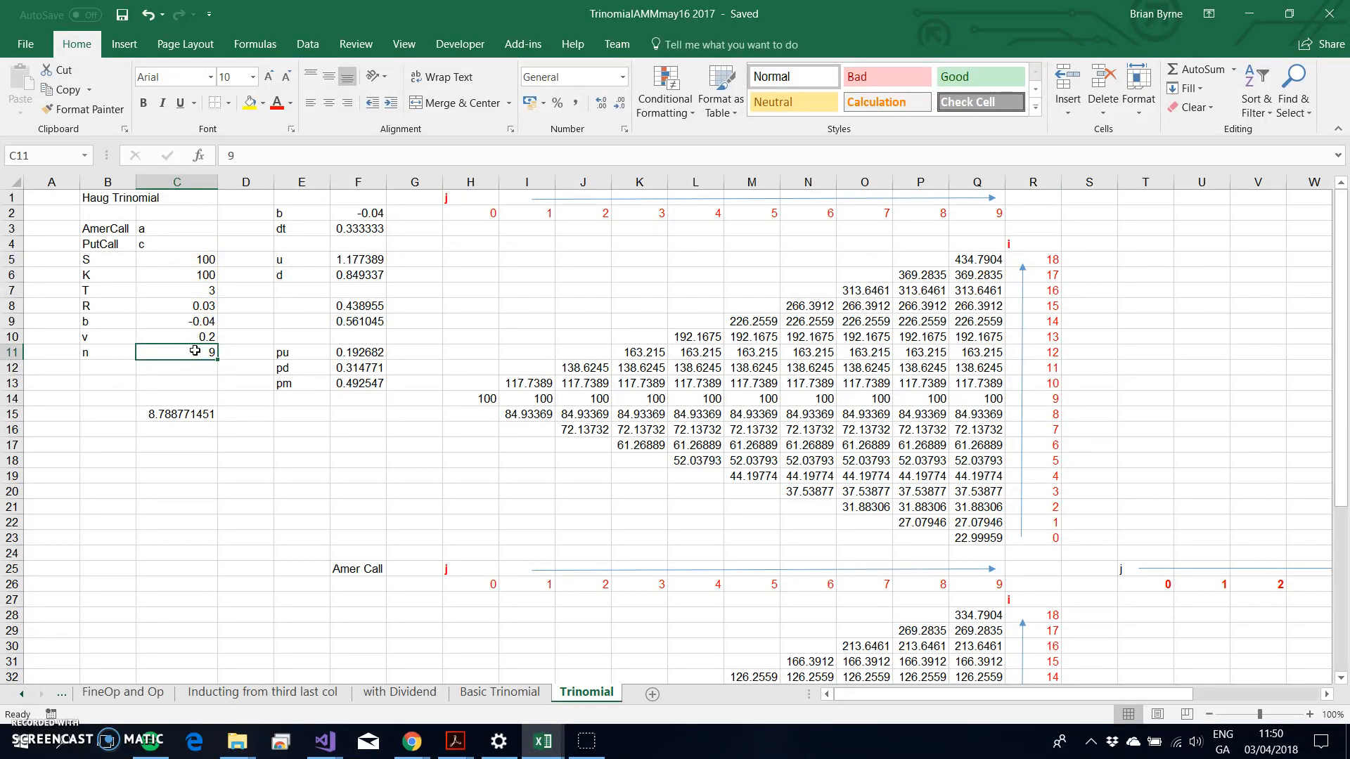
mouse_move(509, 379)
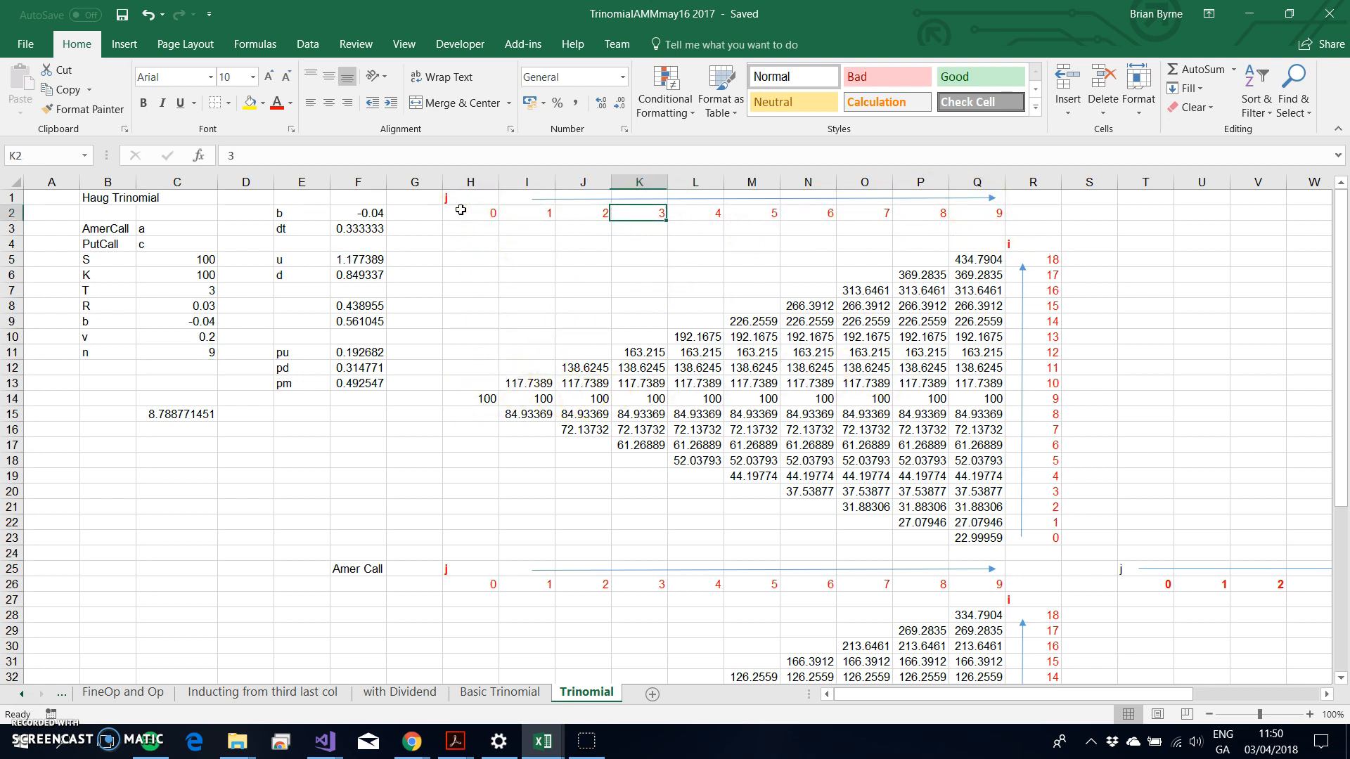
left_click(919, 213)
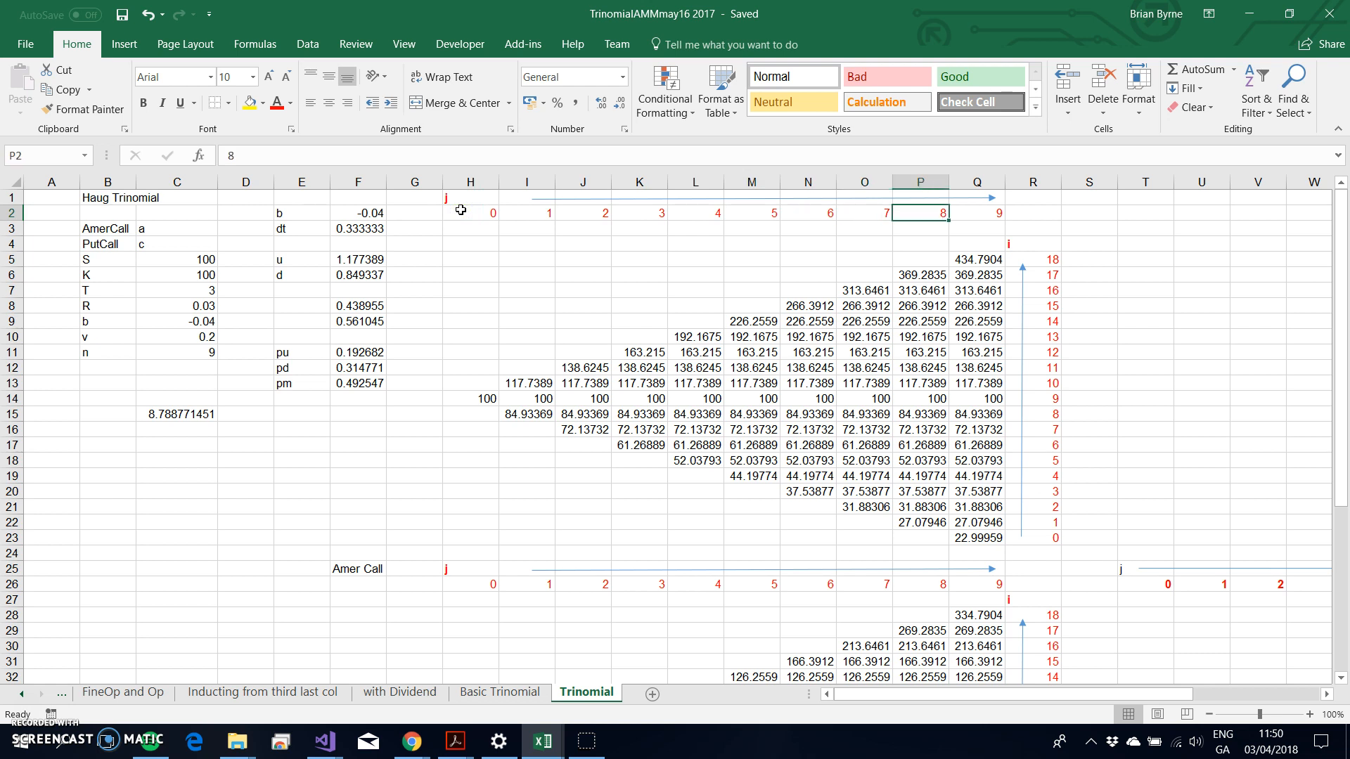
left_click(471, 212)
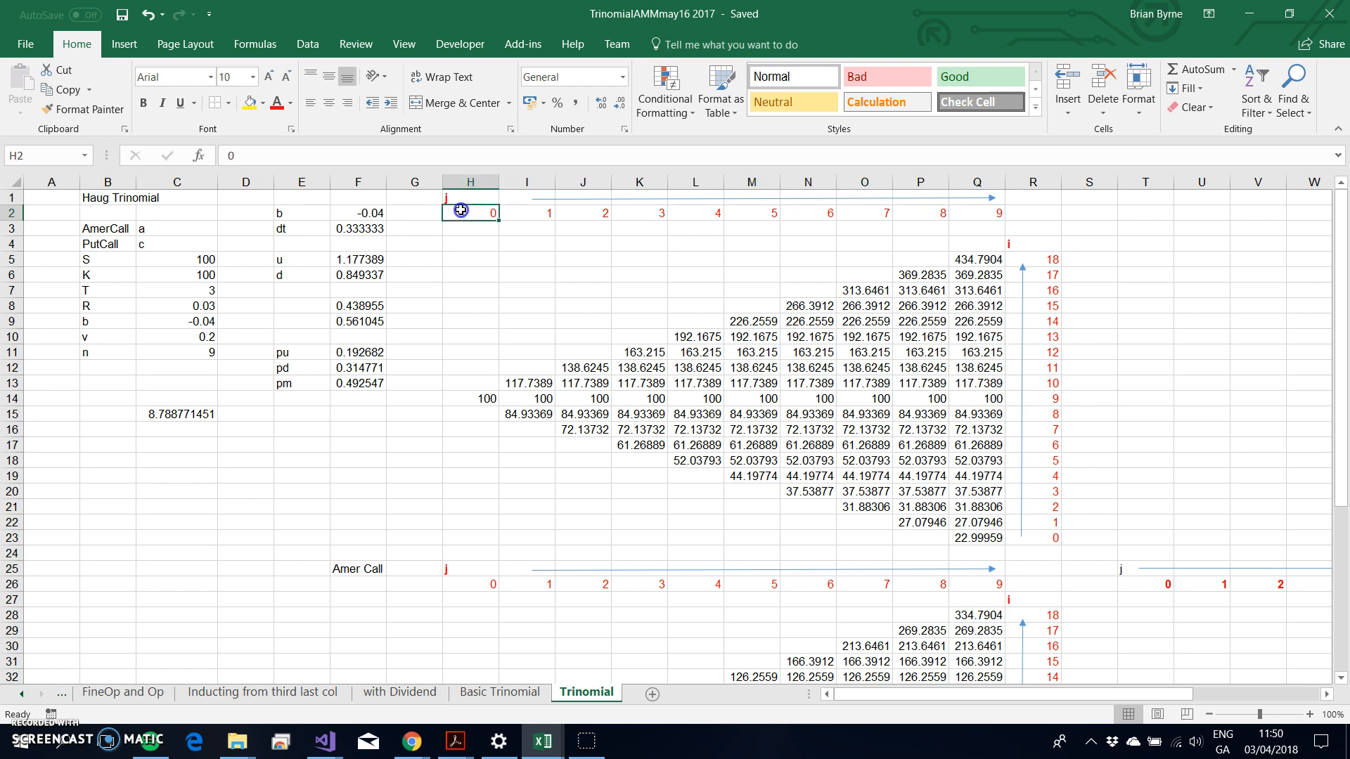
mouse_move(620, 204)
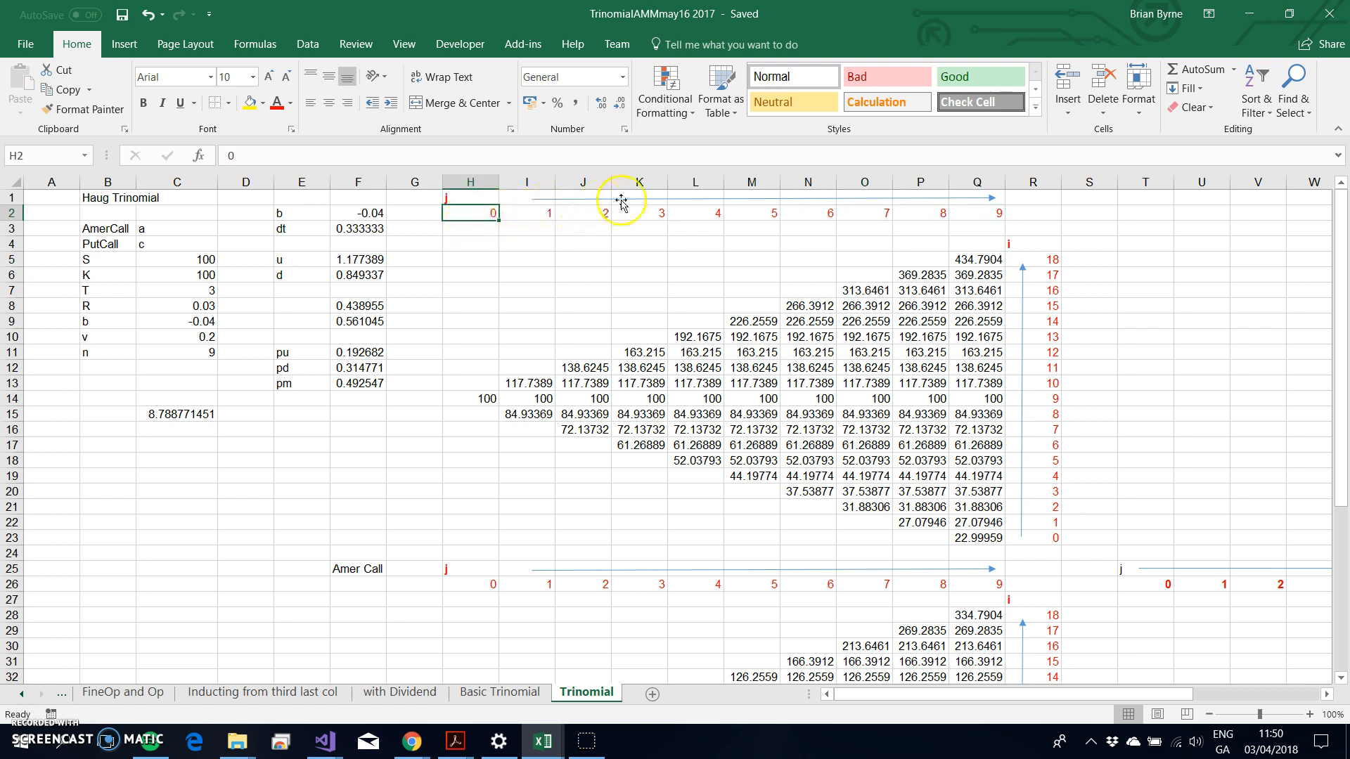
mouse_move(797, 314)
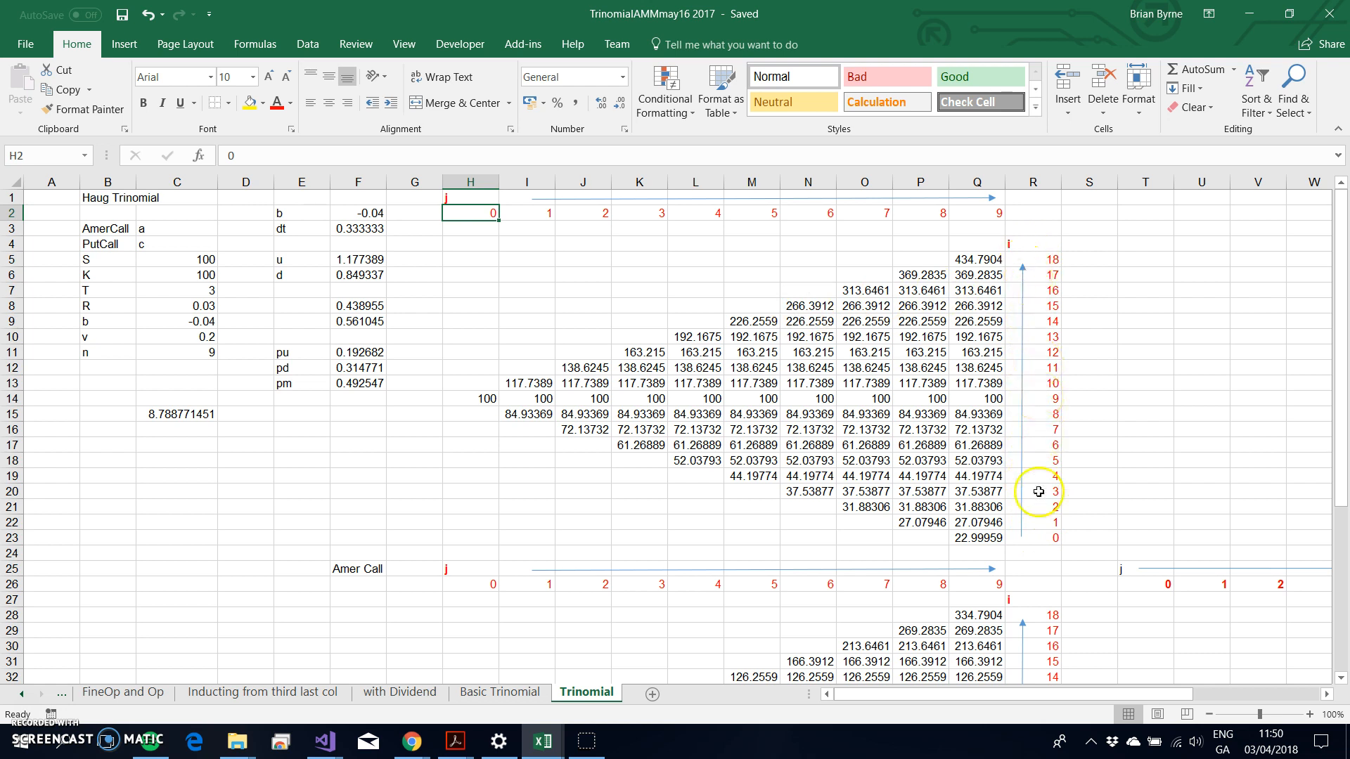
mouse_move(963, 260)
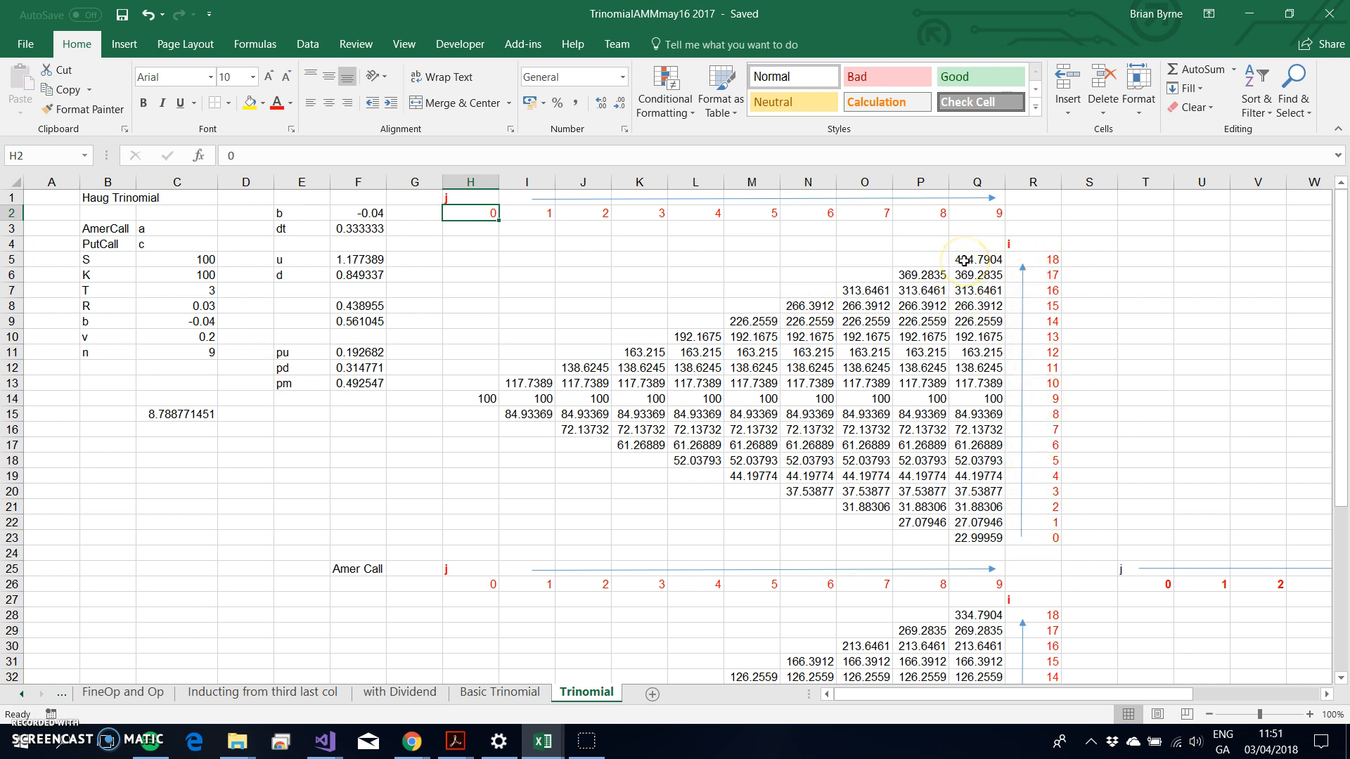
mouse_move(977, 492)
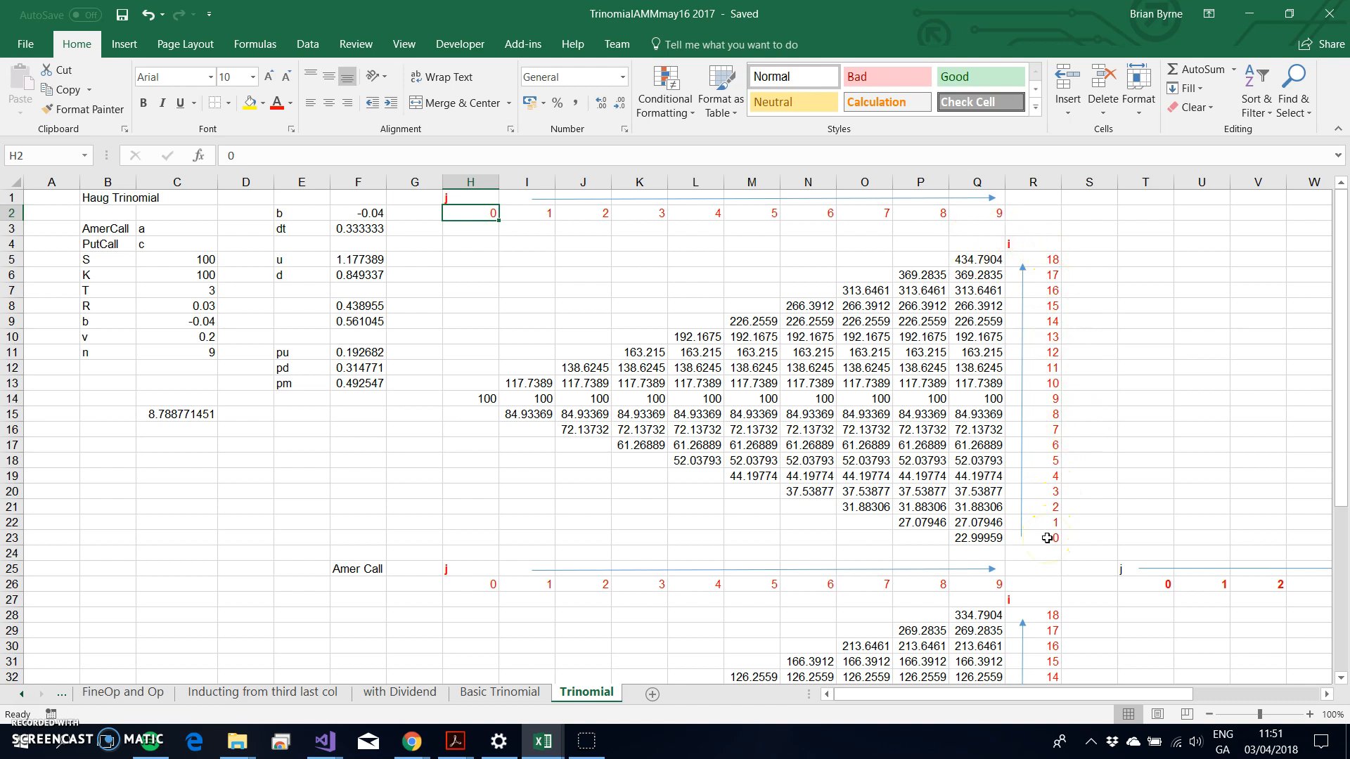
mouse_move(824, 390)
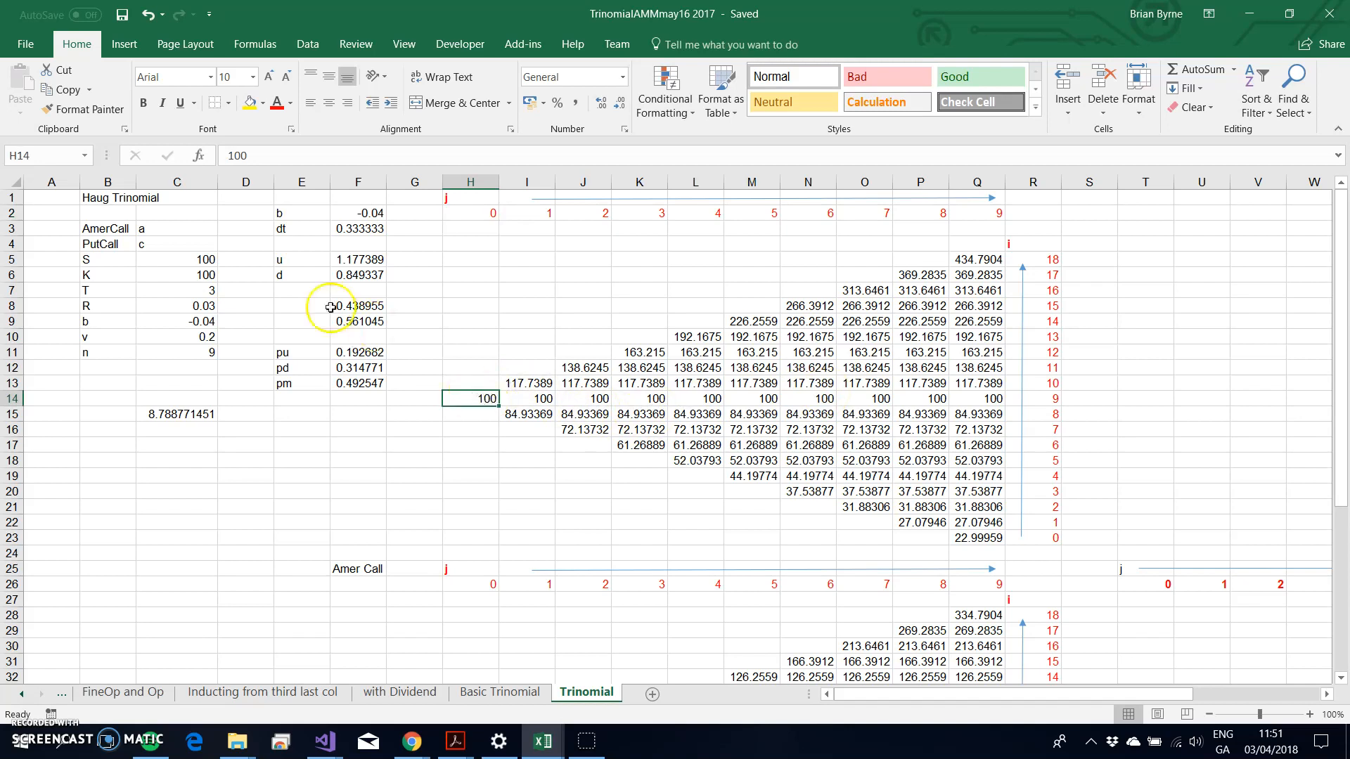
mouse_move(514, 477)
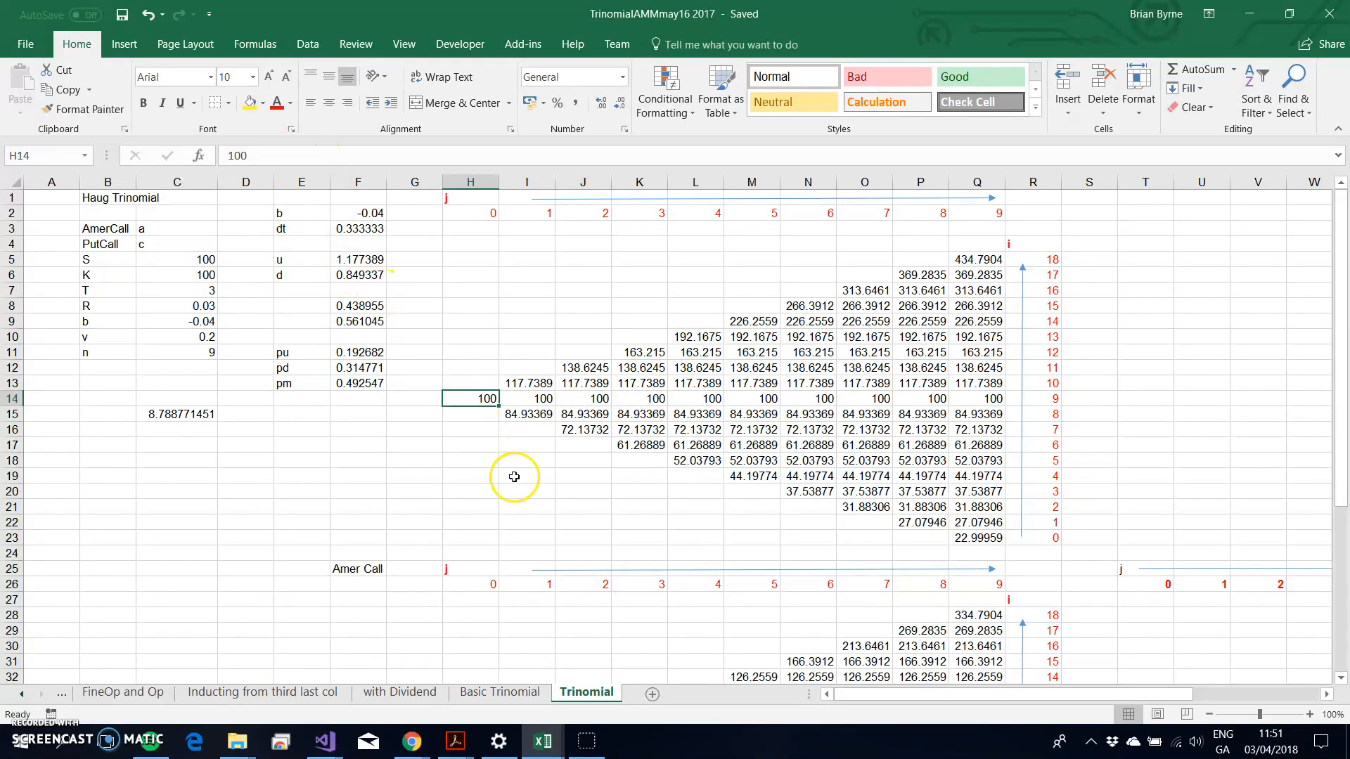
double_click(470, 398)
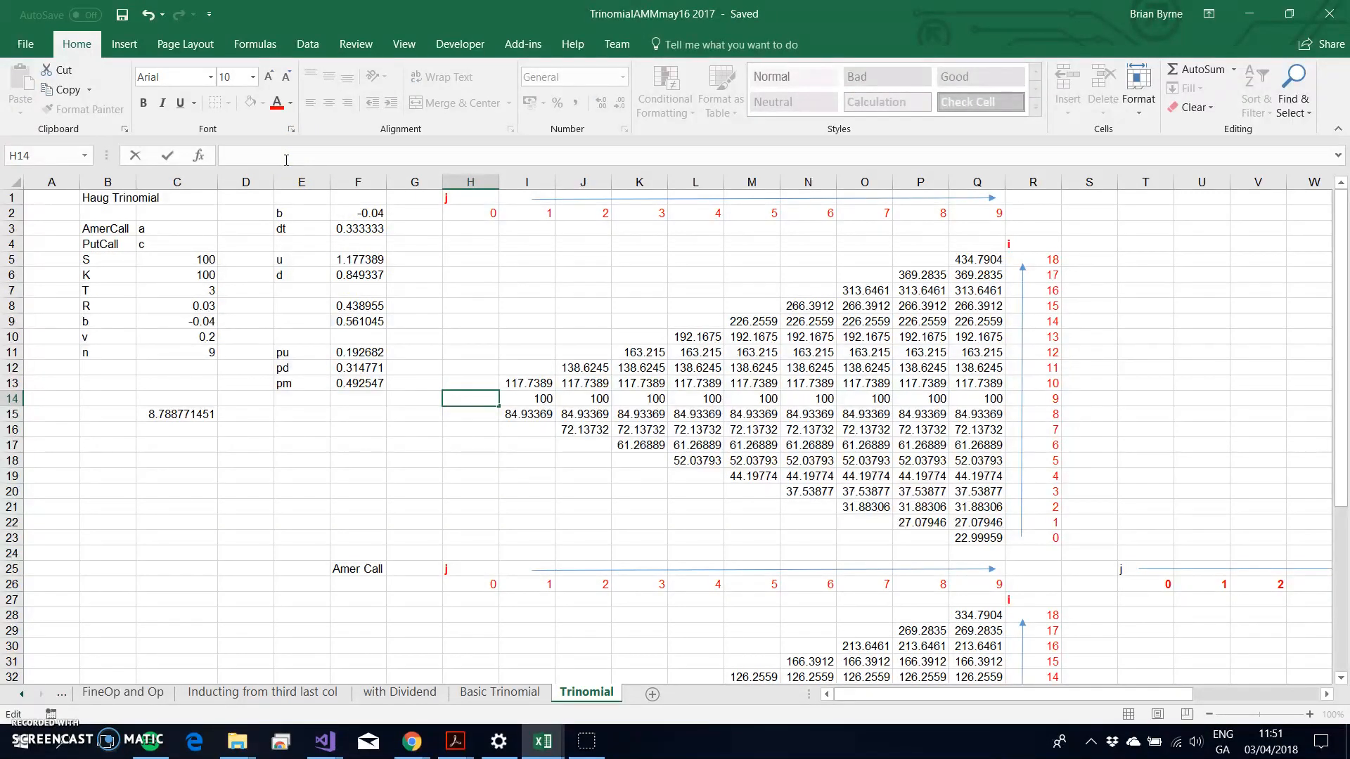
type("=")
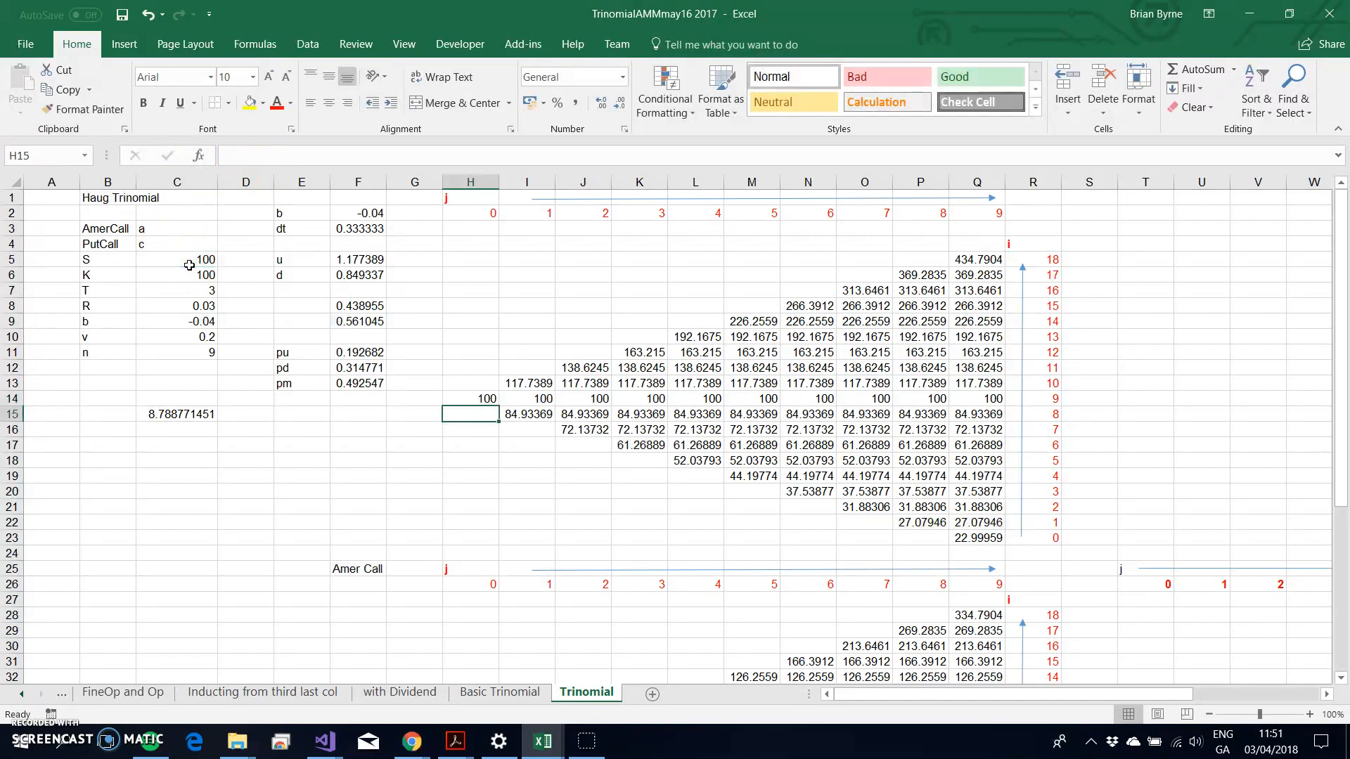
double_click(526, 383)
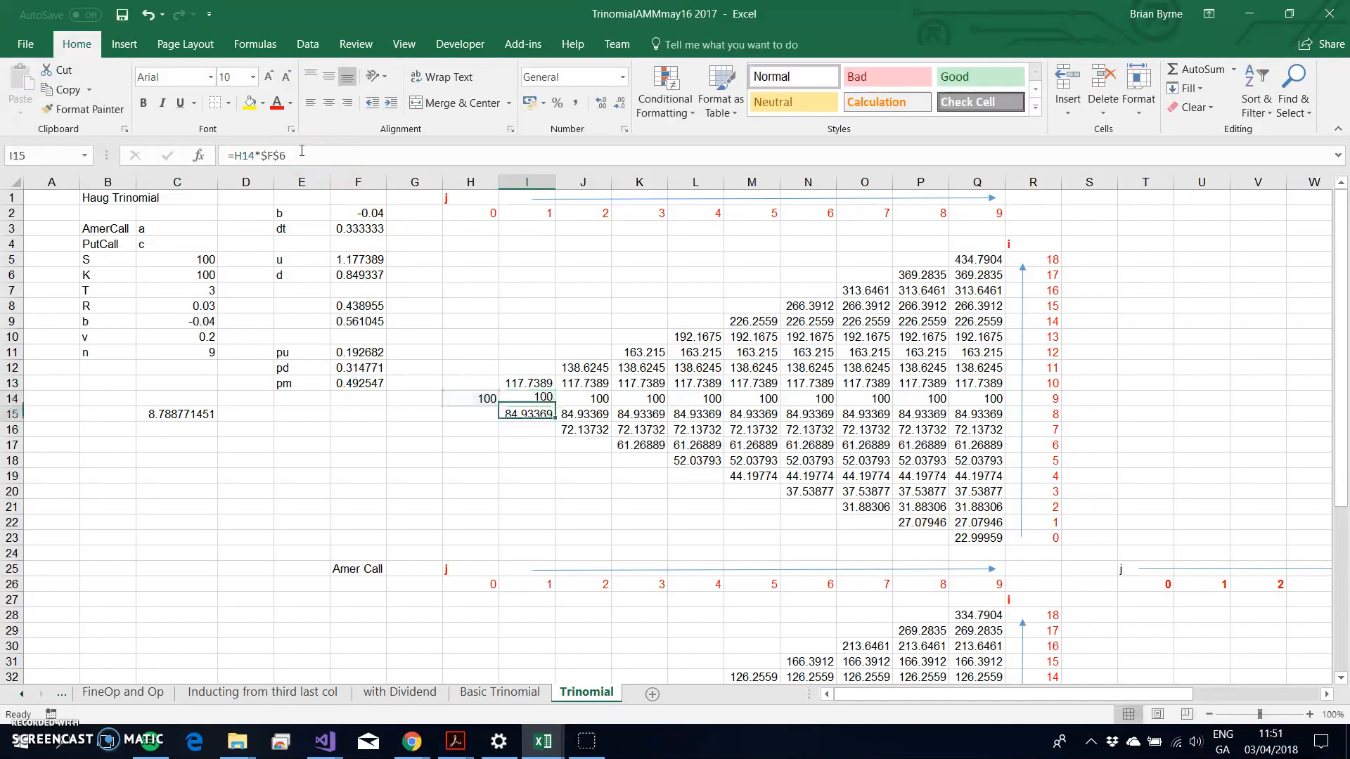
double_click(526, 415)
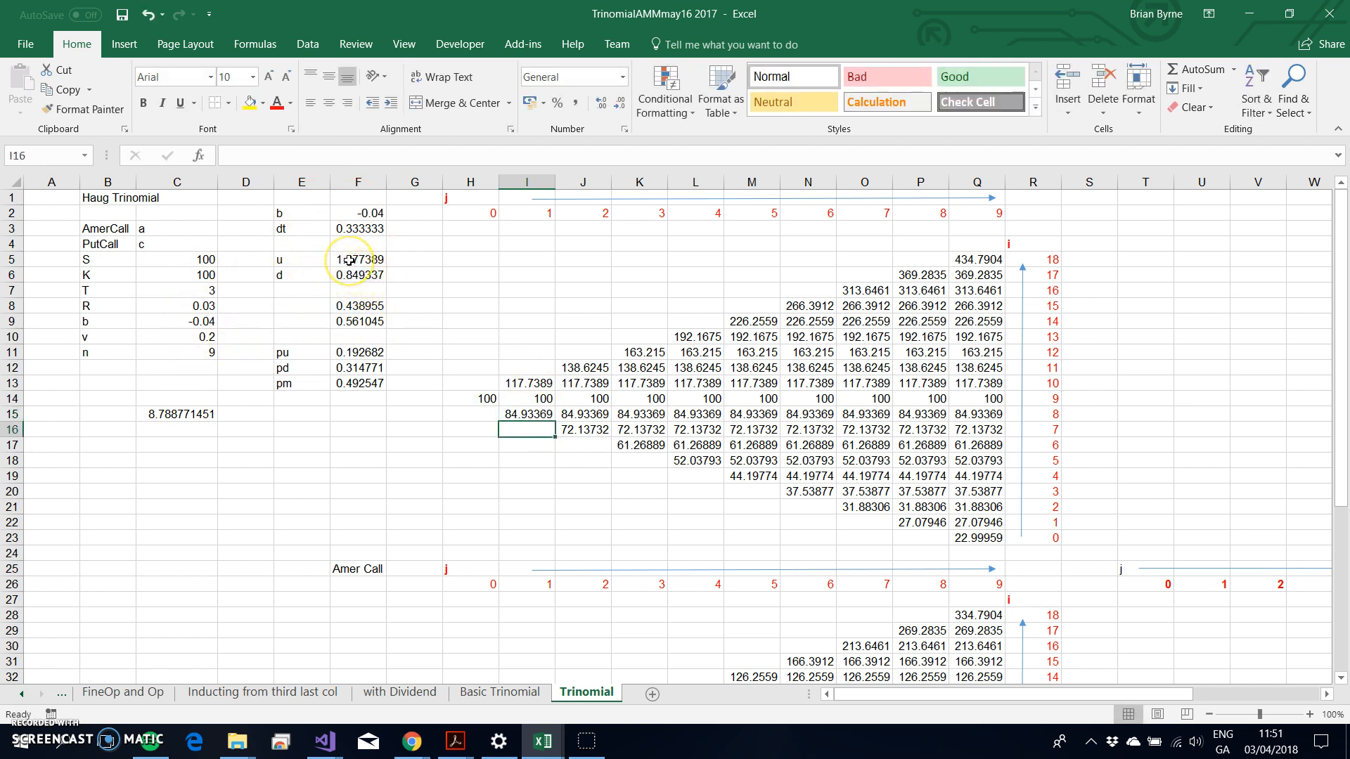
double_click(358, 259)
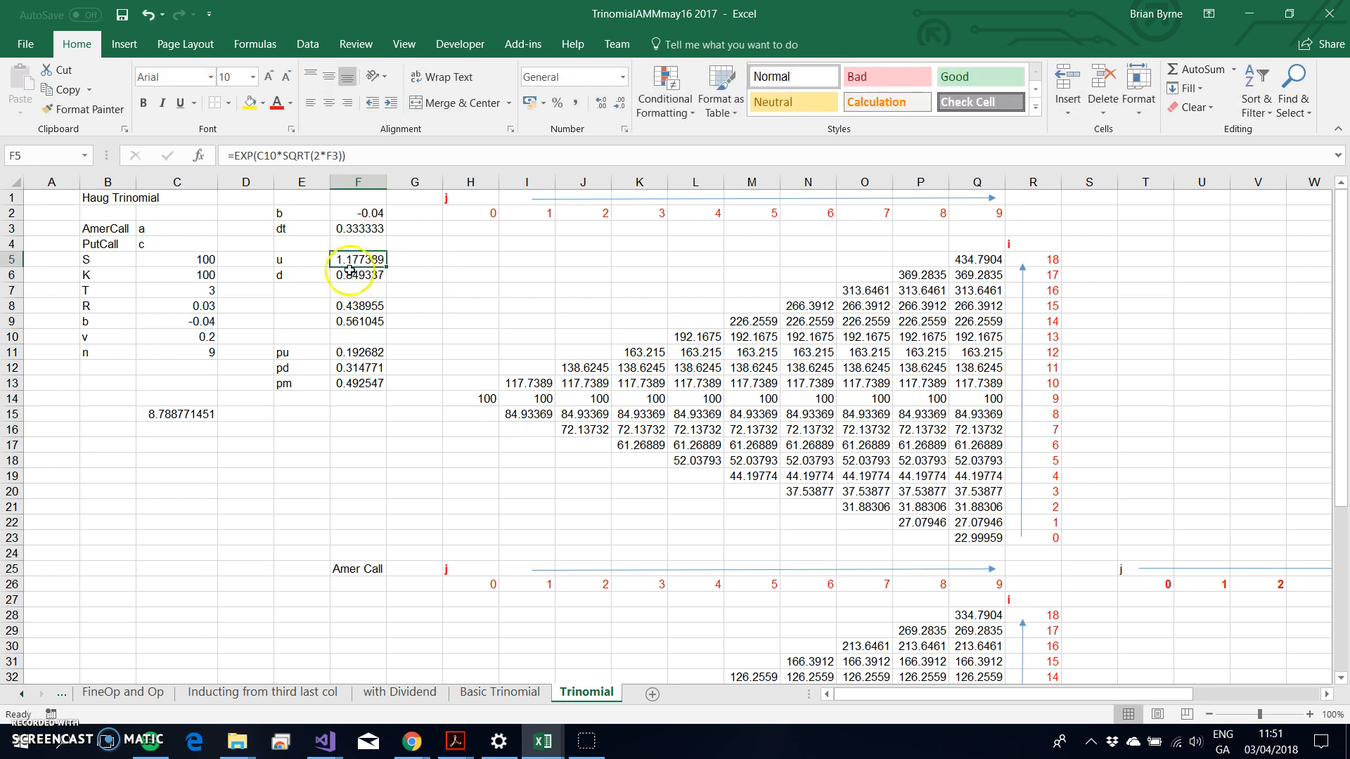
left_click(357, 275)
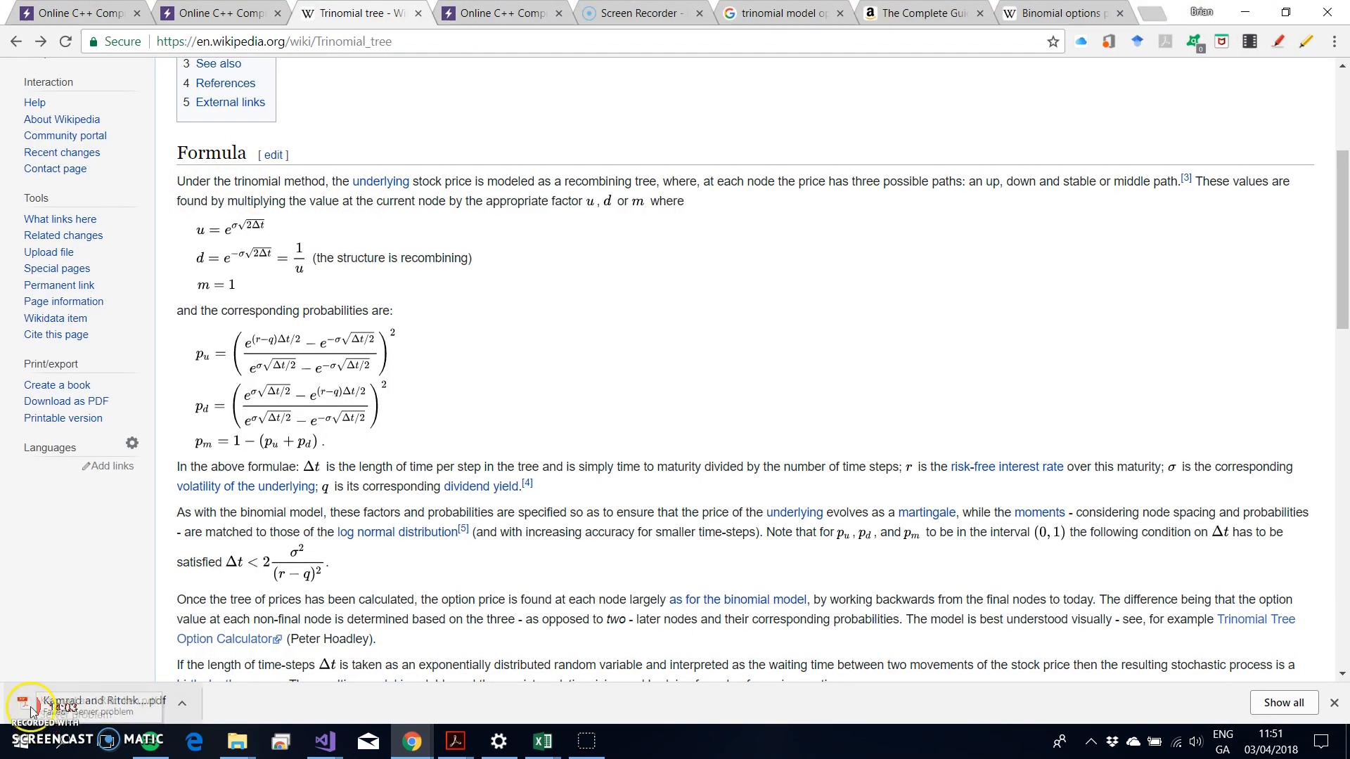
Bring up Wikipedia's up/down factor and probability formulas beside the Excel Trinomial sheet.
left_click(541, 740)
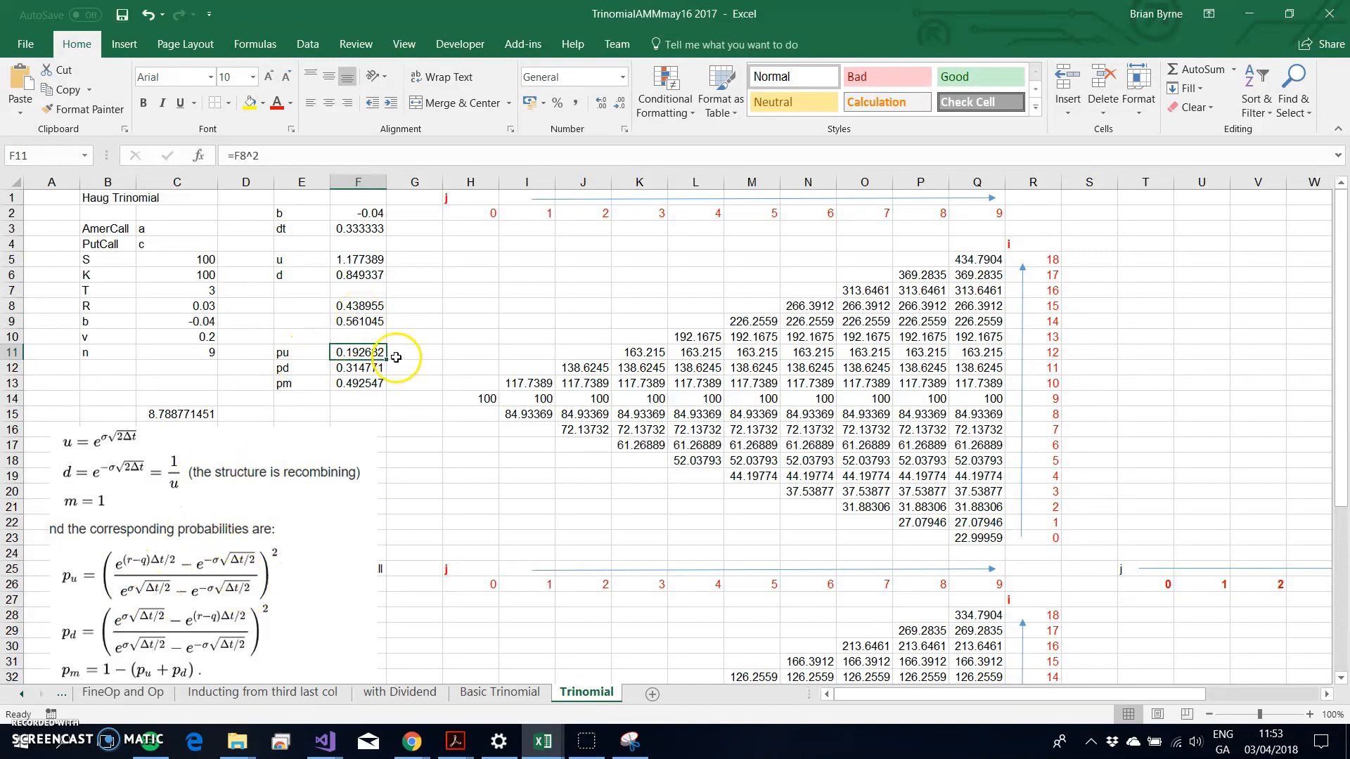
Inspect the pu term formula in F8 and the pd formula in F12 against Wikipedia's formulas.
double_click(357, 305)
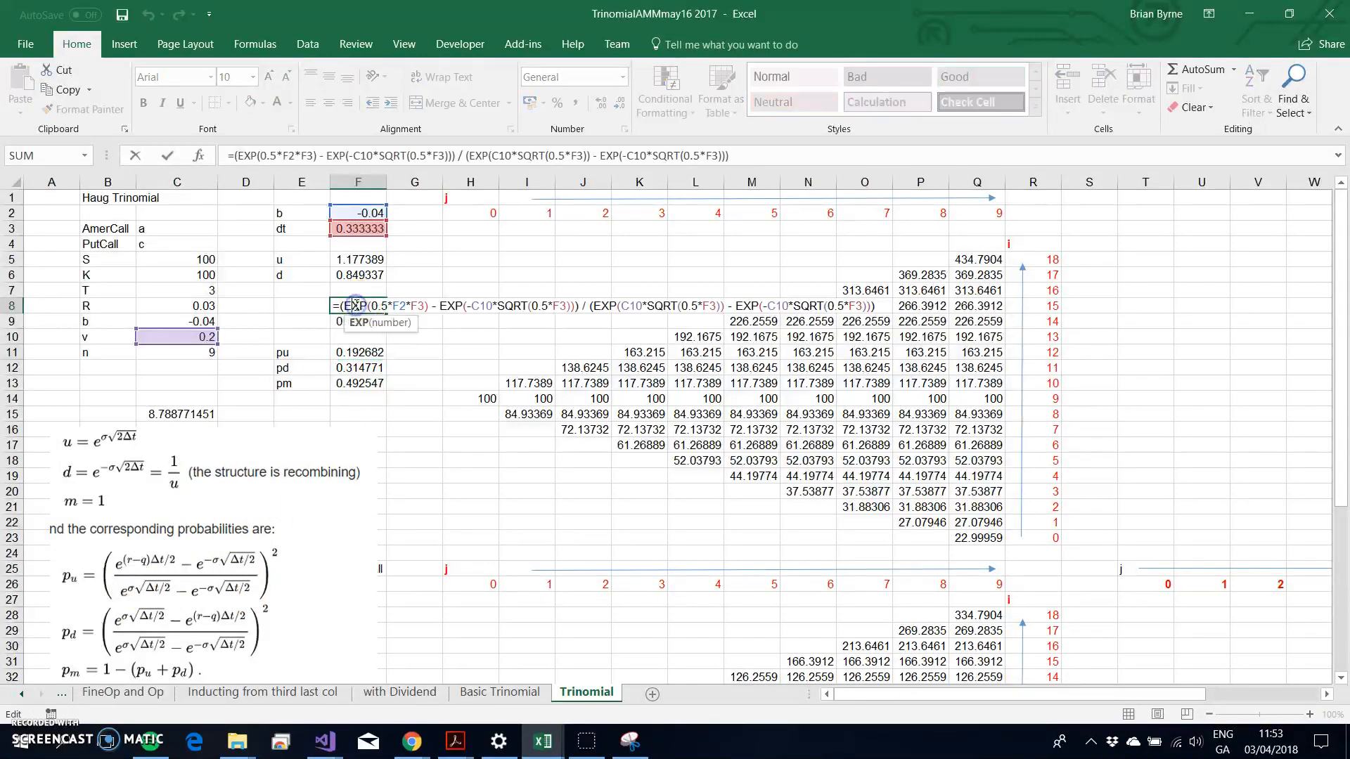
mouse_move(134, 573)
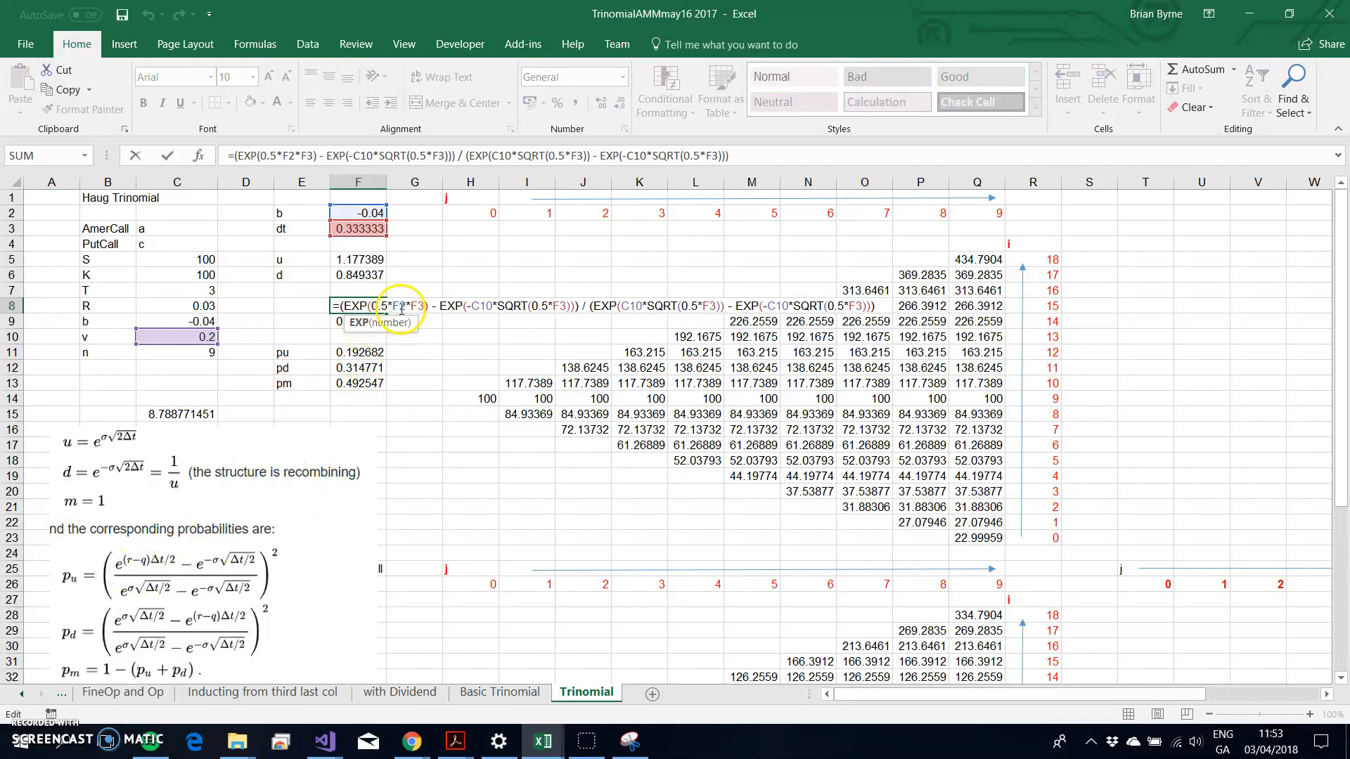
mouse_move(202, 582)
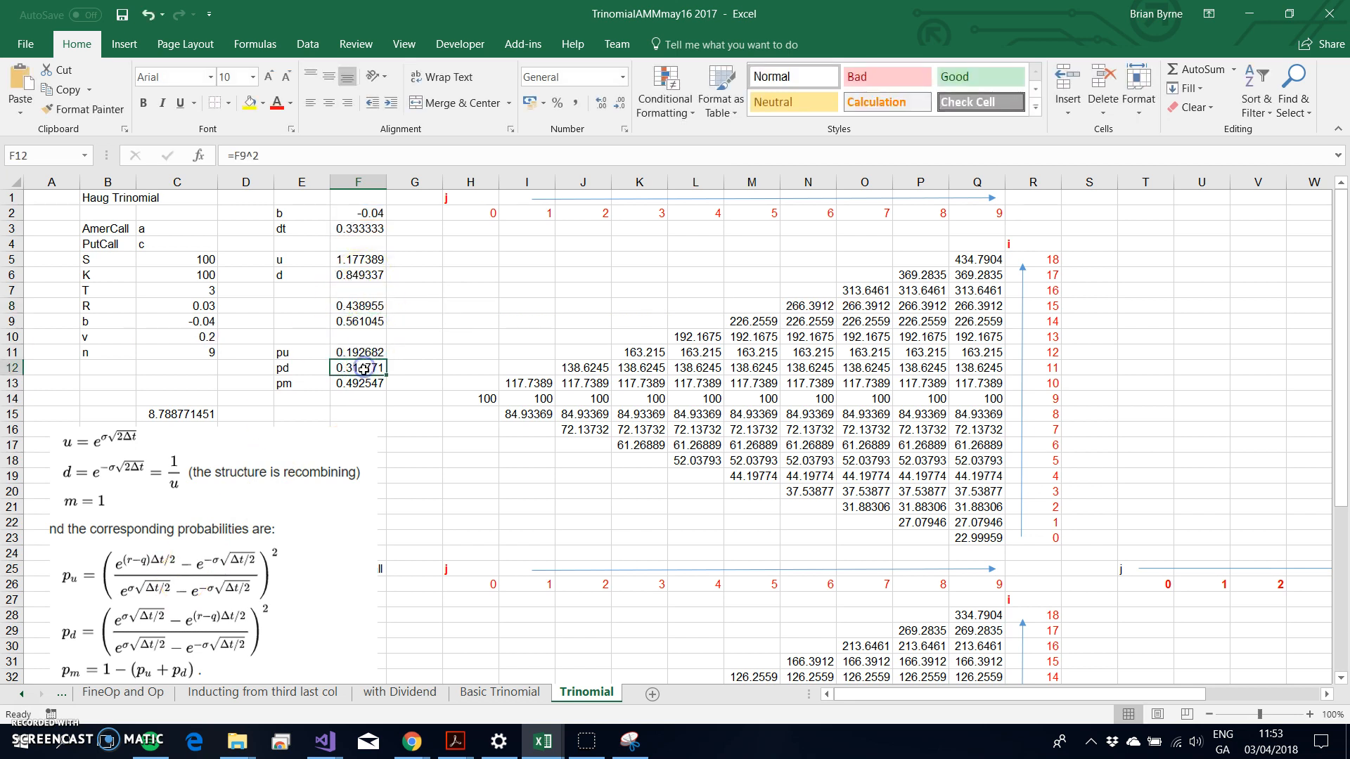
left_click(357, 398)
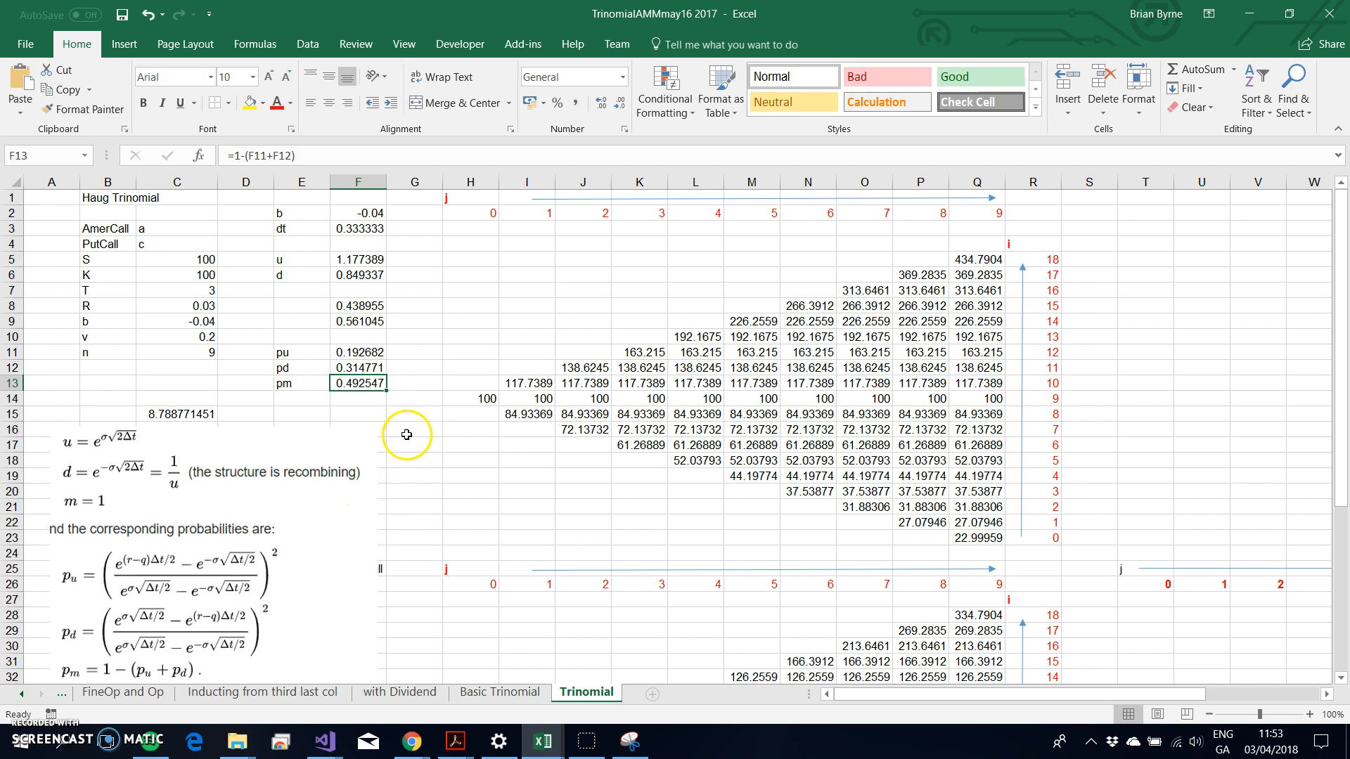
mouse_move(526, 491)
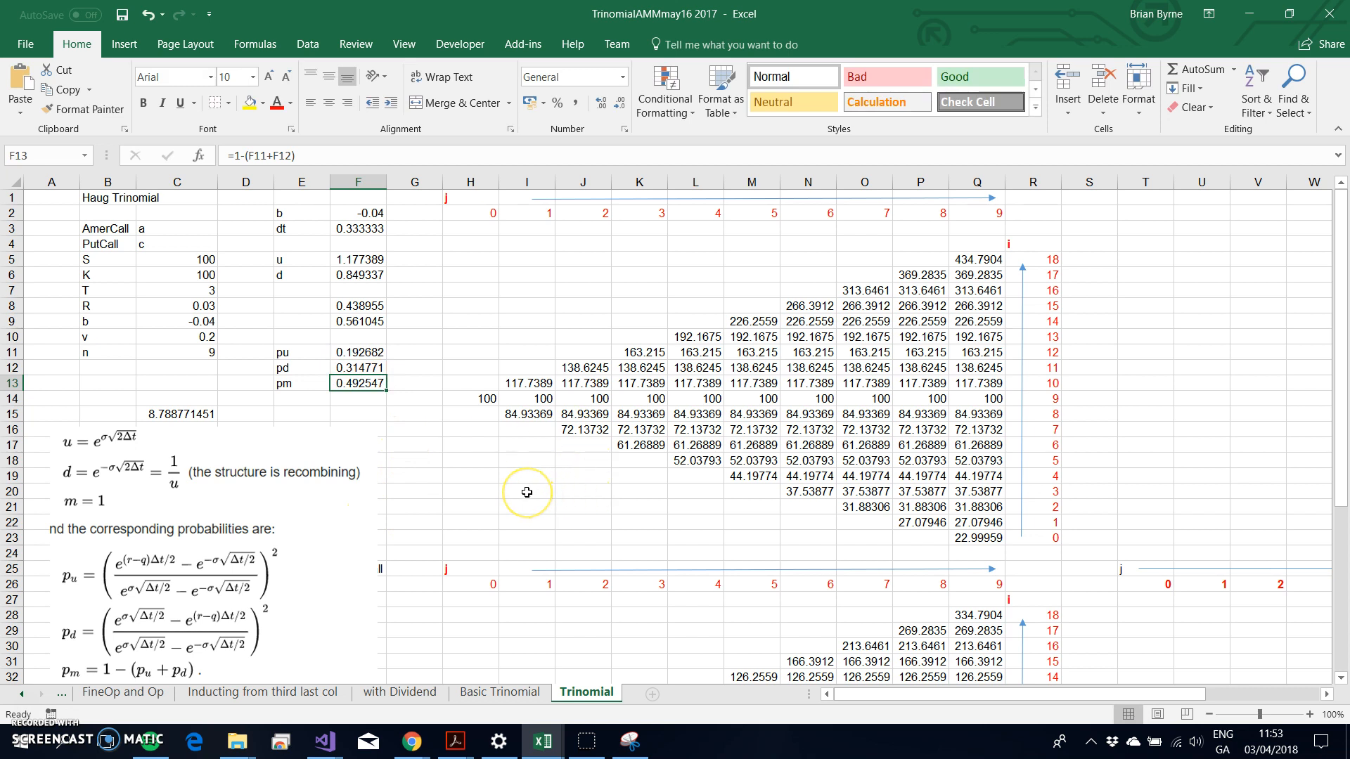